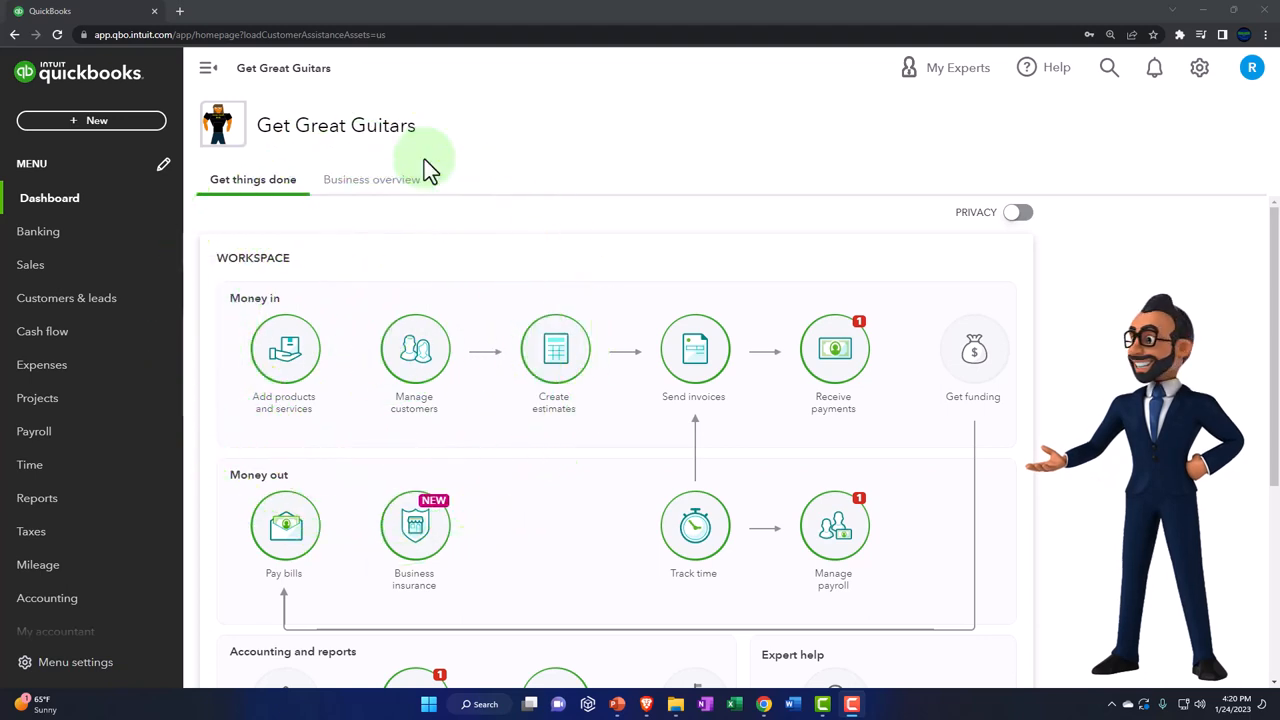
{"action": "mouse_move", "coordinate": [785, 170]}
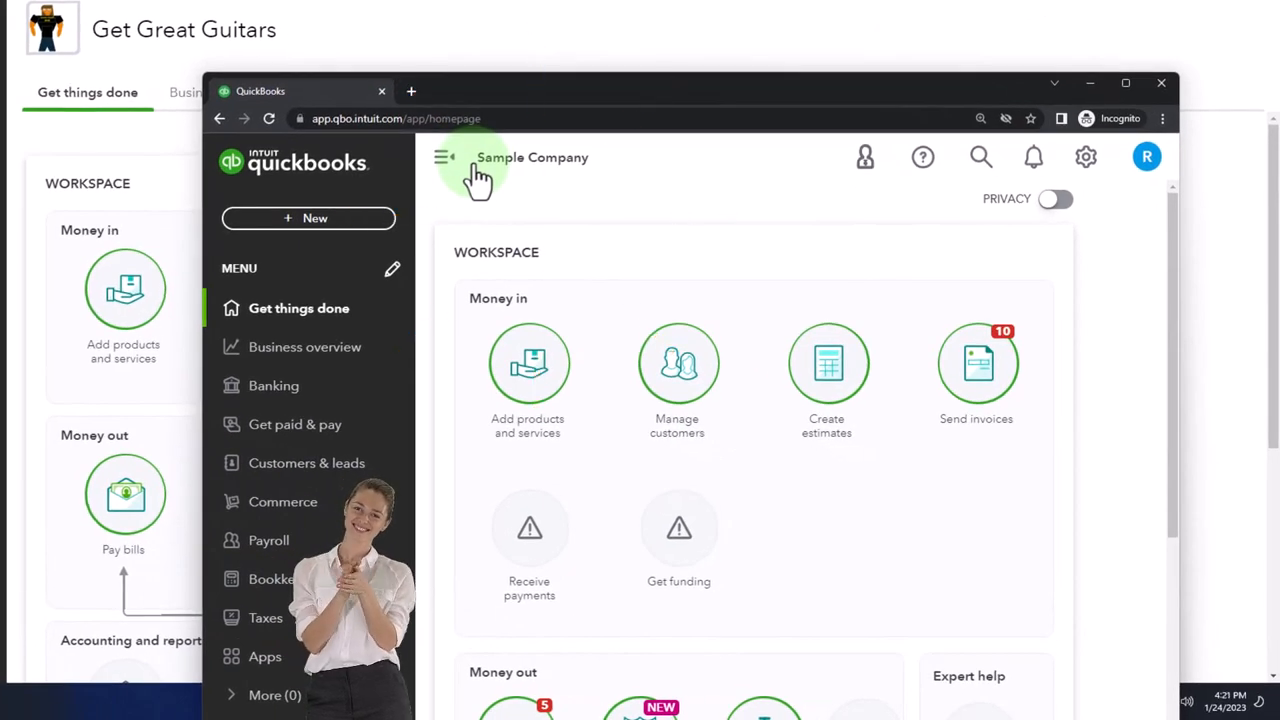
{"action": "mouse_move", "coordinate": [1147, 157]}
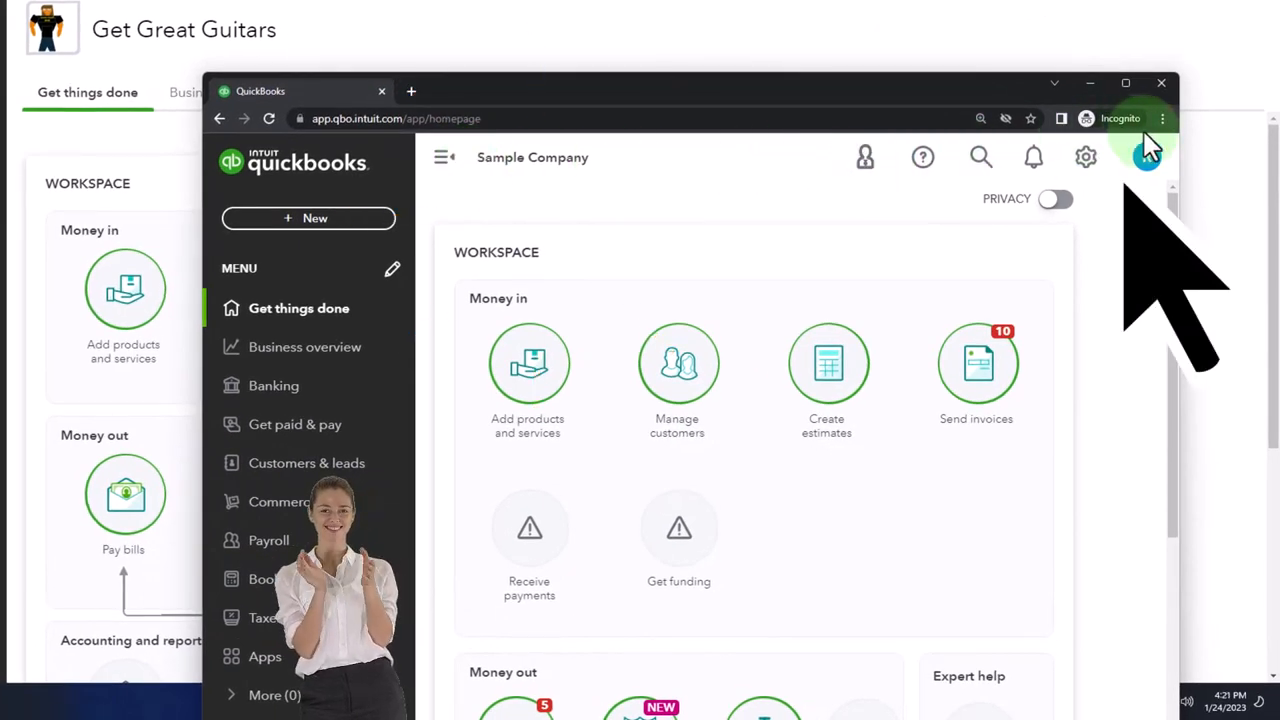
Open the QuickBooks Online course on Thinkific and expand OneNote - Getting Started 2022.
{"action": "left_click", "coordinate": [1163, 118]}
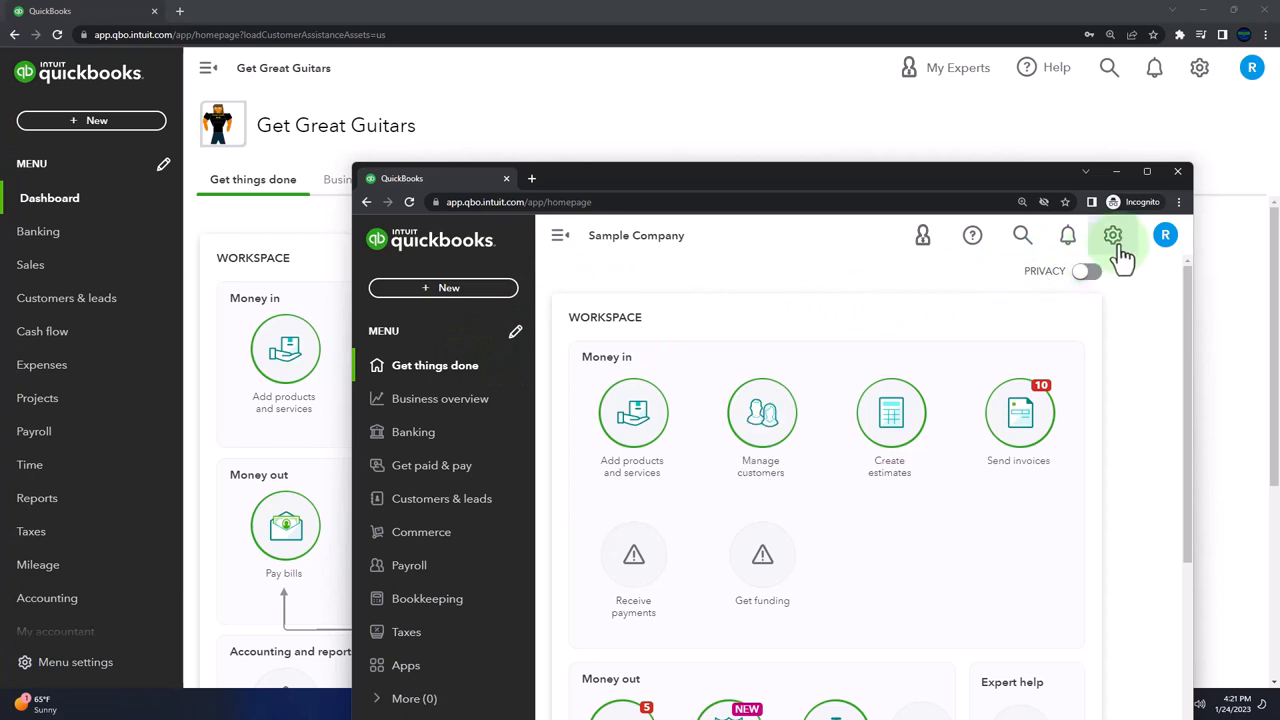
{"action": "left_click", "coordinate": [1113, 235]}
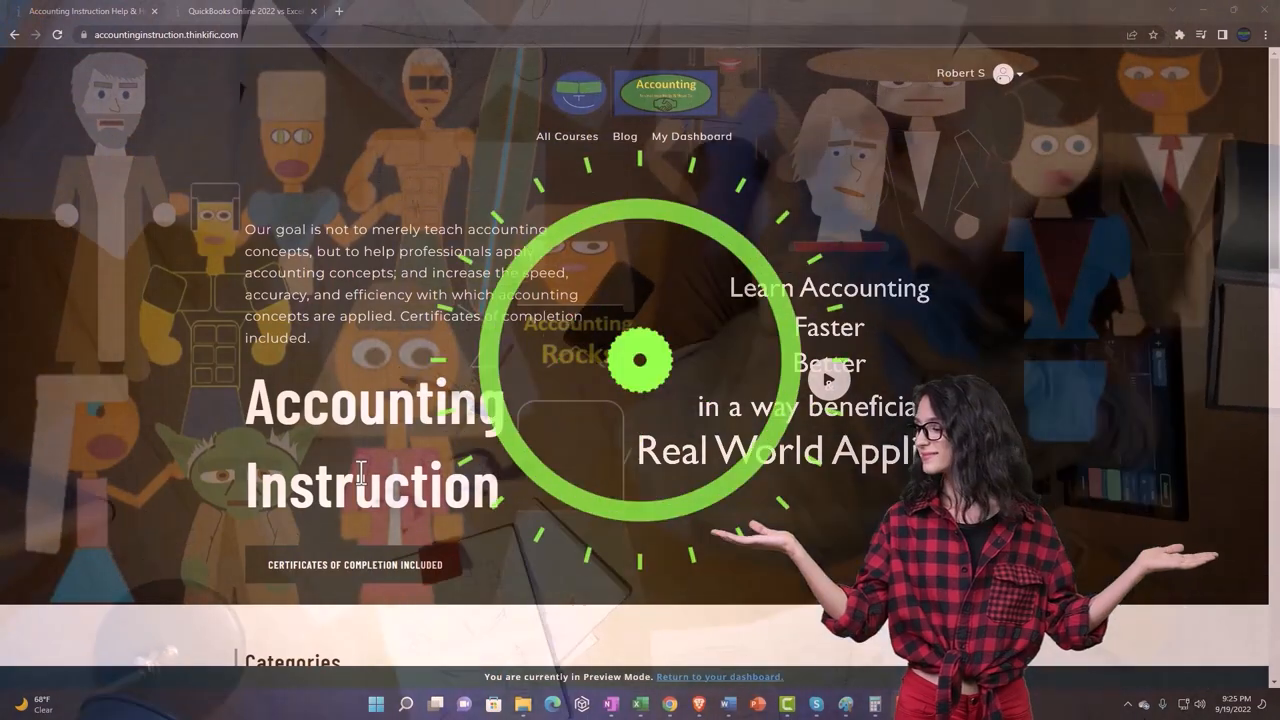
{"action": "scroll", "scroll_direction": "down", "scroll_amount": 3}
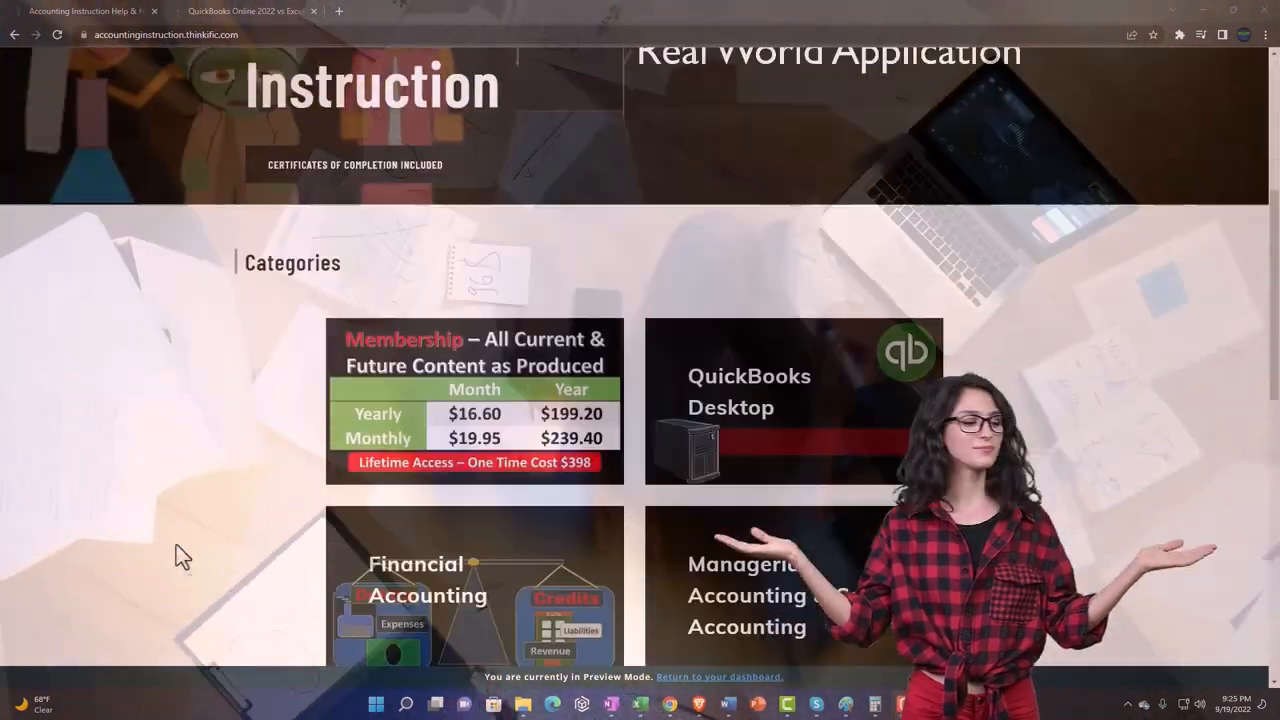
{"action": "scroll", "scroll_direction": "down", "scroll_amount": 3}
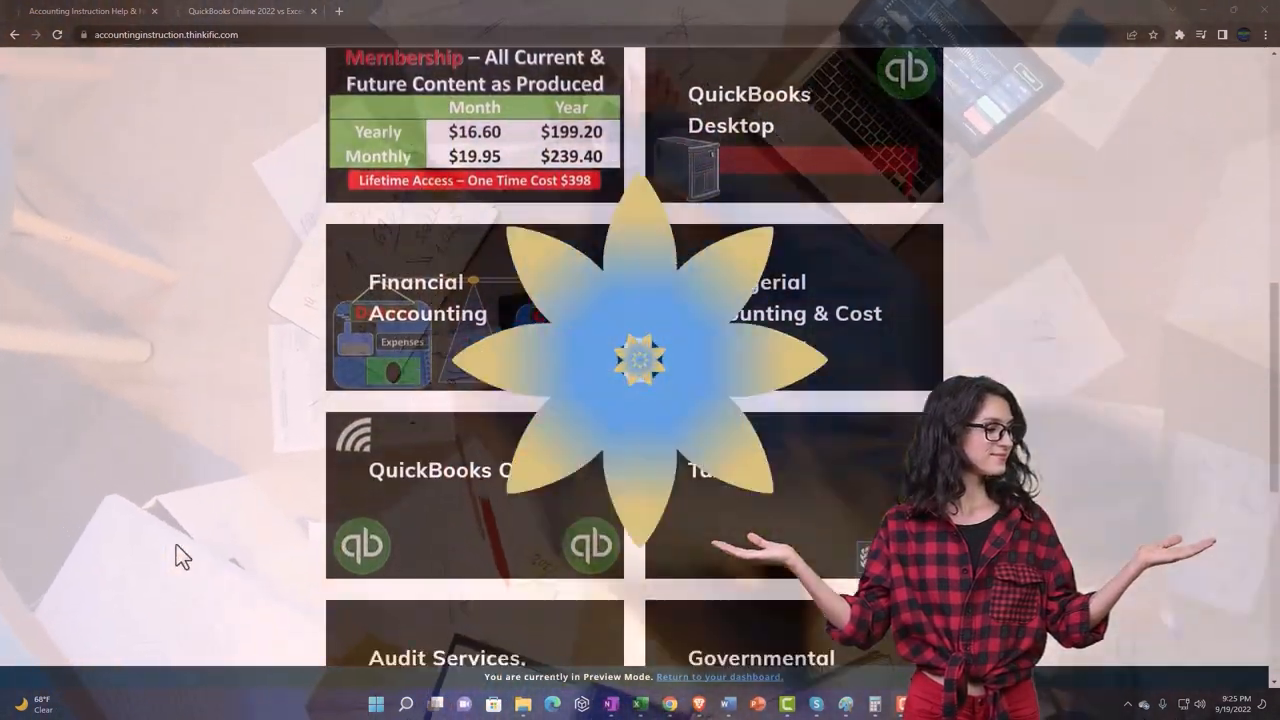
{"action": "scroll", "scroll_direction": "down", "scroll_amount": 3}
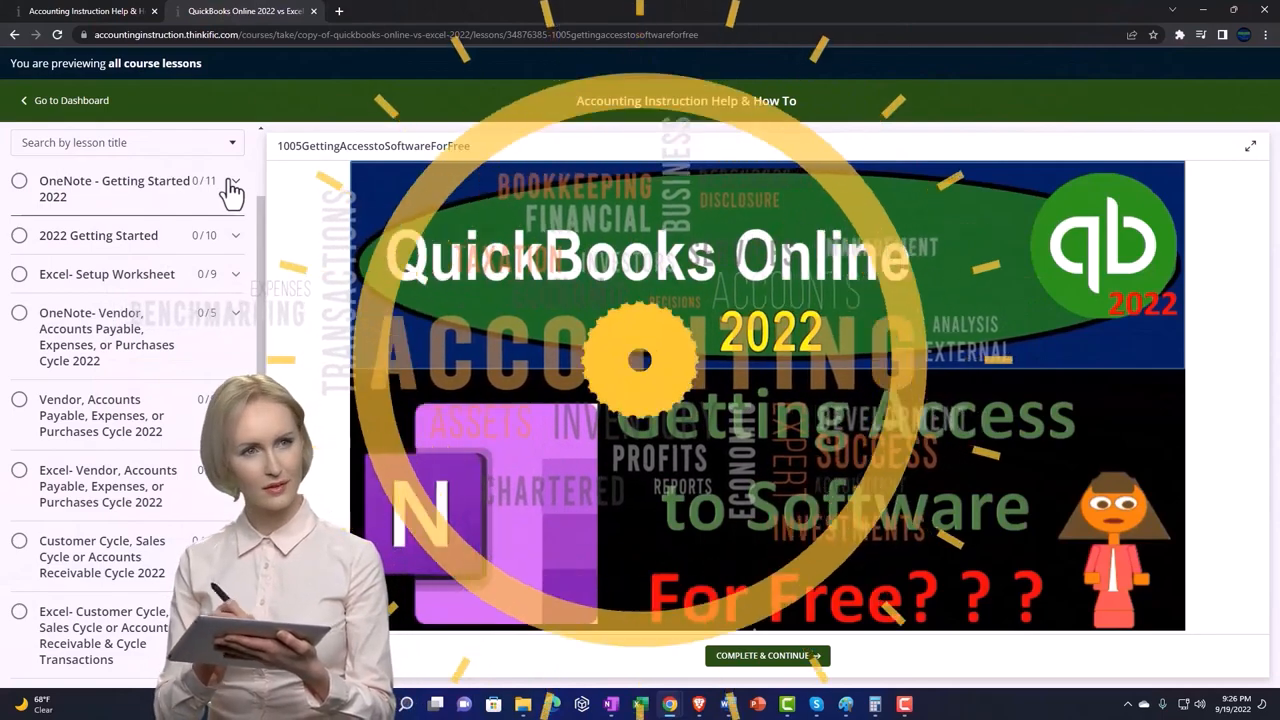
{"action": "left_click", "coordinate": [232, 187]}
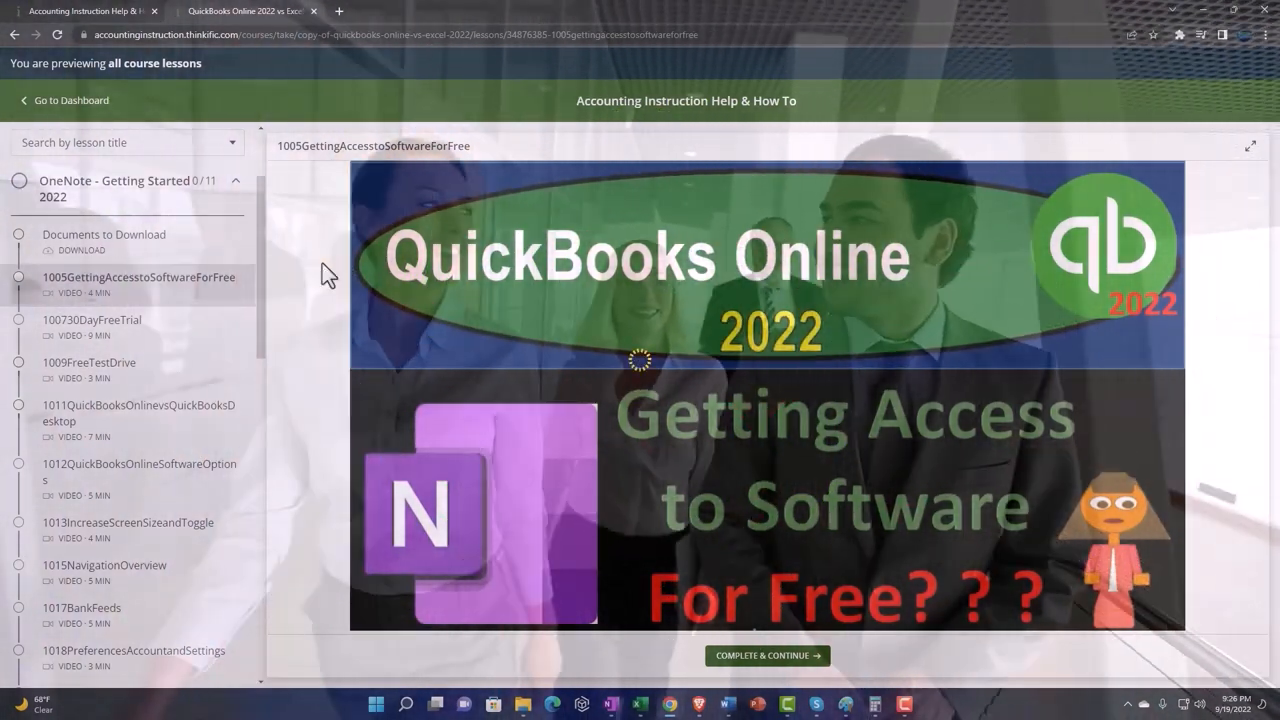
Duplicate the Get Great Guitars browser tab and open the Balance Sheet from Reports.
{"action": "right_click", "coordinate": [210, 11]}
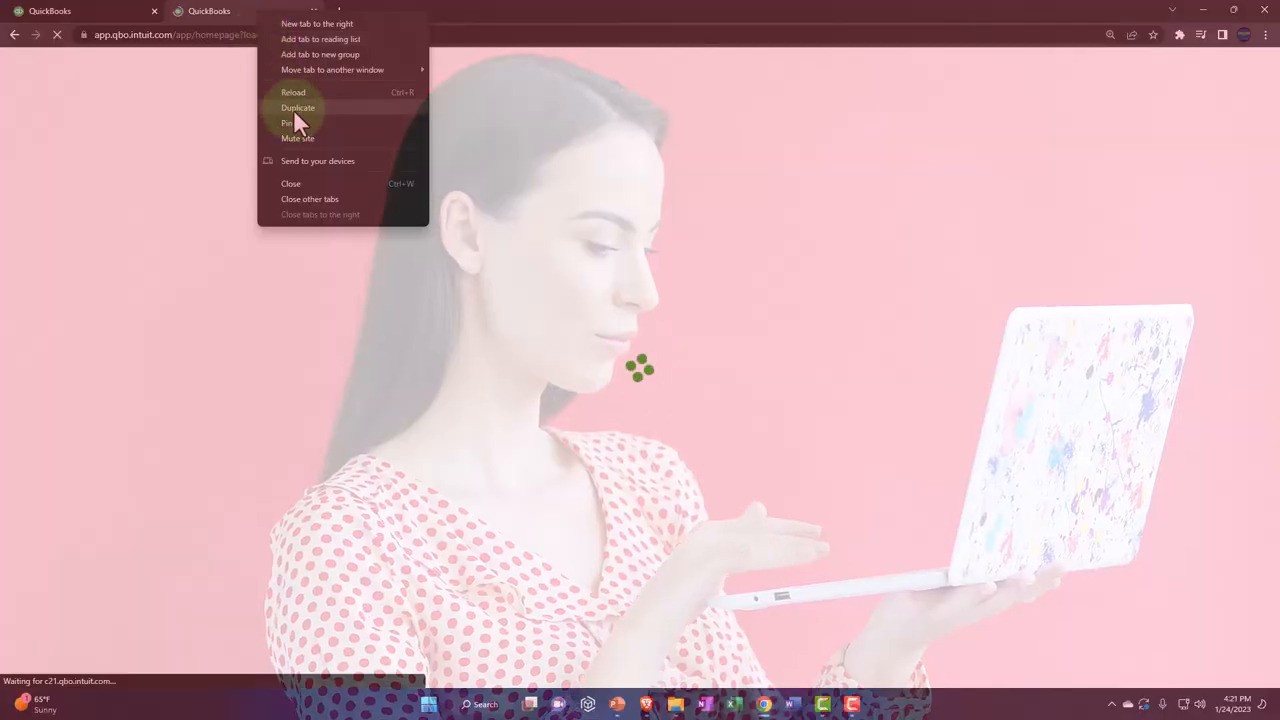
{"action": "left_click", "coordinate": [298, 107]}
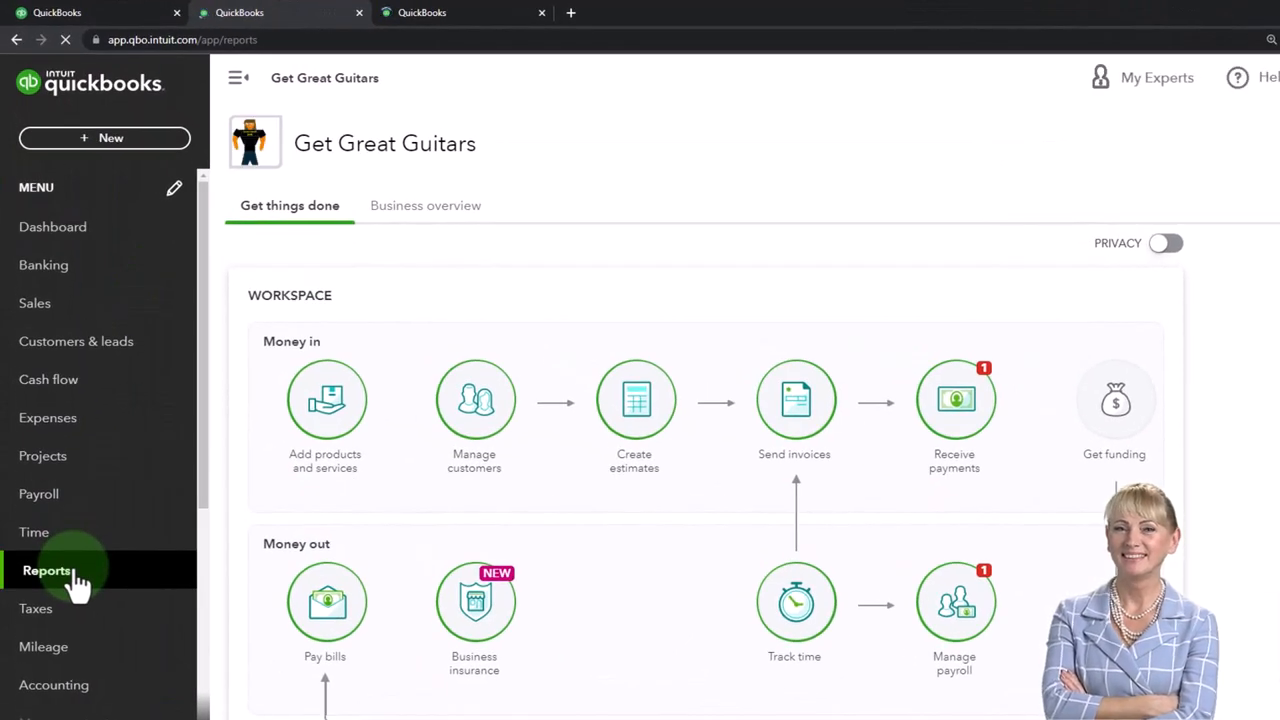
{"action": "left_click", "coordinate": [47, 570]}
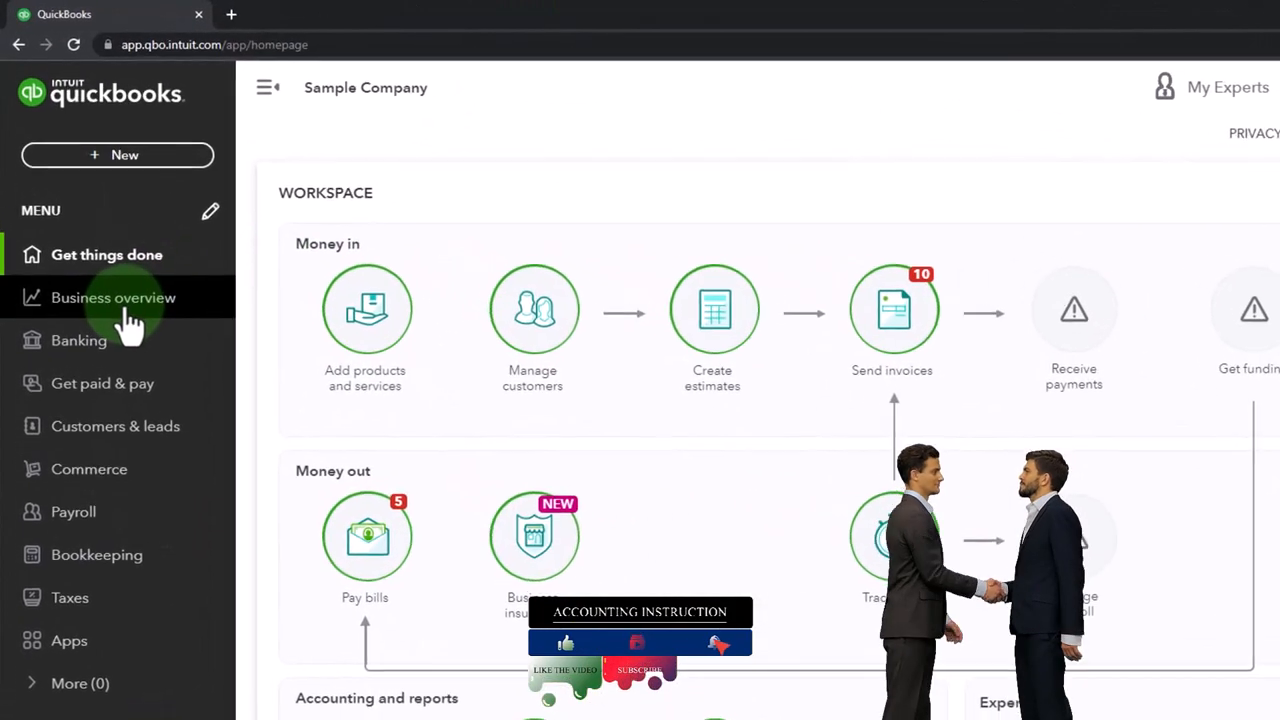
{"action": "left_click", "coordinate": [113, 297]}
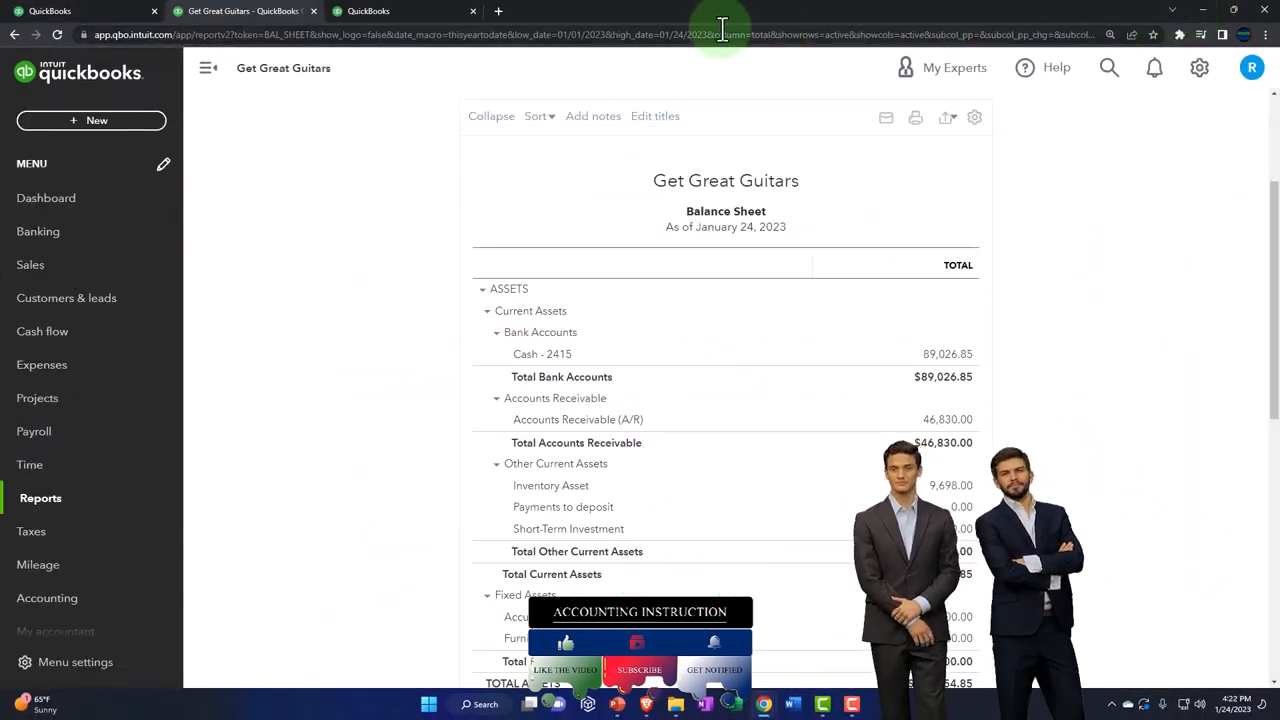
{"action": "left_click", "coordinate": [390, 11]}
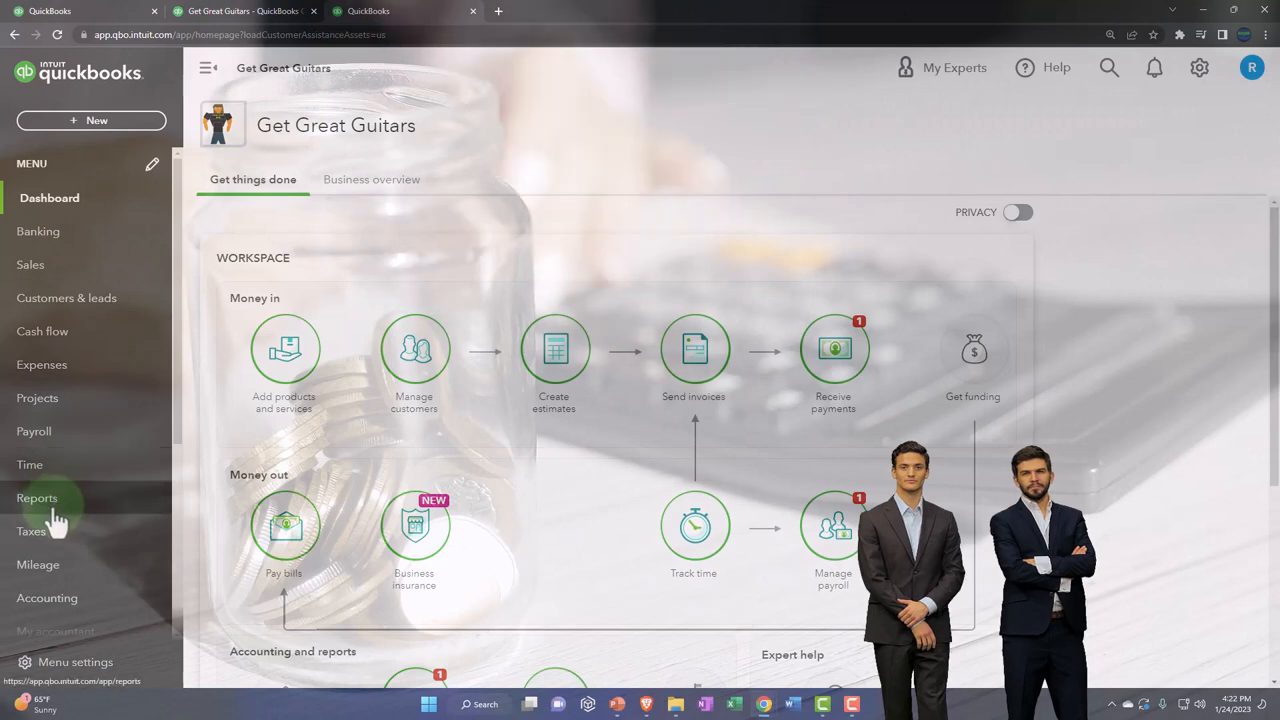
Open the Profit and Loss from 01/01/2023 with columns displayed by month.
{"action": "left_click", "coordinate": [37, 498]}
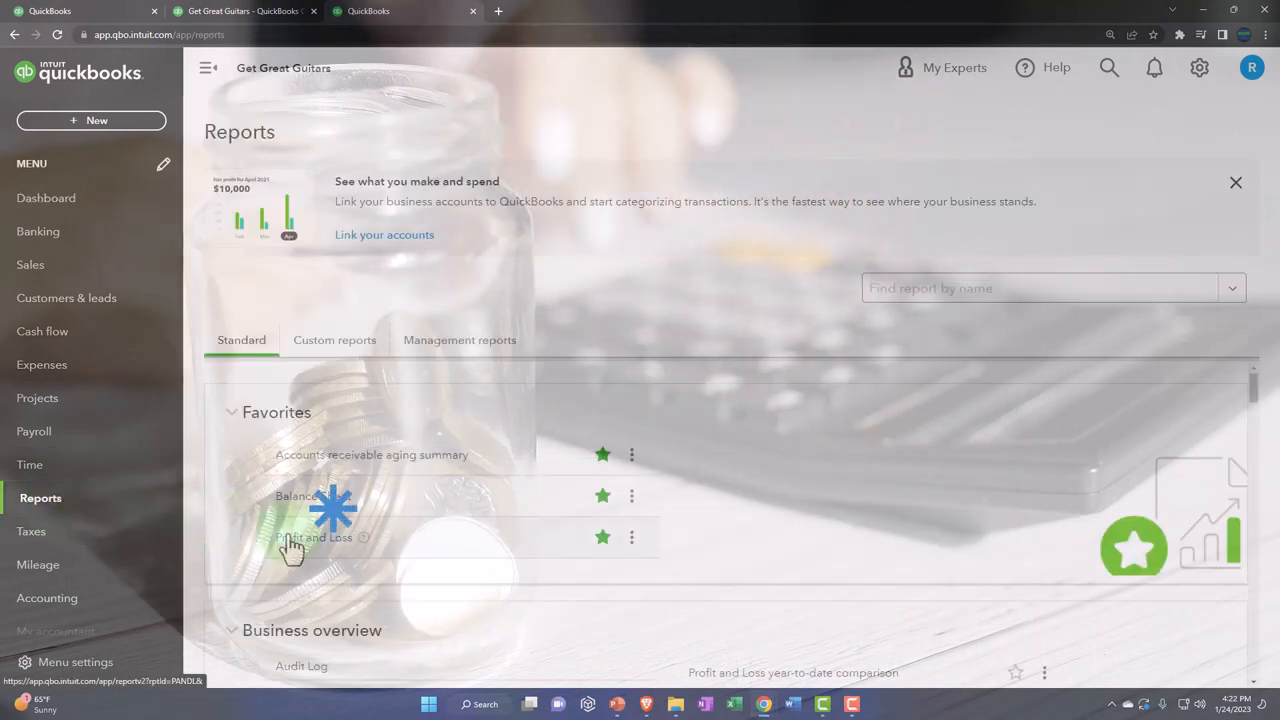
{"action": "left_click", "coordinate": [314, 537]}
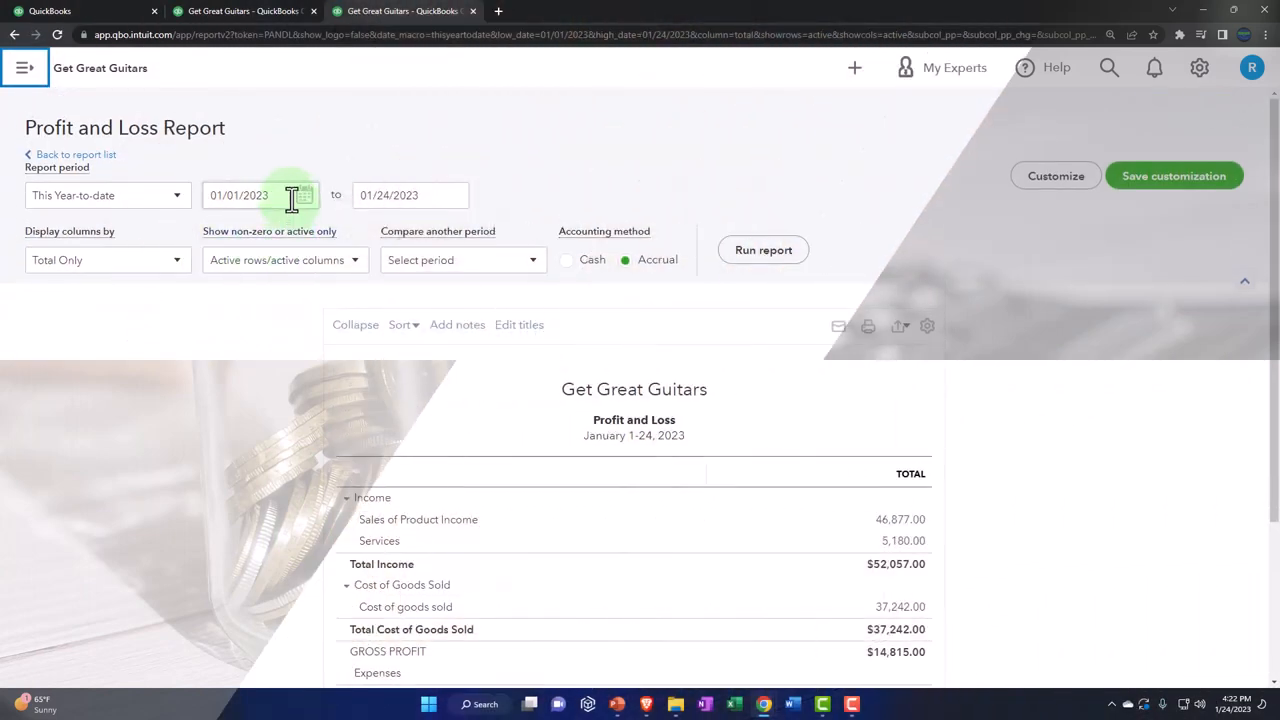
{"action": "type", "text": "010"}
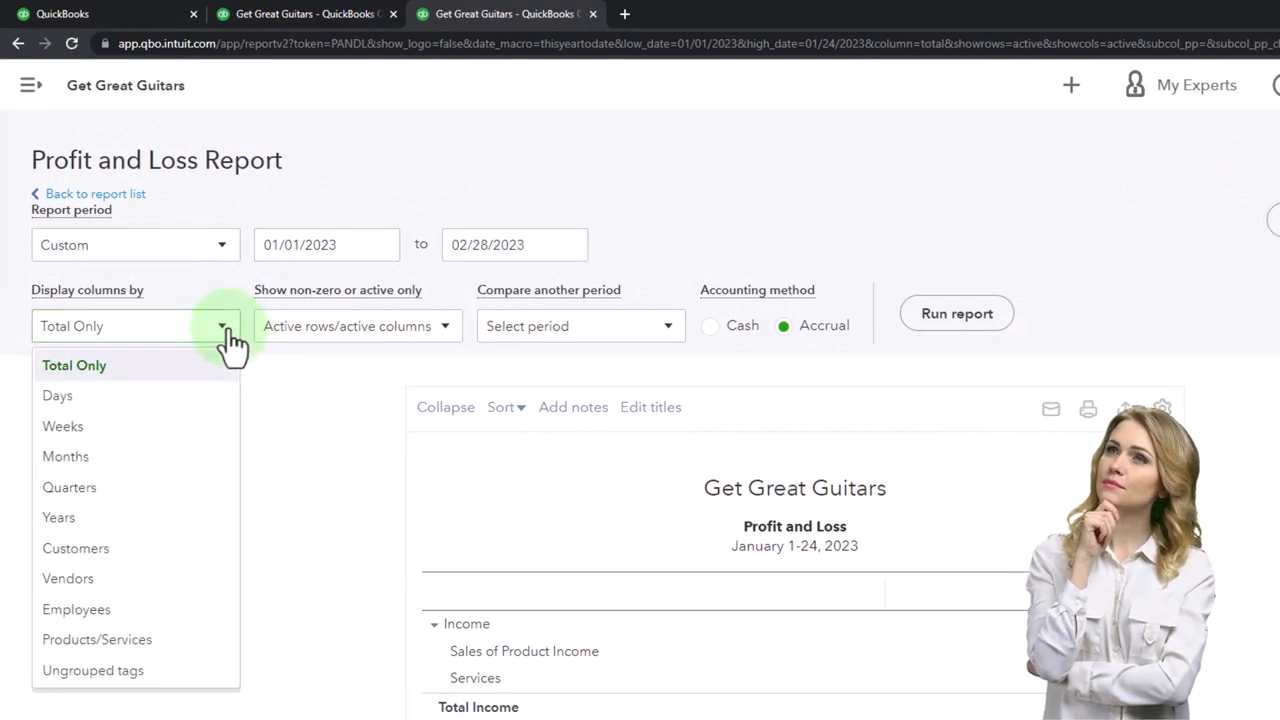
{"action": "left_click", "coordinate": [65, 456]}
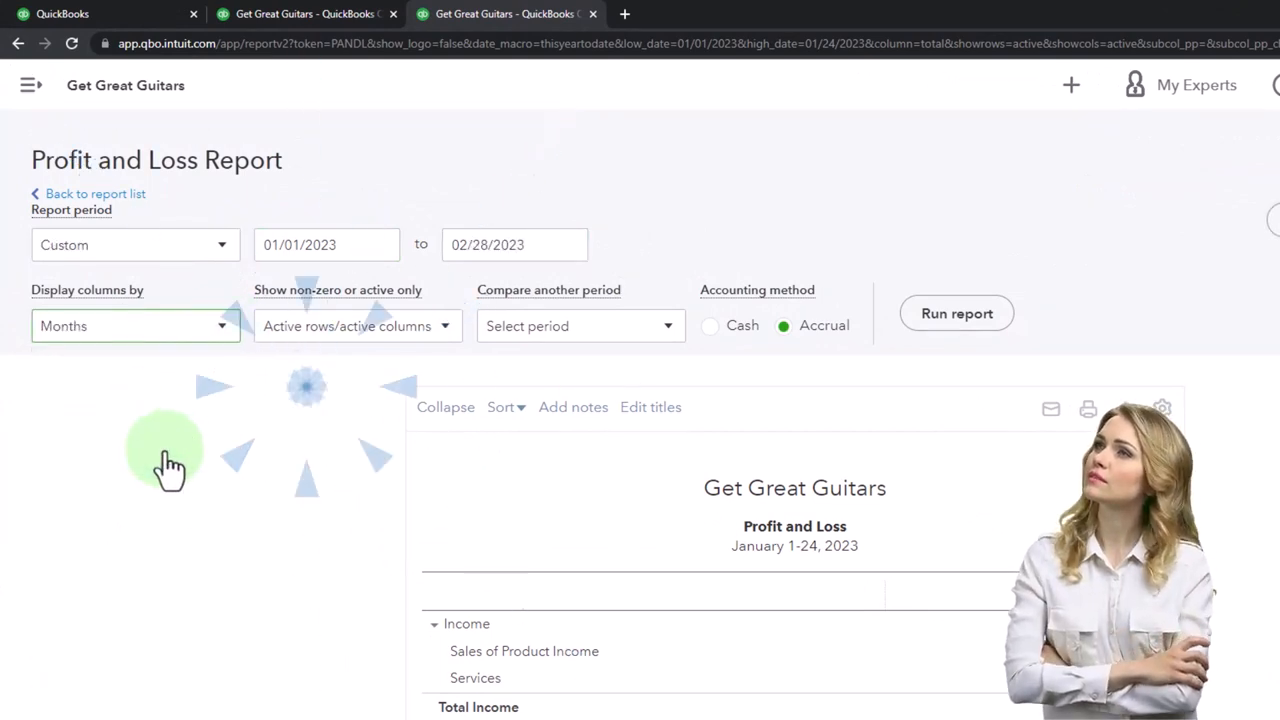
{"action": "left_click", "coordinate": [956, 313]}
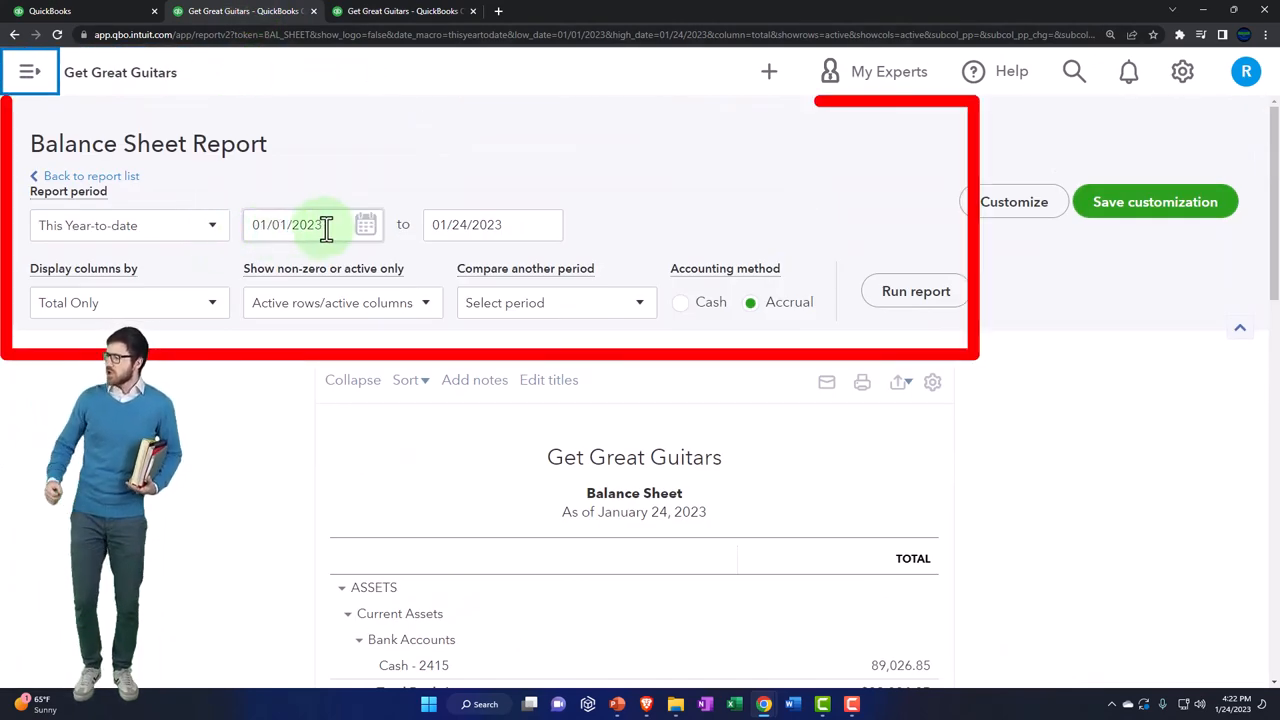
Run the Balance Sheet for January 1 through February 28, 2023.
{"action": "type", "text": "01012"}
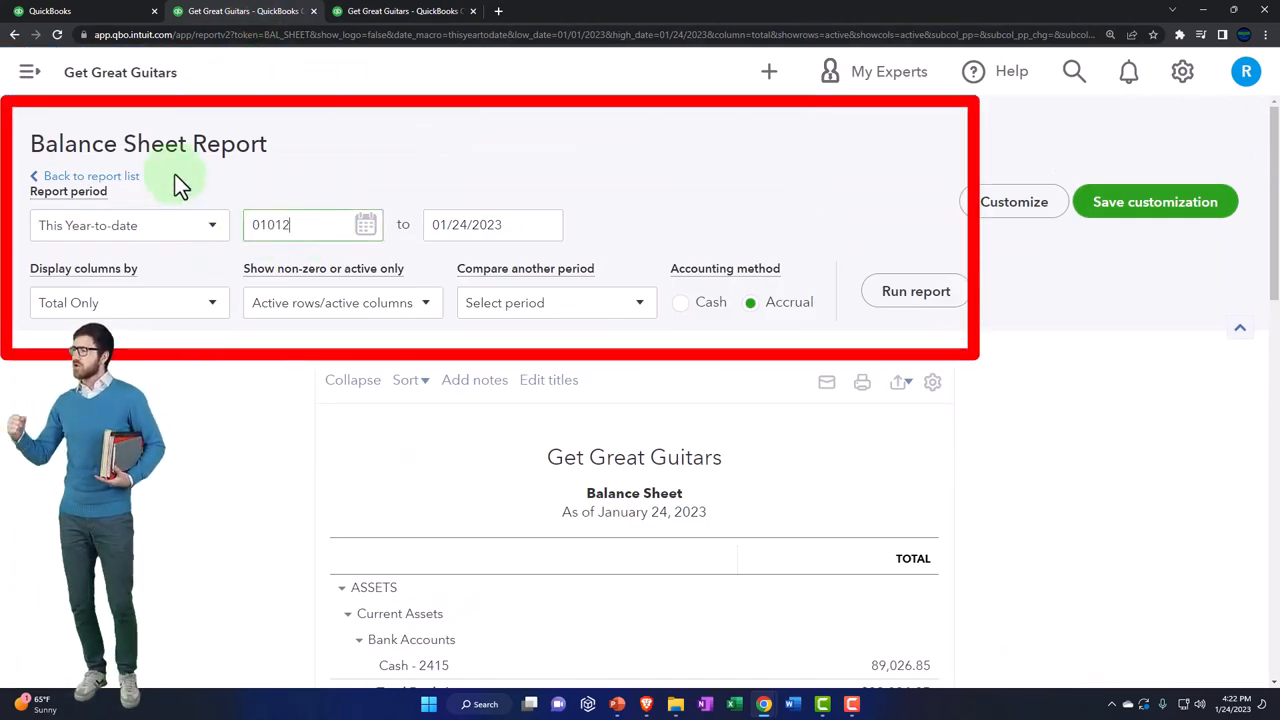
{"action": "type", "text": "022"}
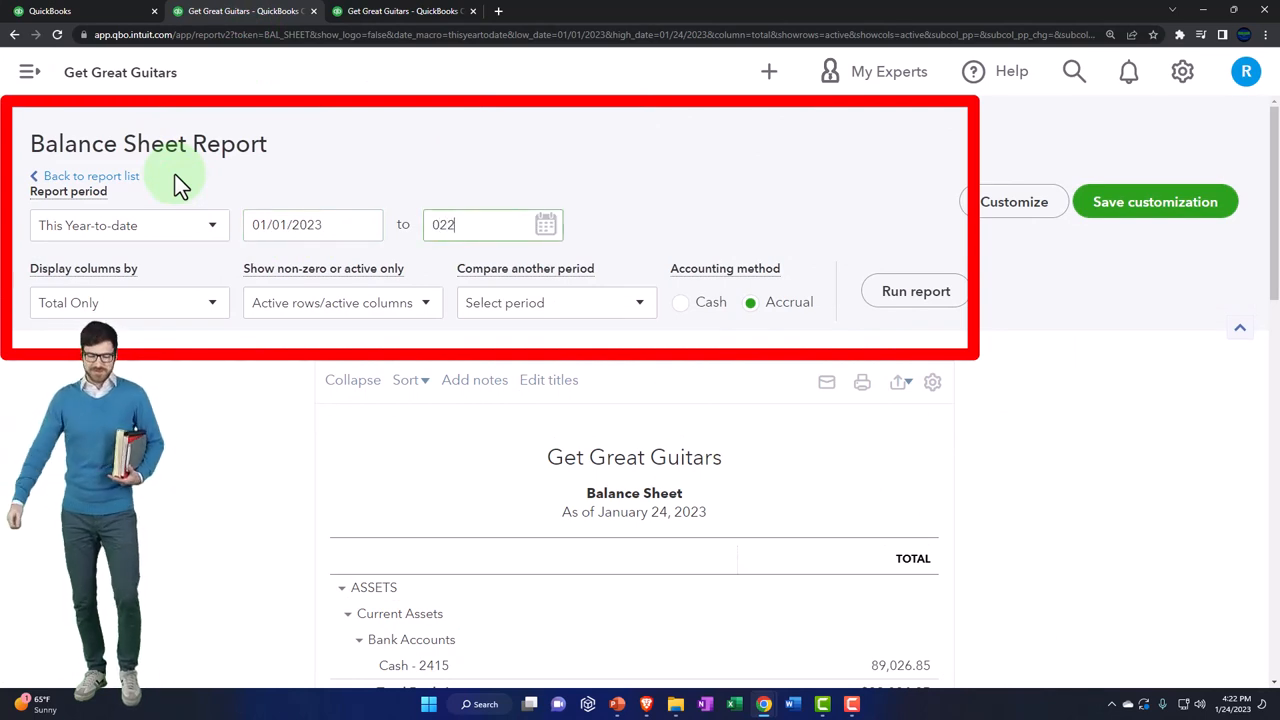
{"action": "left_click", "coordinate": [915, 291]}
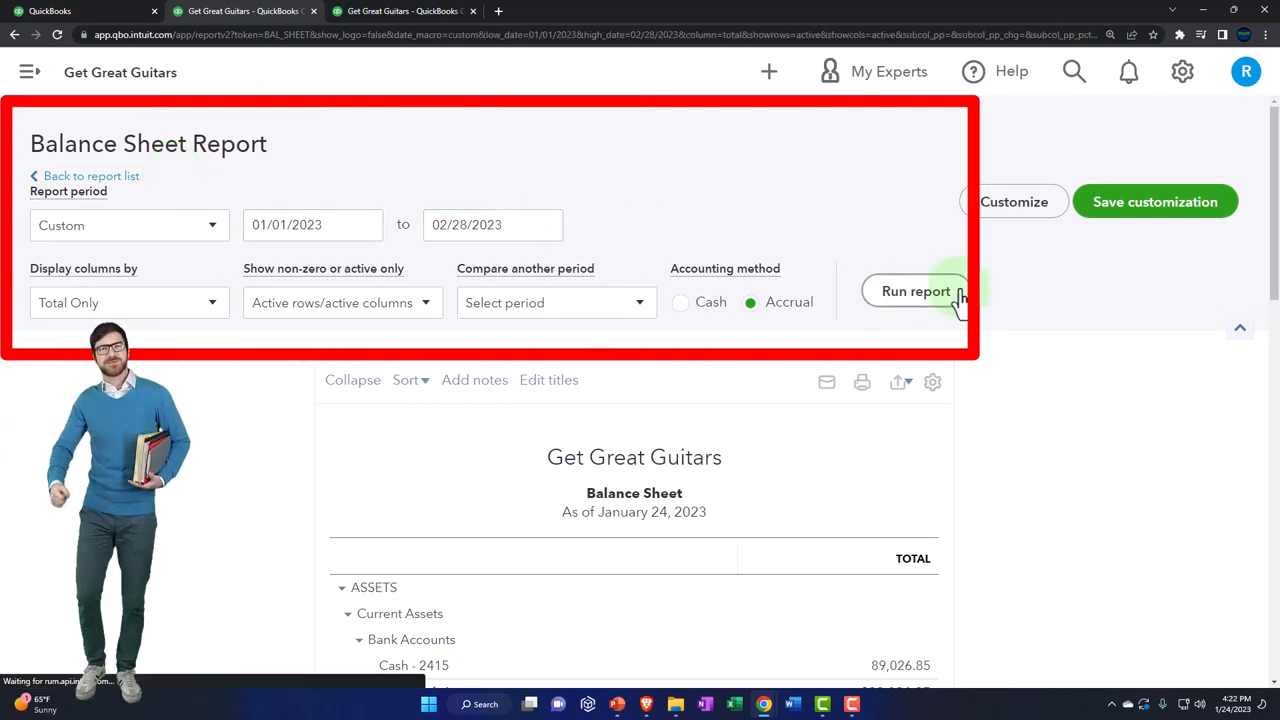
{"action": "left_click", "coordinate": [916, 291]}
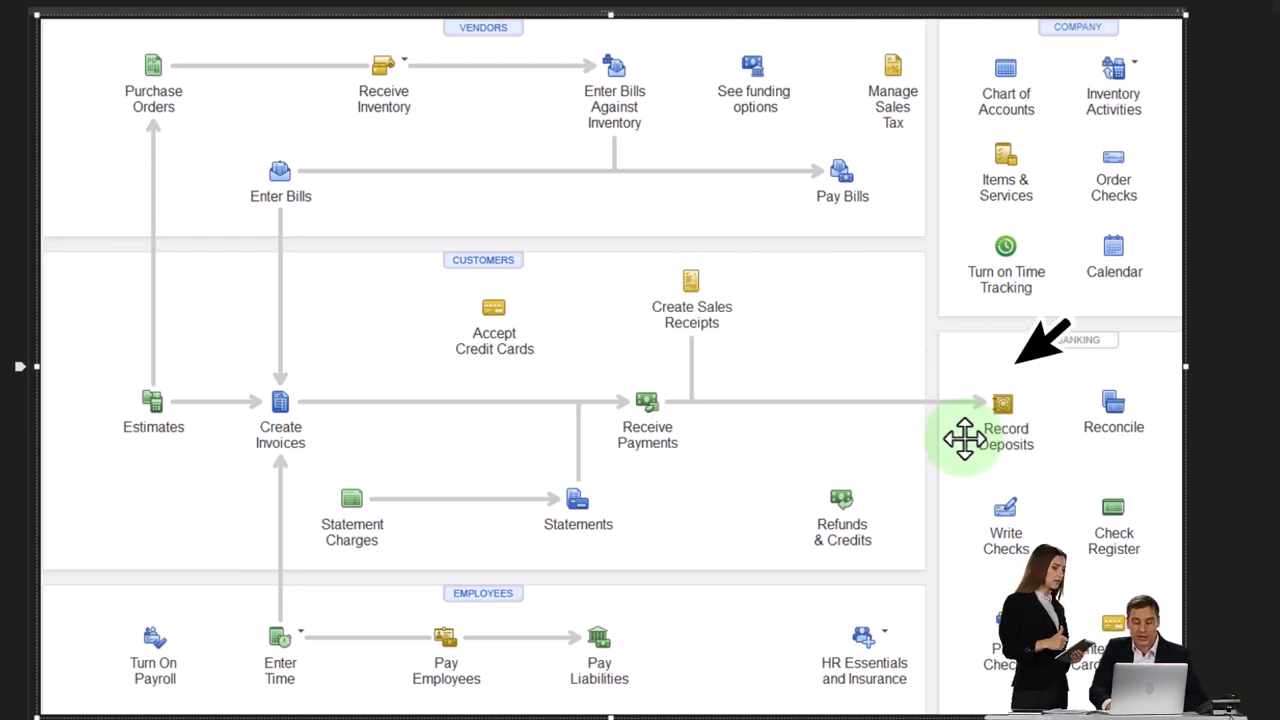
{"action": "mouse_move", "coordinate": [740, 318]}
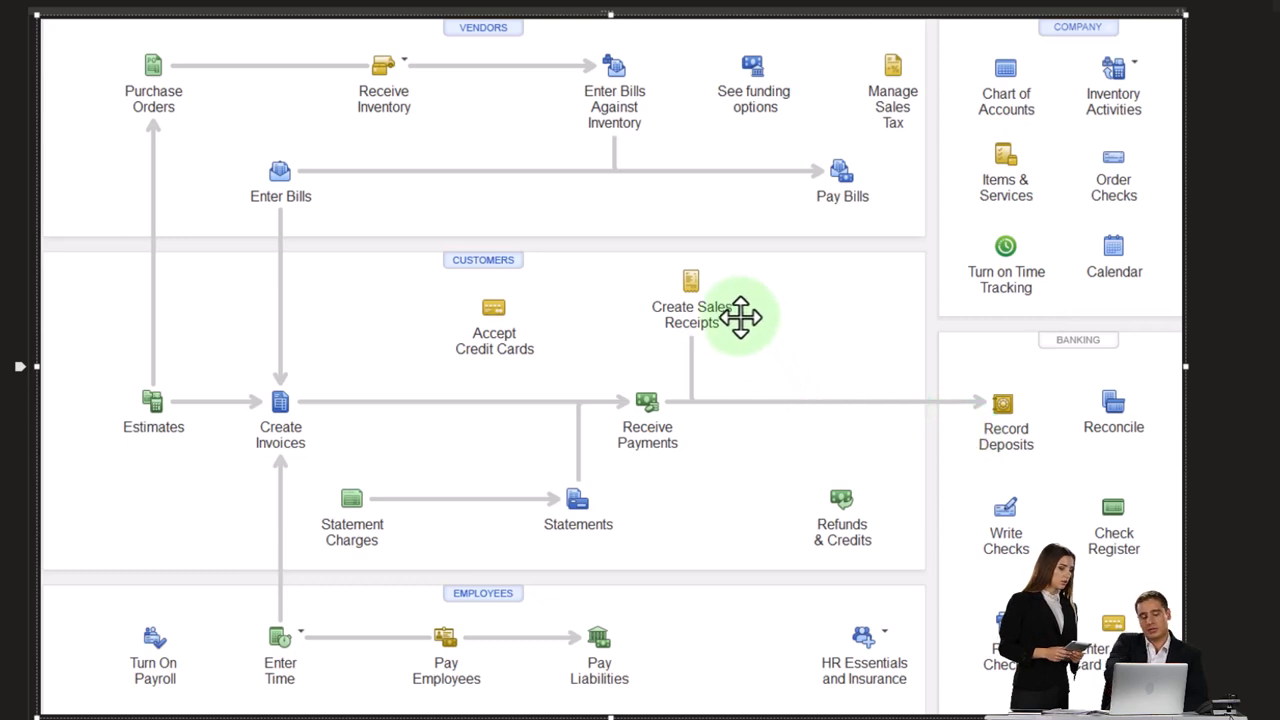
{"action": "mouse_move", "coordinate": [878, 395]}
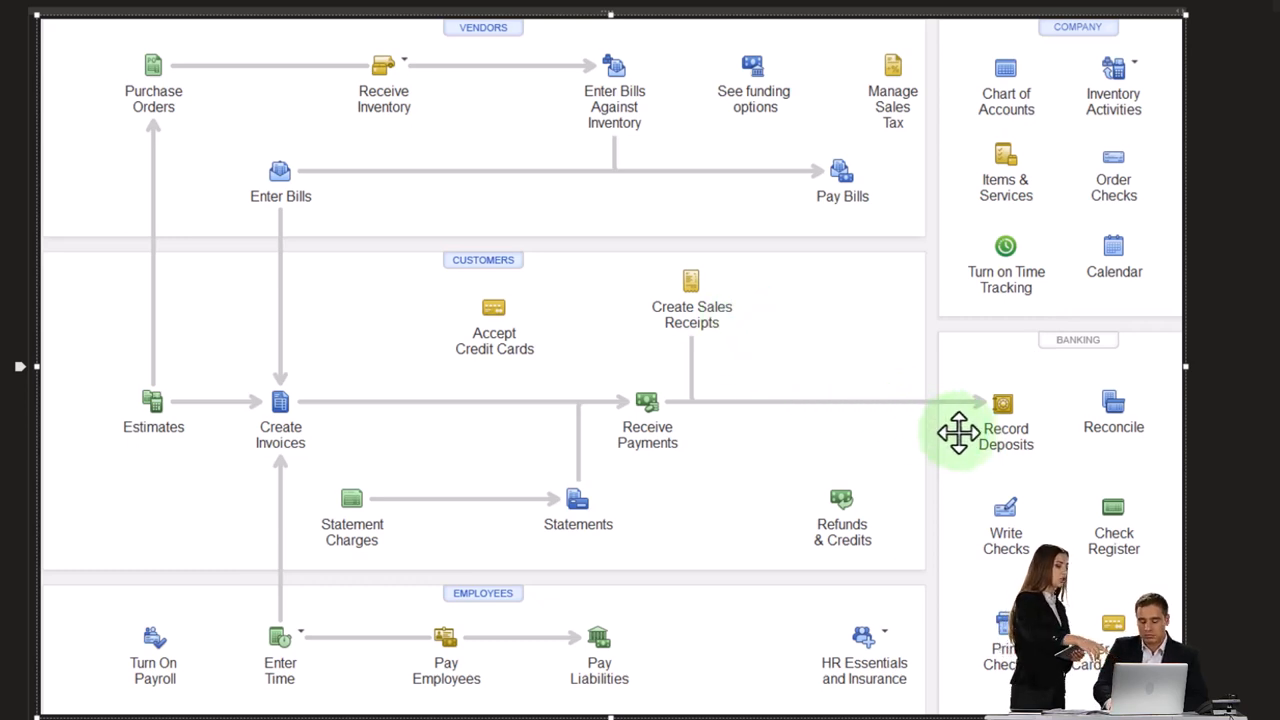
{"action": "mouse_move", "coordinate": [327, 414]}
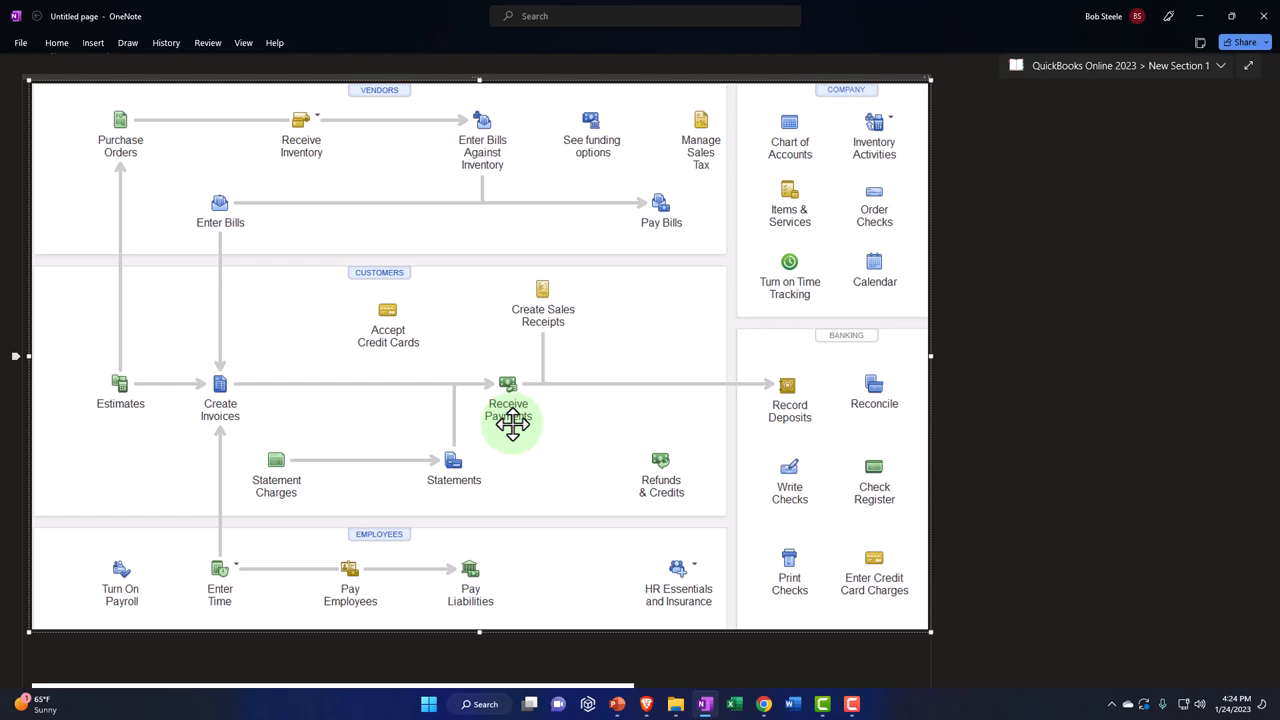
{"action": "left_click", "coordinate": [508, 410]}
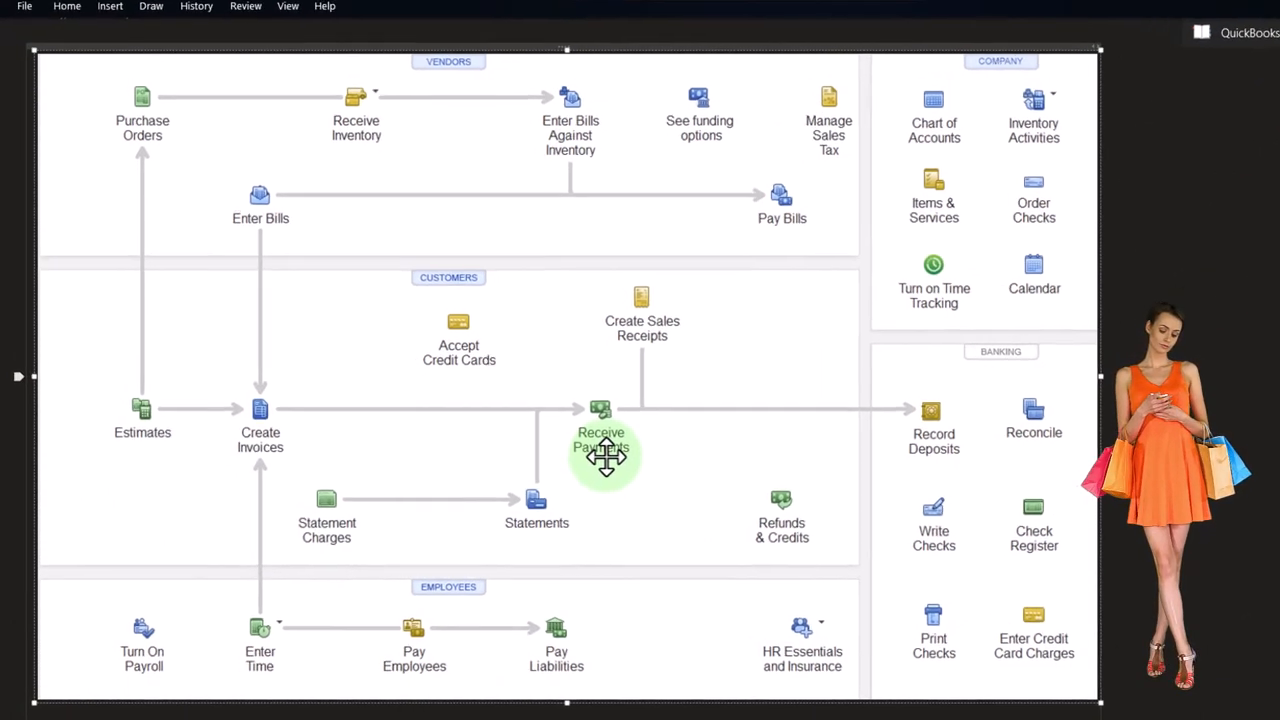
{"action": "left_click", "coordinate": [600, 410]}
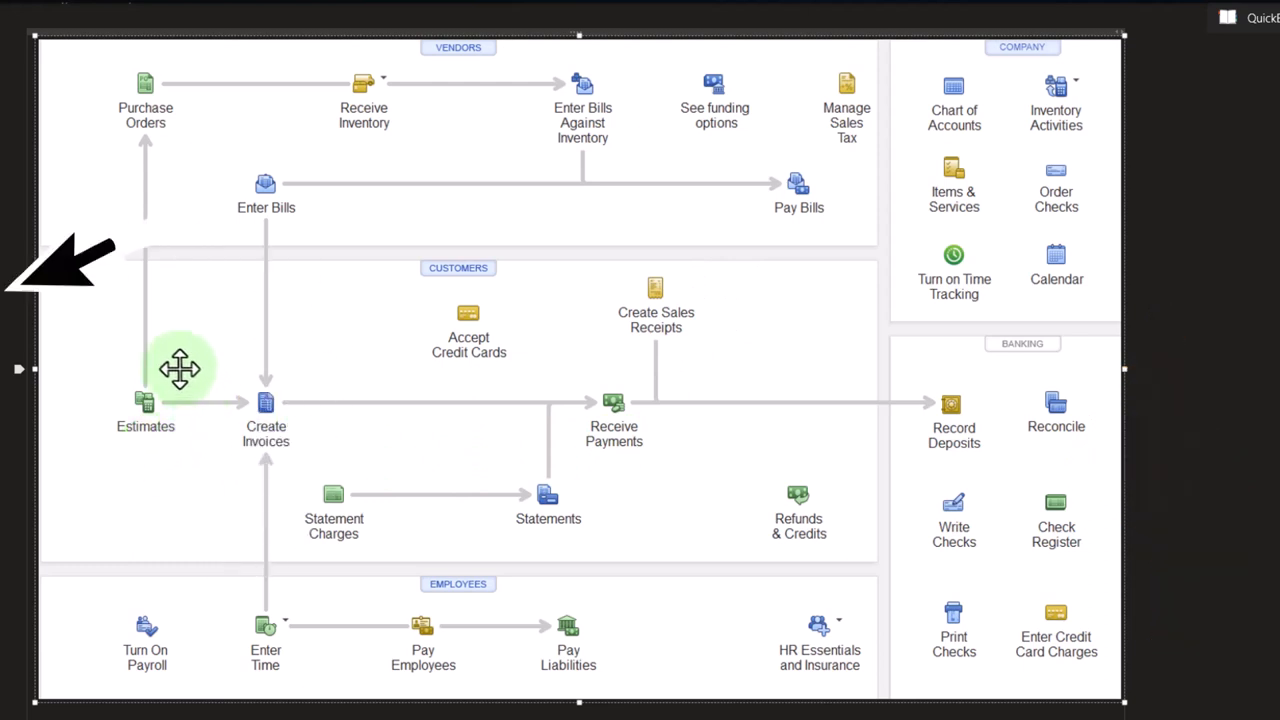
{"action": "mouse_move", "coordinate": [415, 330]}
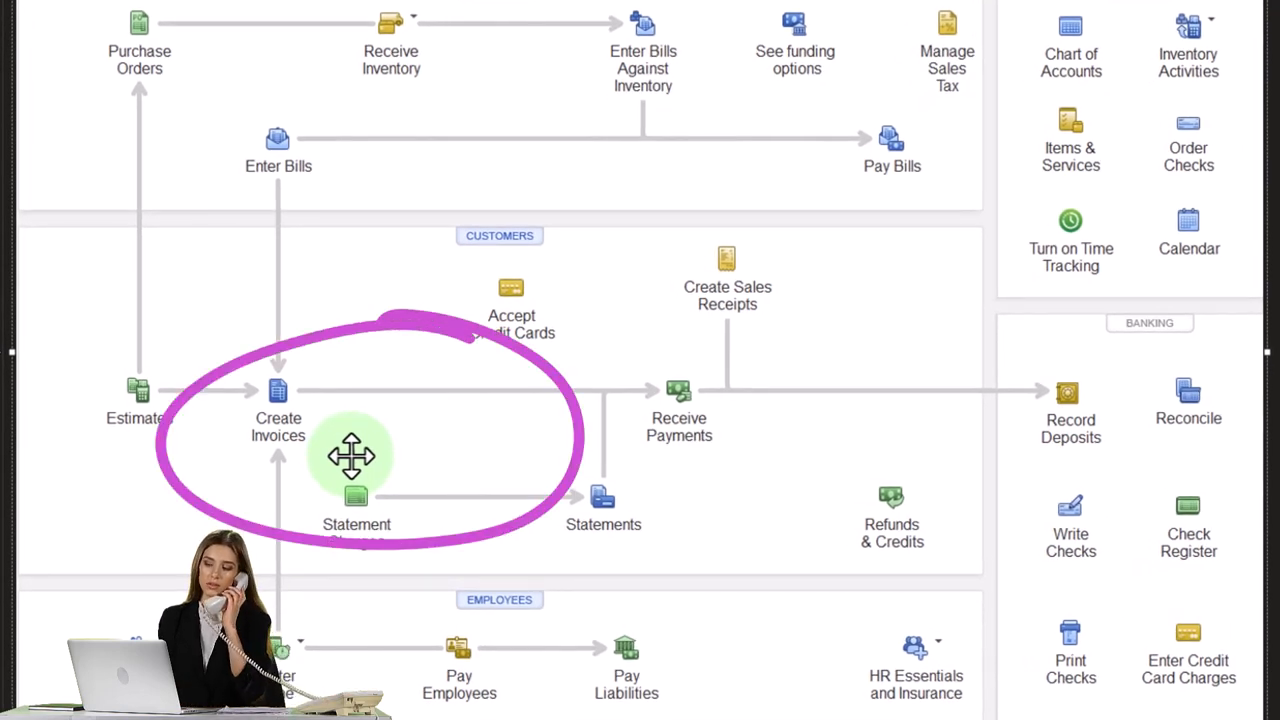
{"action": "mouse_move", "coordinate": [635, 455]}
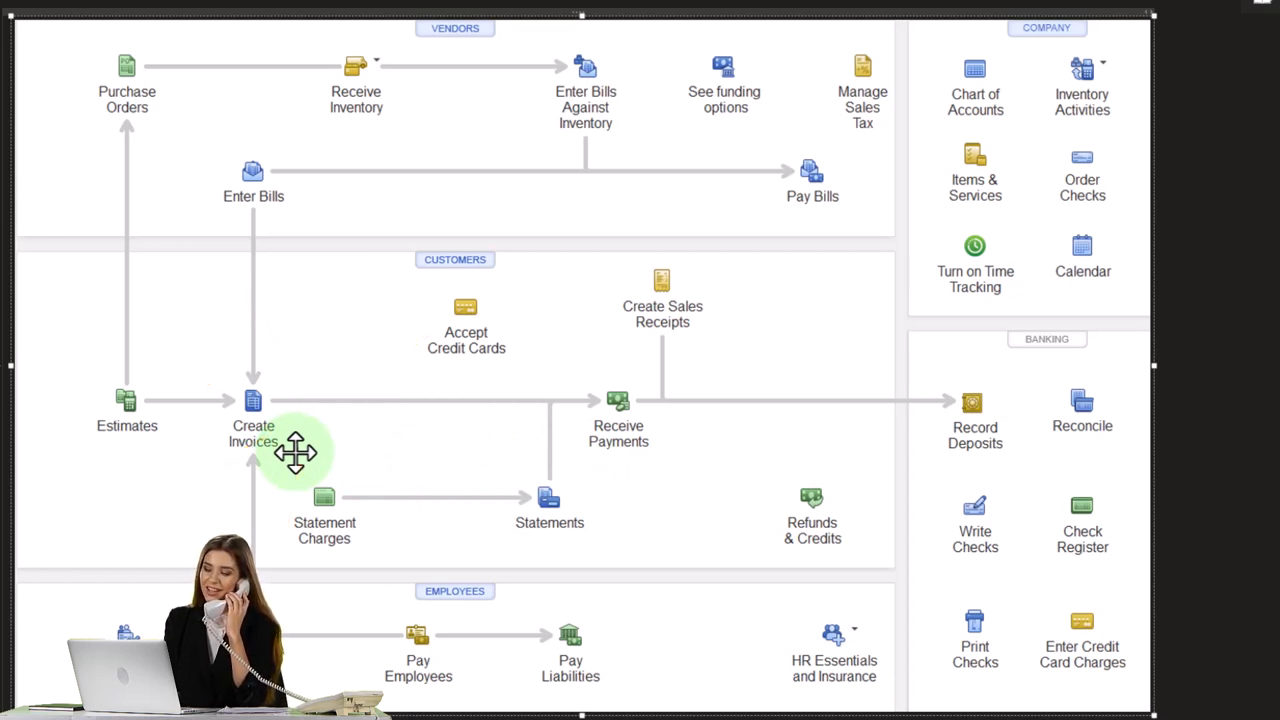
{"action": "mouse_move", "coordinate": [898, 460]}
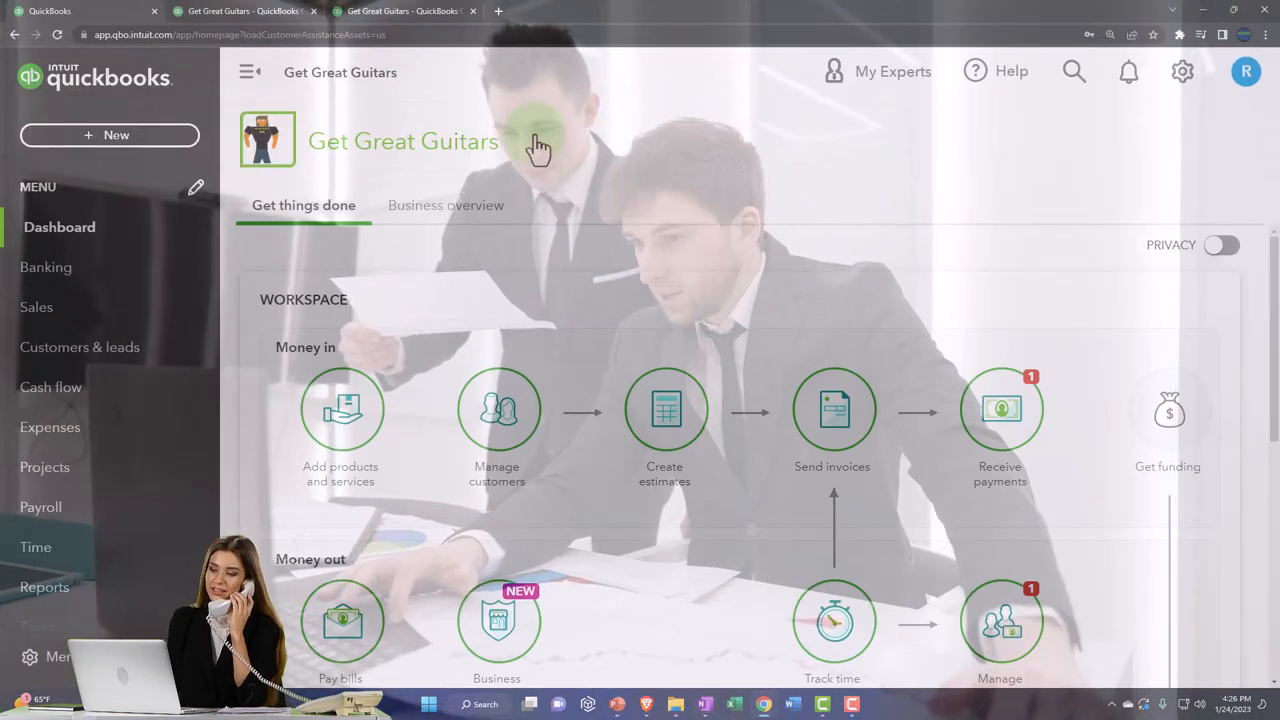
{"action": "mouse_move", "coordinate": [110, 135]}
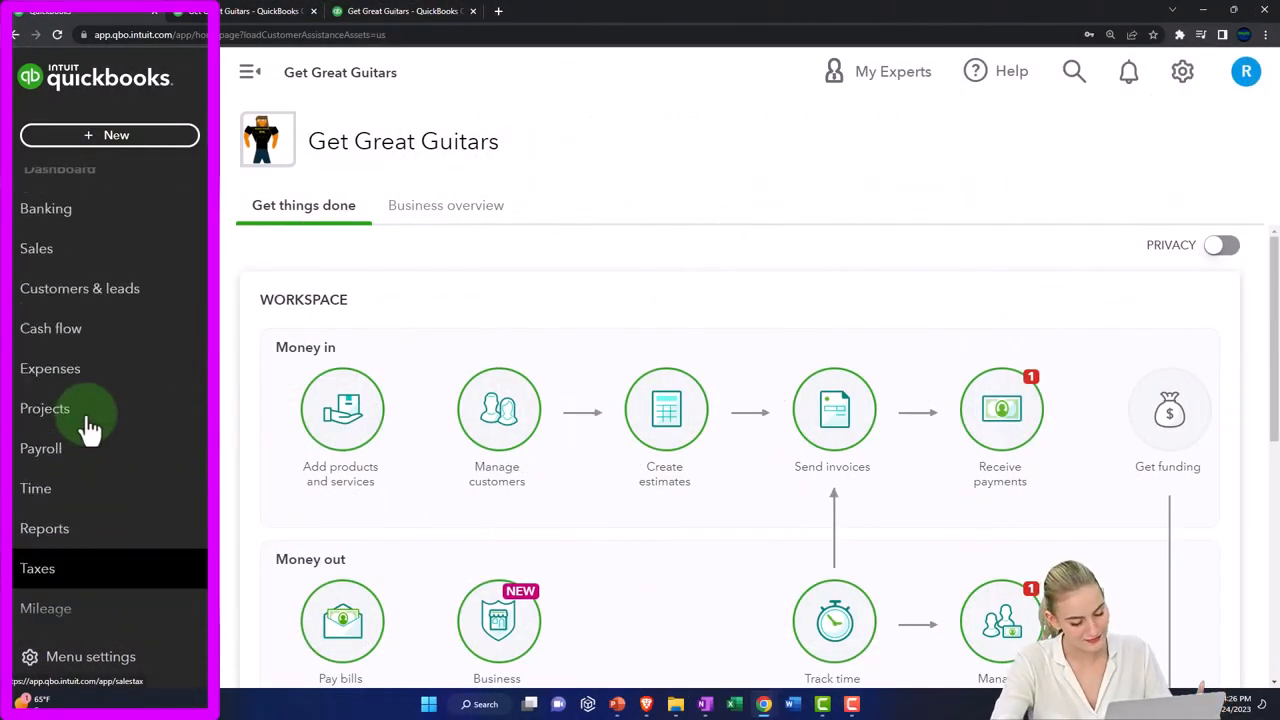
Go to Sales > Products and services for Get Great Guitars.
{"action": "left_click", "coordinate": [36, 248]}
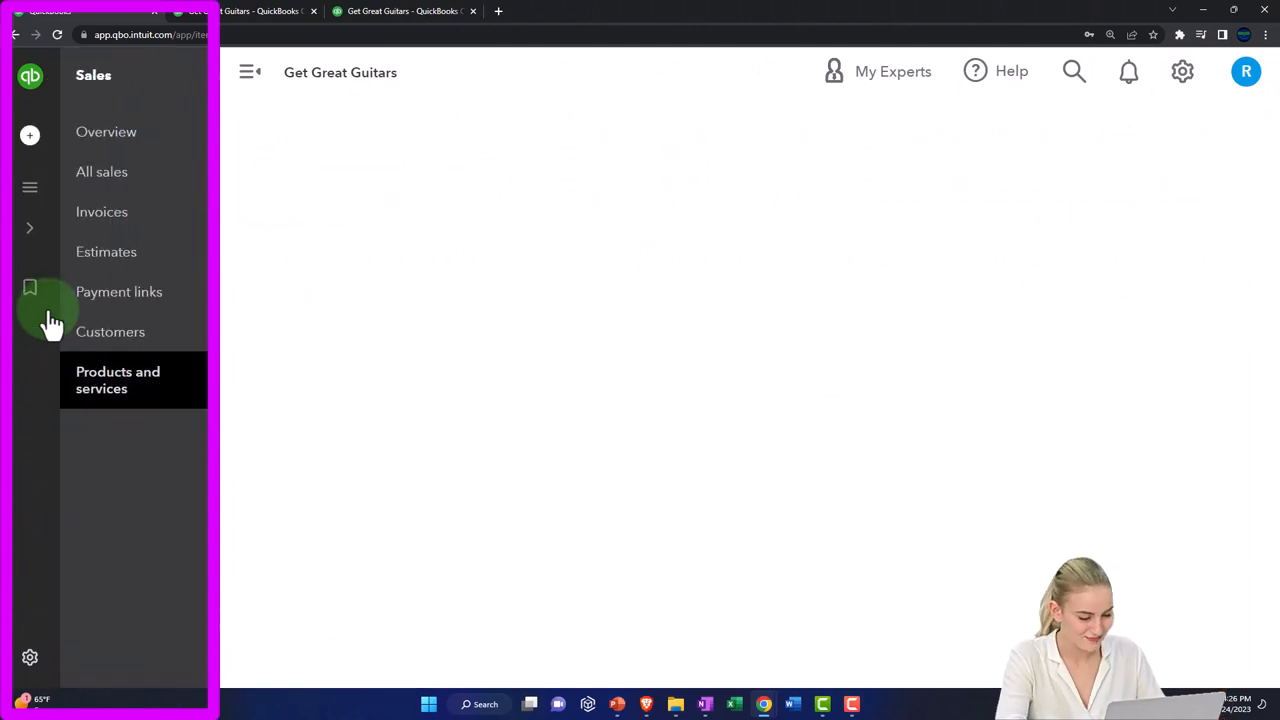
{"action": "left_click", "coordinate": [118, 380]}
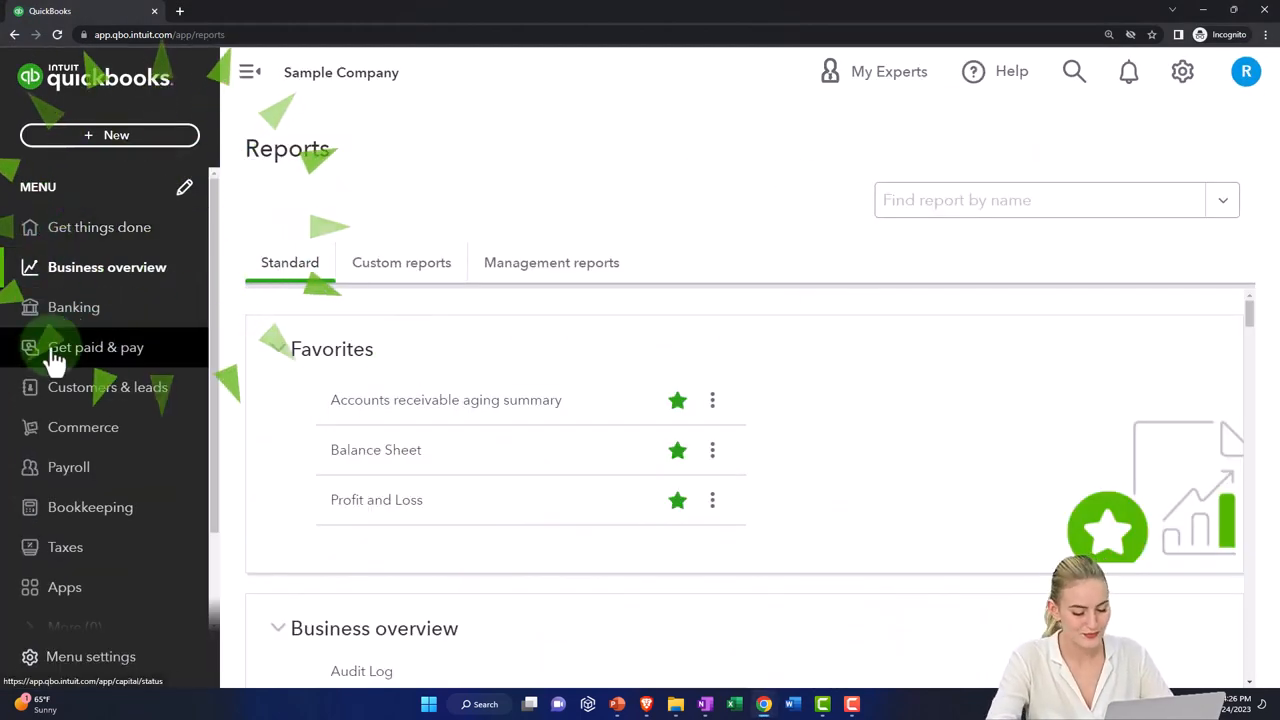
Scroll the products and services list to the rental items and prices, then open + New.
{"action": "left_click", "coordinate": [96, 347]}
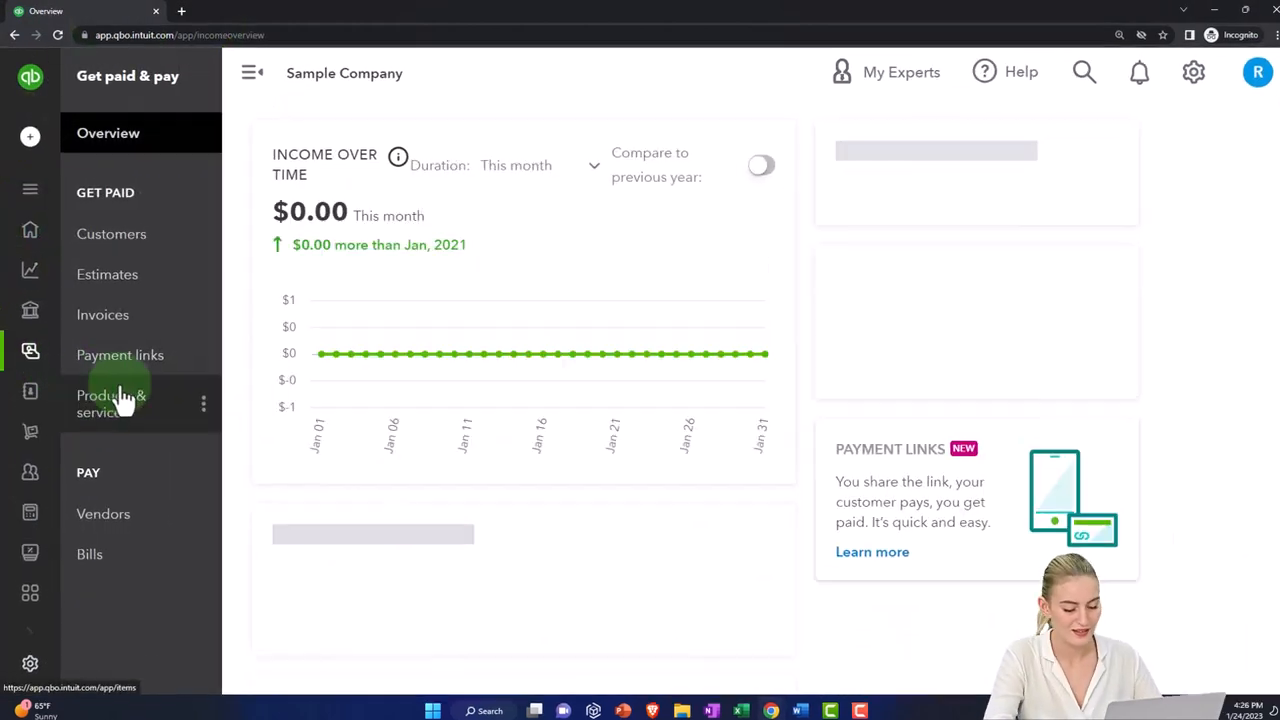
{"action": "left_click", "coordinate": [111, 403]}
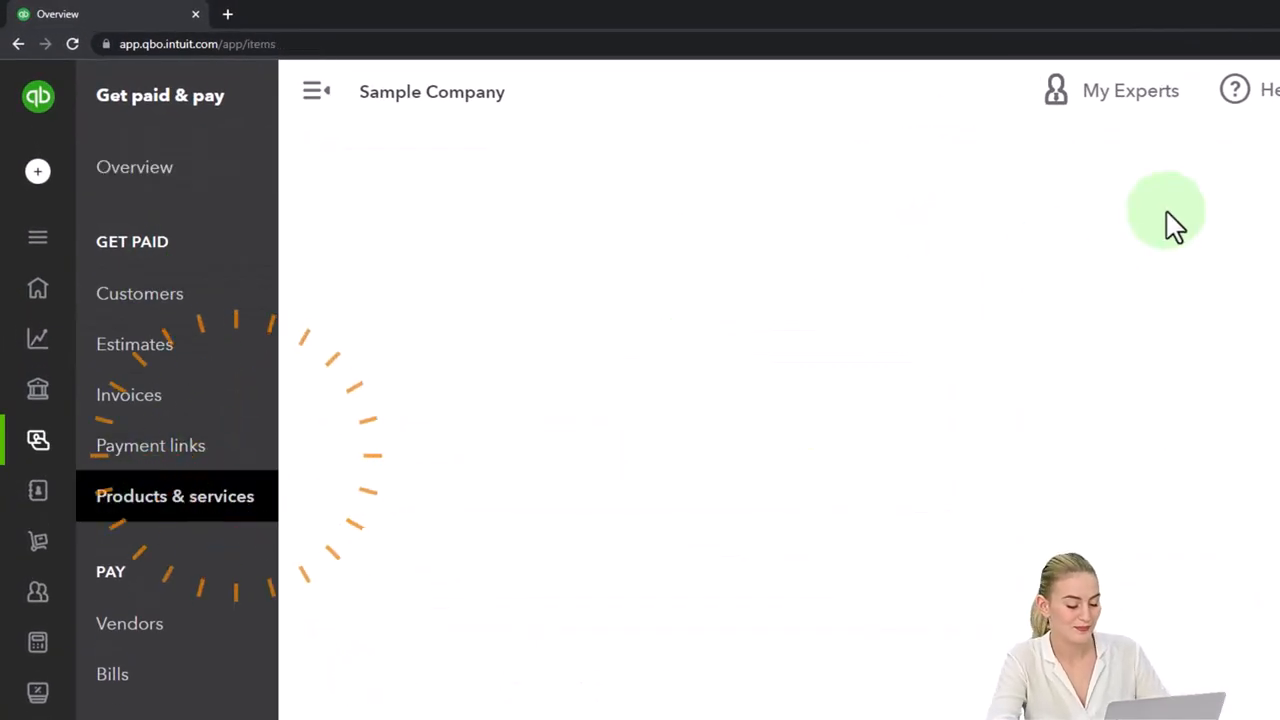
{"action": "left_click", "coordinate": [175, 496]}
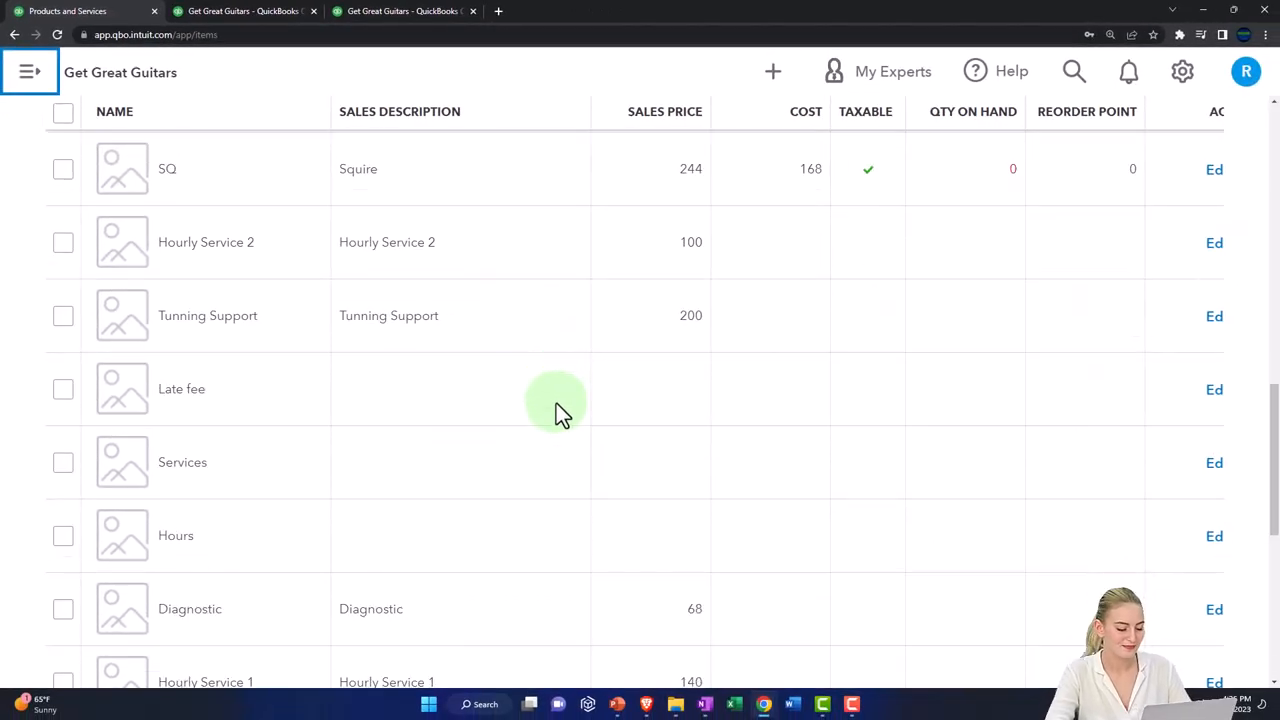
{"action": "scroll", "scroll_direction": "down", "scroll_amount": 3}
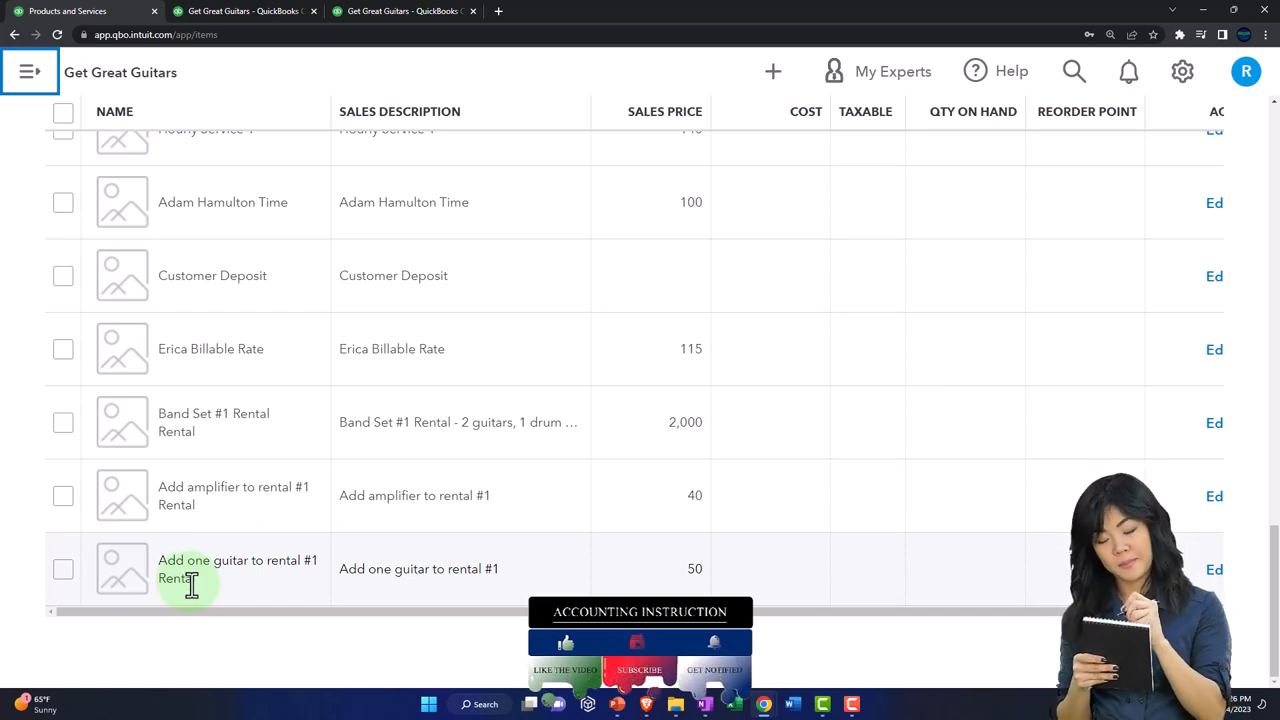
{"action": "mouse_move", "coordinate": [205, 460]}
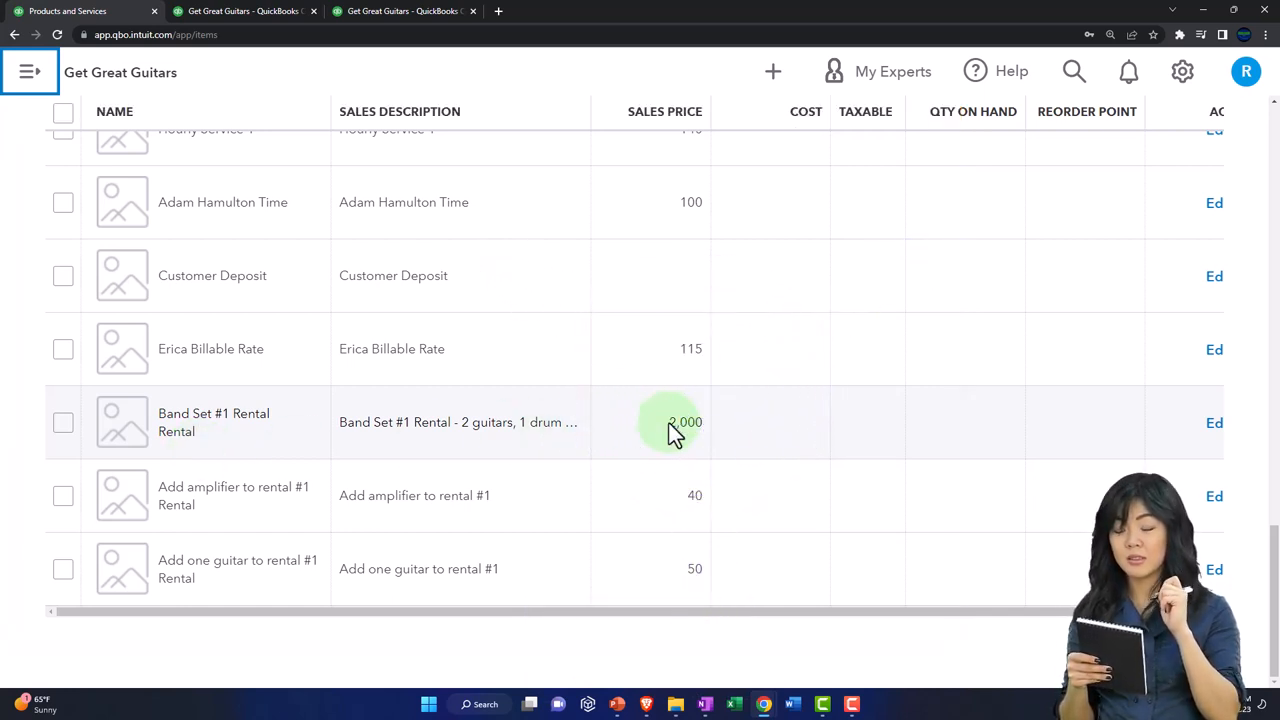
{"action": "mouse_move", "coordinate": [668, 497]}
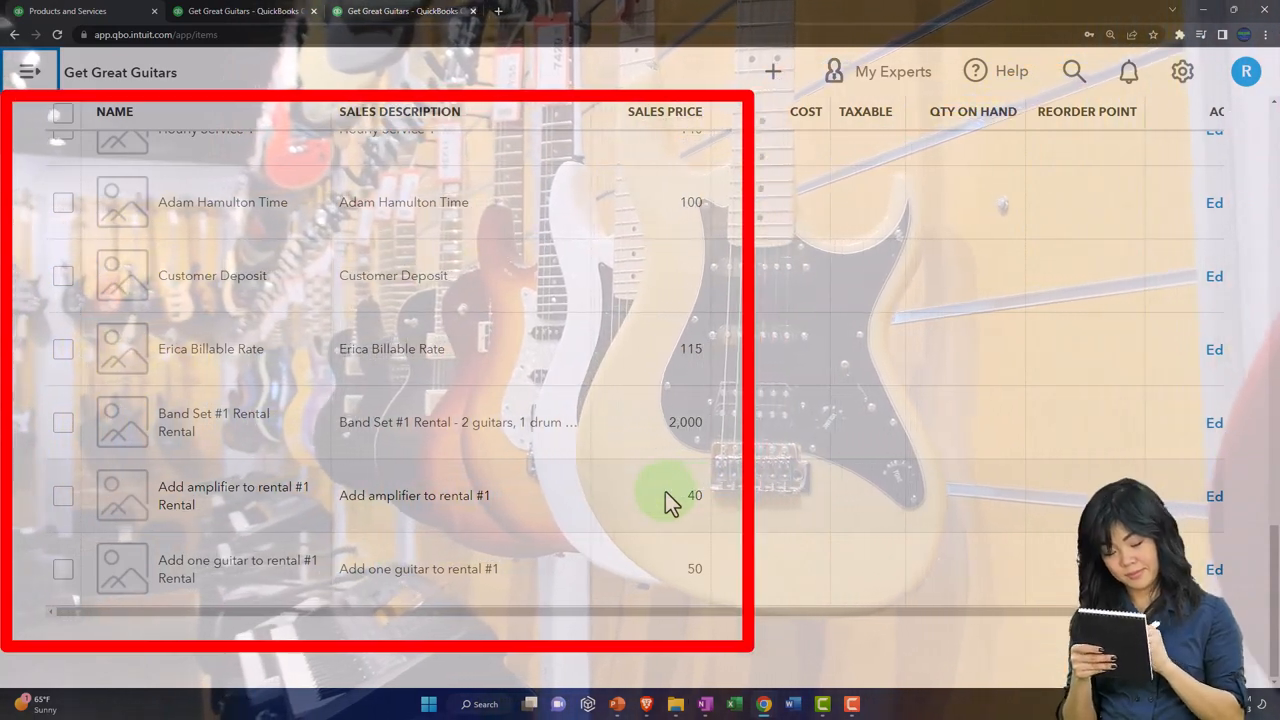
{"action": "left_click", "coordinate": [773, 71]}
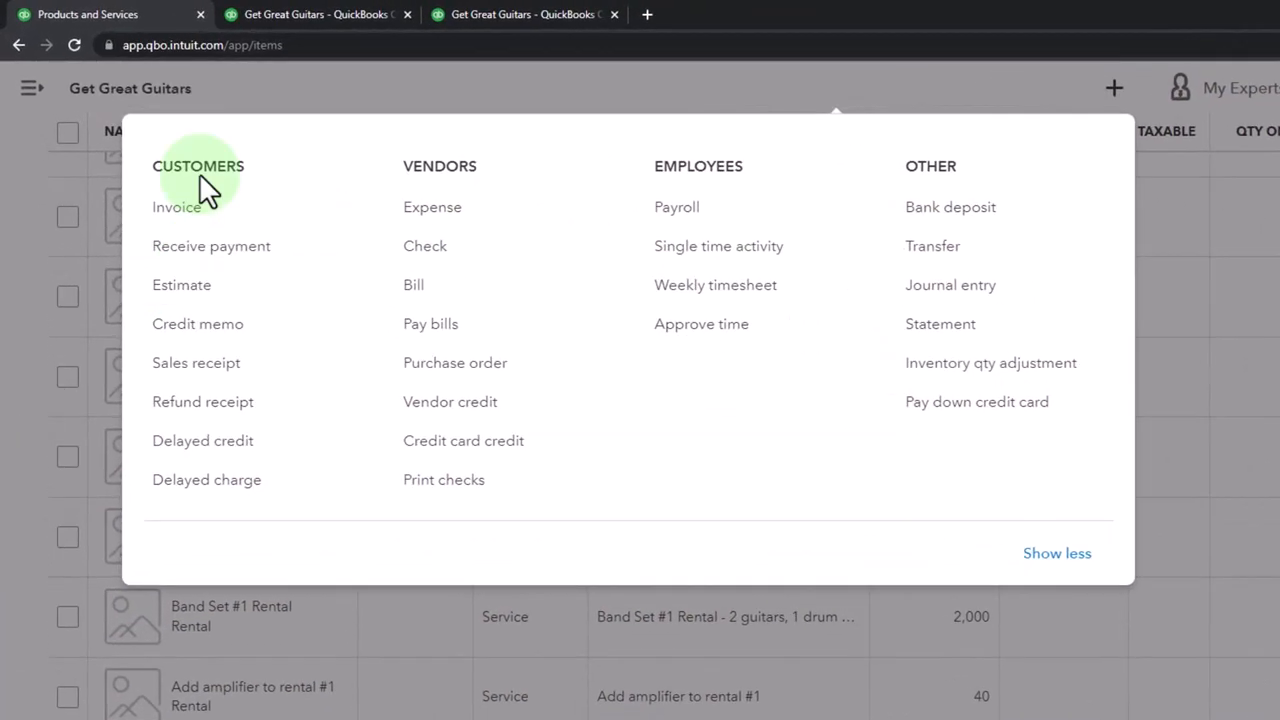
Start a new estimate and save new customer 'Customer 5' with that display name.
{"action": "left_click", "coordinate": [181, 284]}
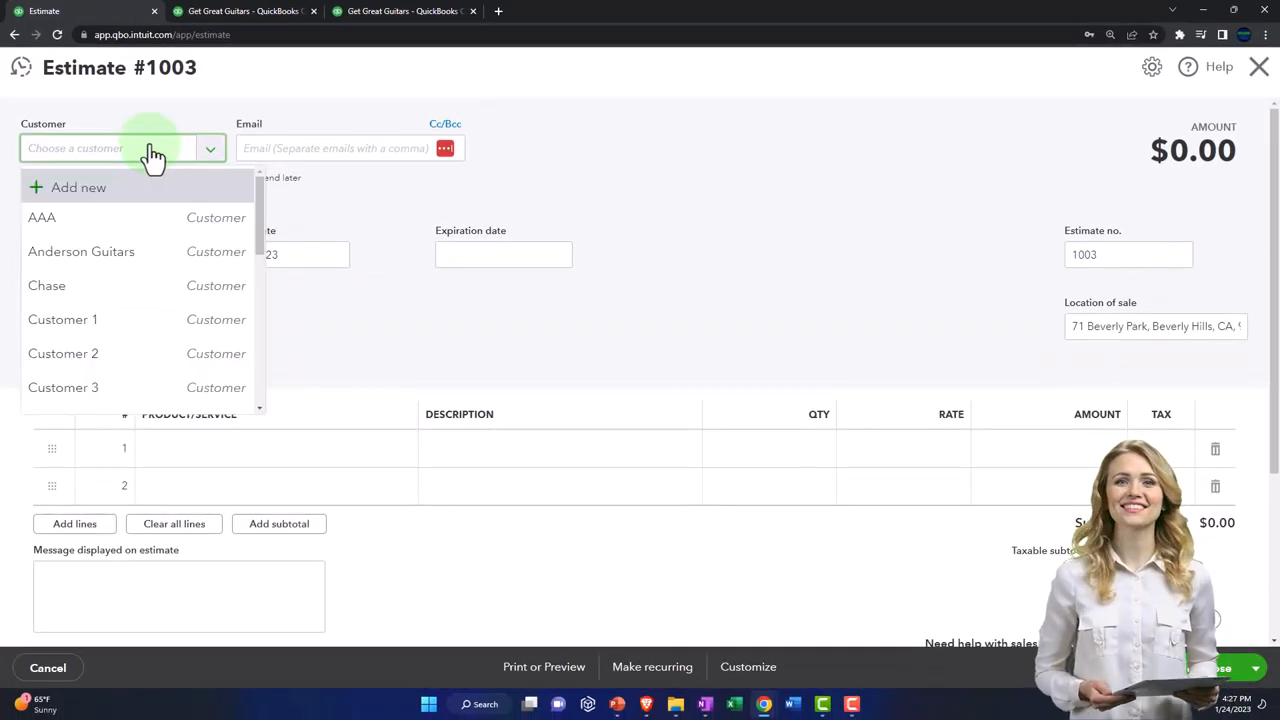
{"action": "type", "text": "Customer 5"}
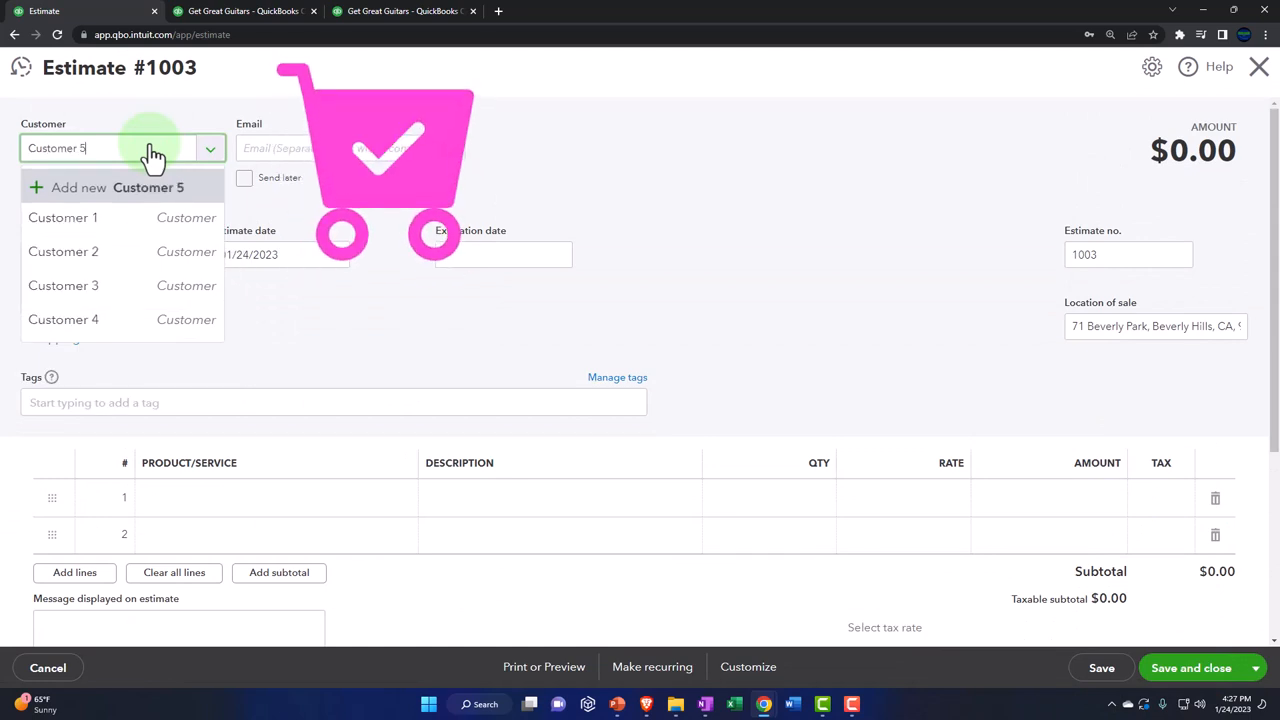
{"action": "left_click", "coordinate": [148, 187]}
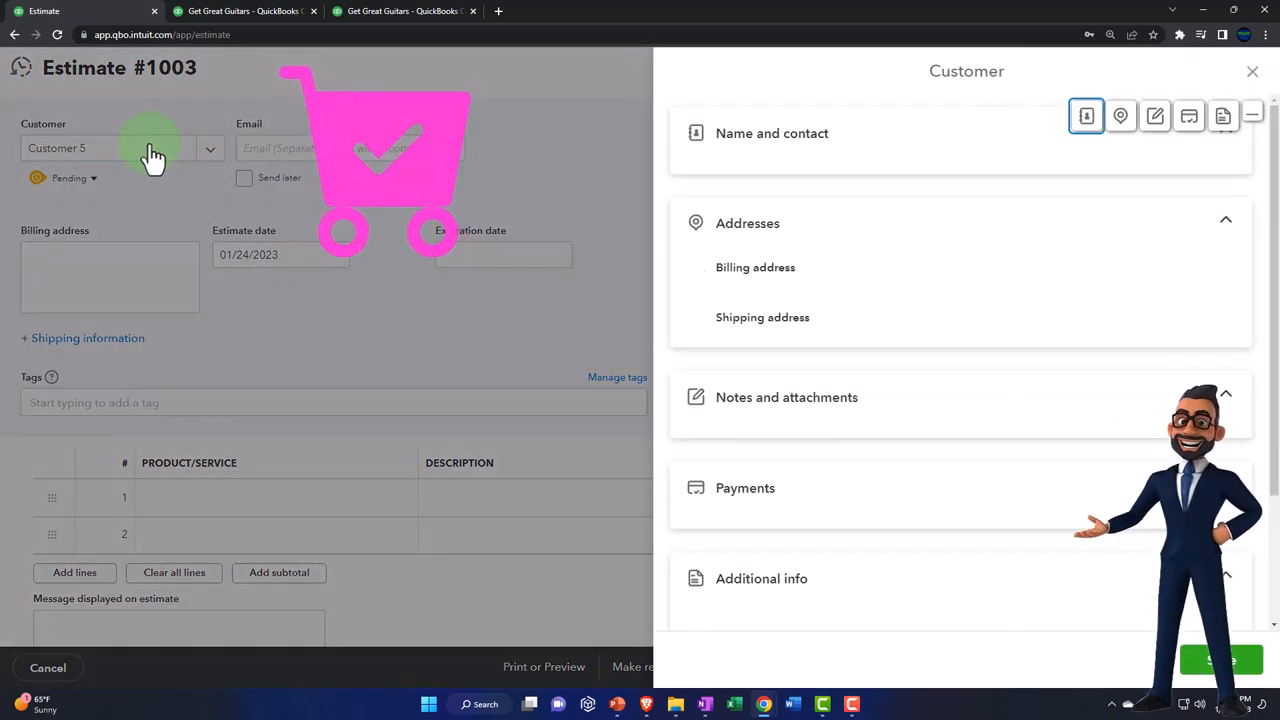
{"action": "left_click", "coordinate": [1086, 115]}
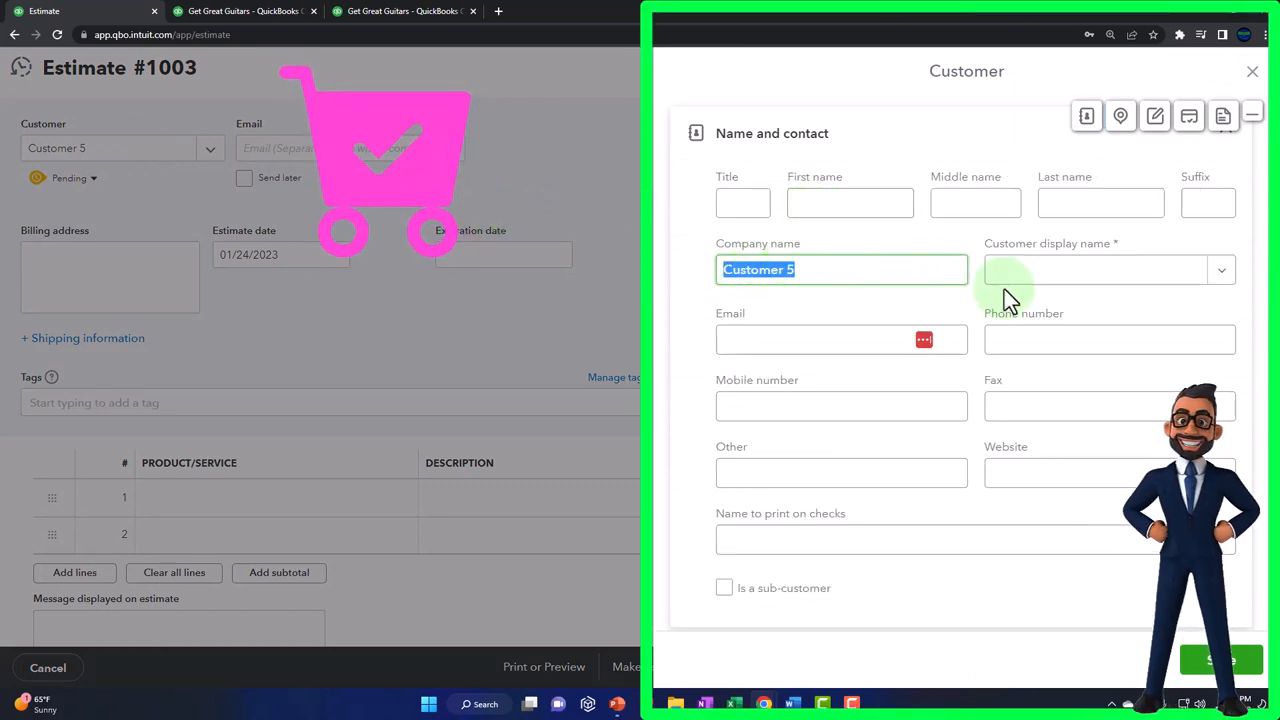
{"action": "left_click", "coordinate": [1095, 269]}
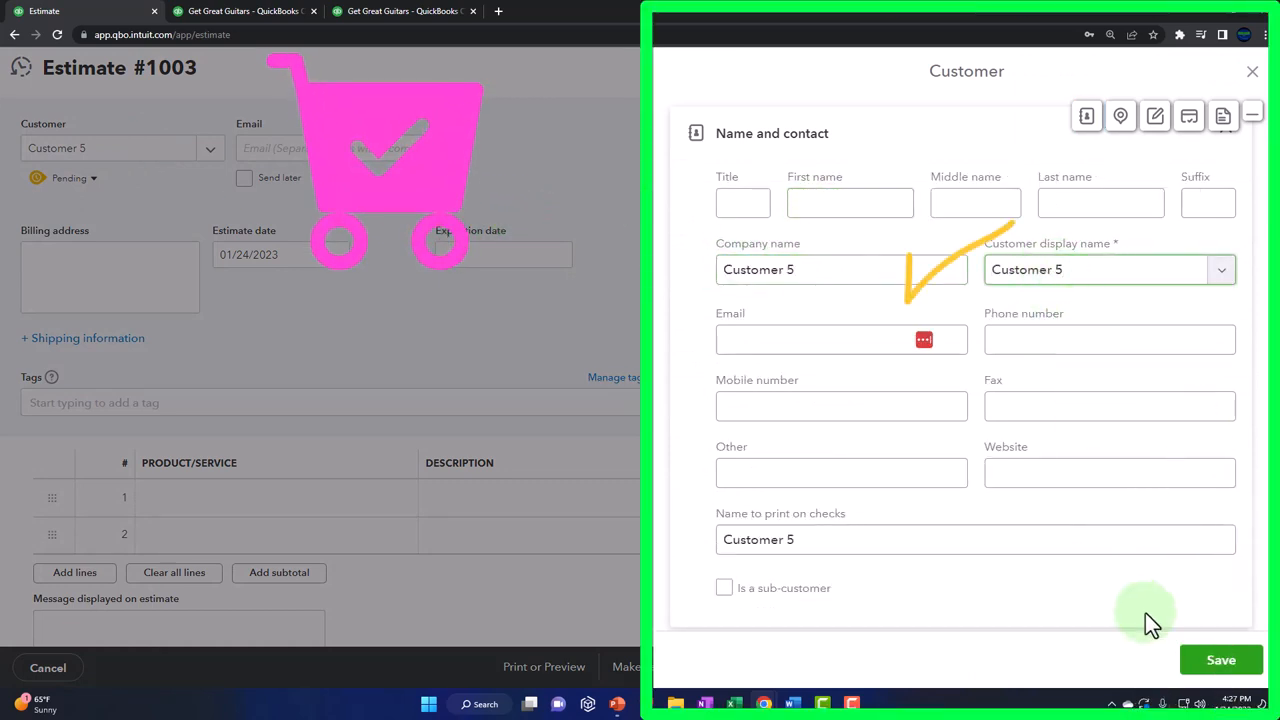
{"action": "left_click", "coordinate": [1220, 659]}
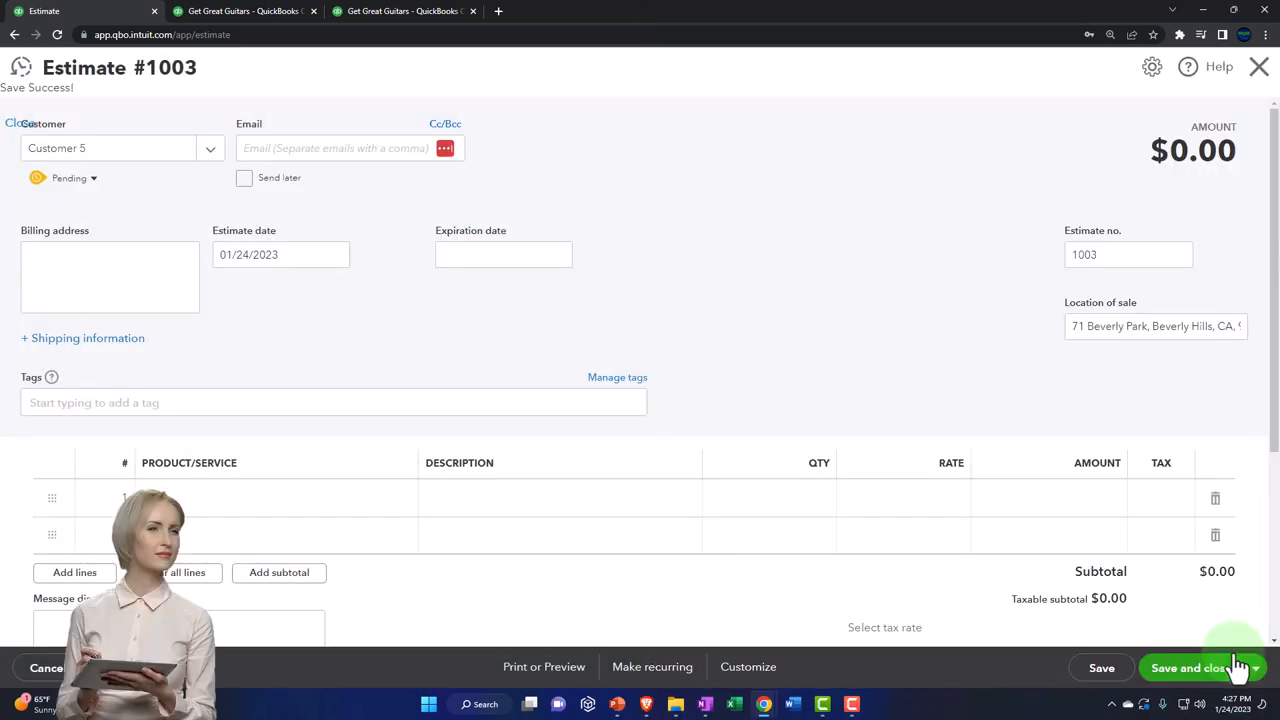
Set the estimate date to 02/27/2023 and scroll down to the product lines.
{"action": "left_click", "coordinate": [335, 148]}
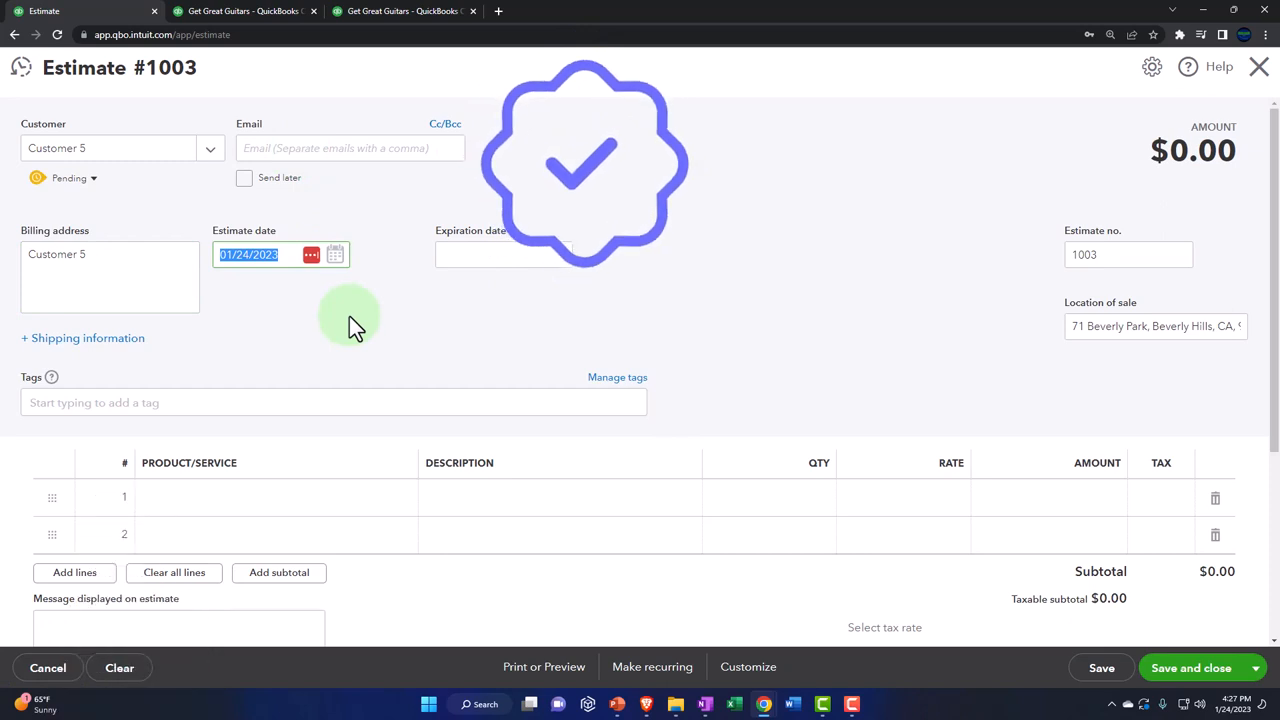
{"action": "type", "text": "022723"}
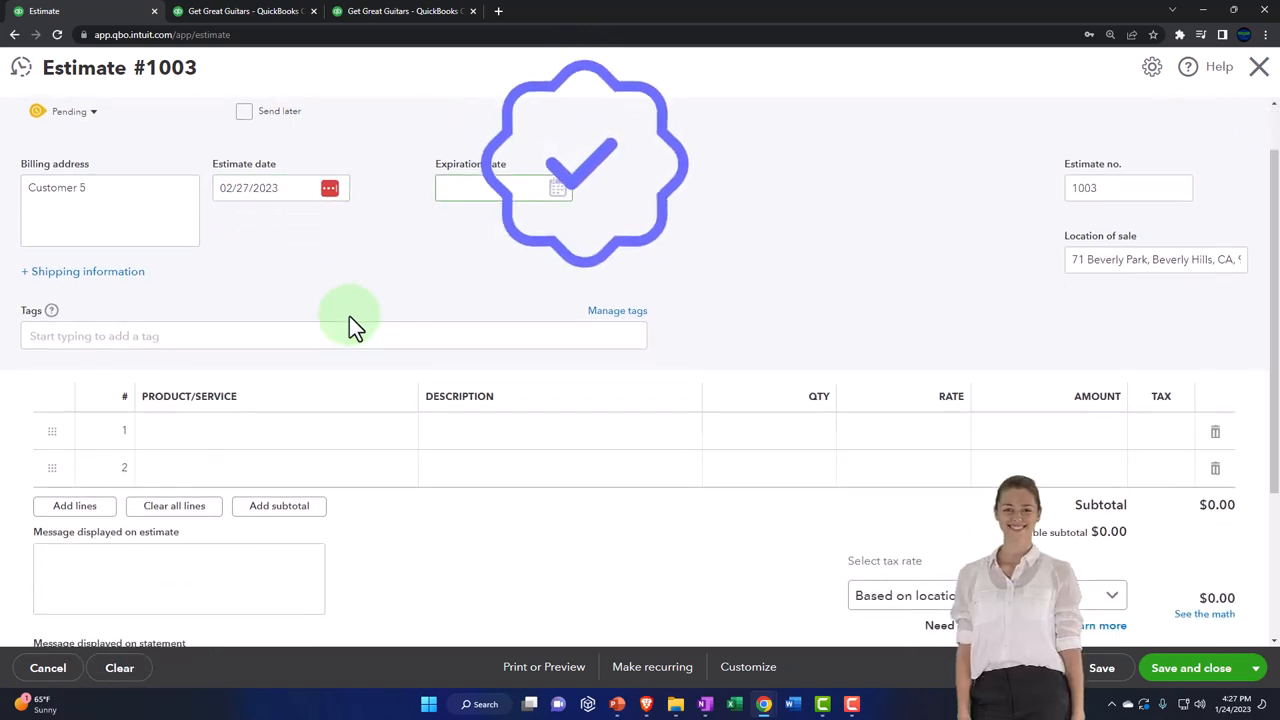
{"action": "scroll", "scroll_direction": "down", "scroll_amount": 3}
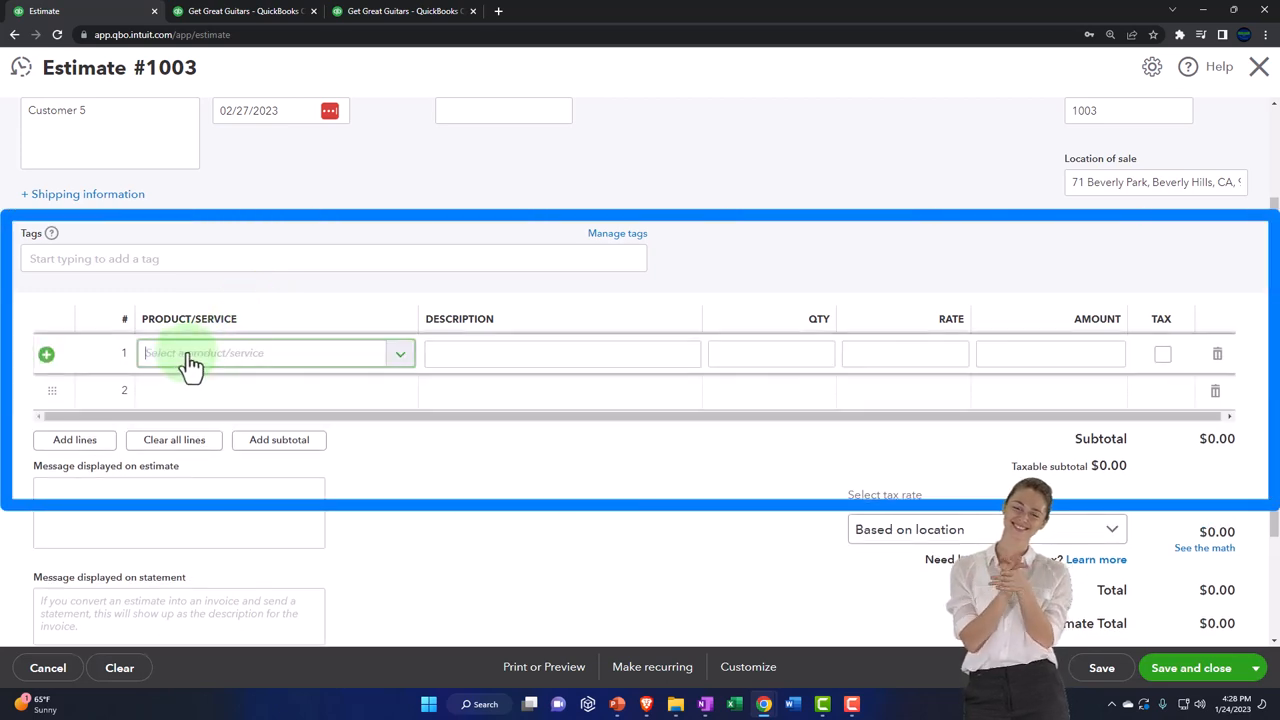
Add Band Set #1 Rental on line one and Add one guitar to rental #1, quantity 2.
{"action": "type", "text": "band"}
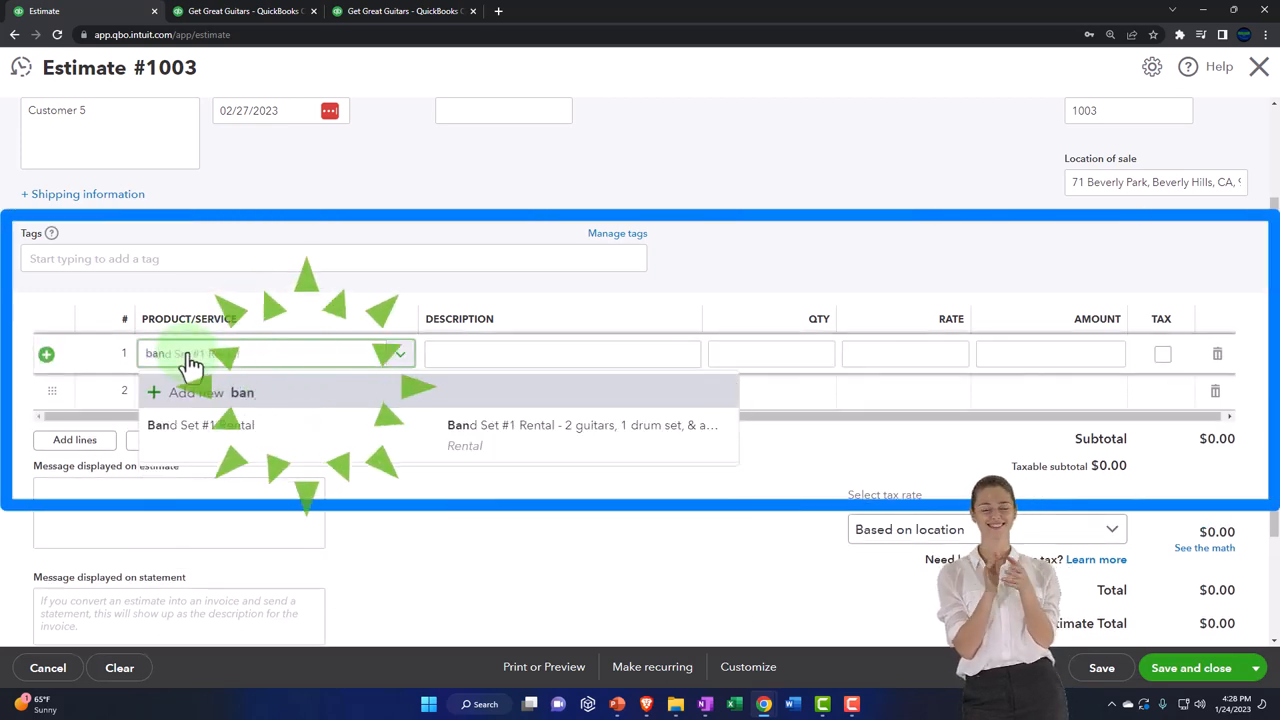
{"action": "left_click", "coordinate": [200, 425]}
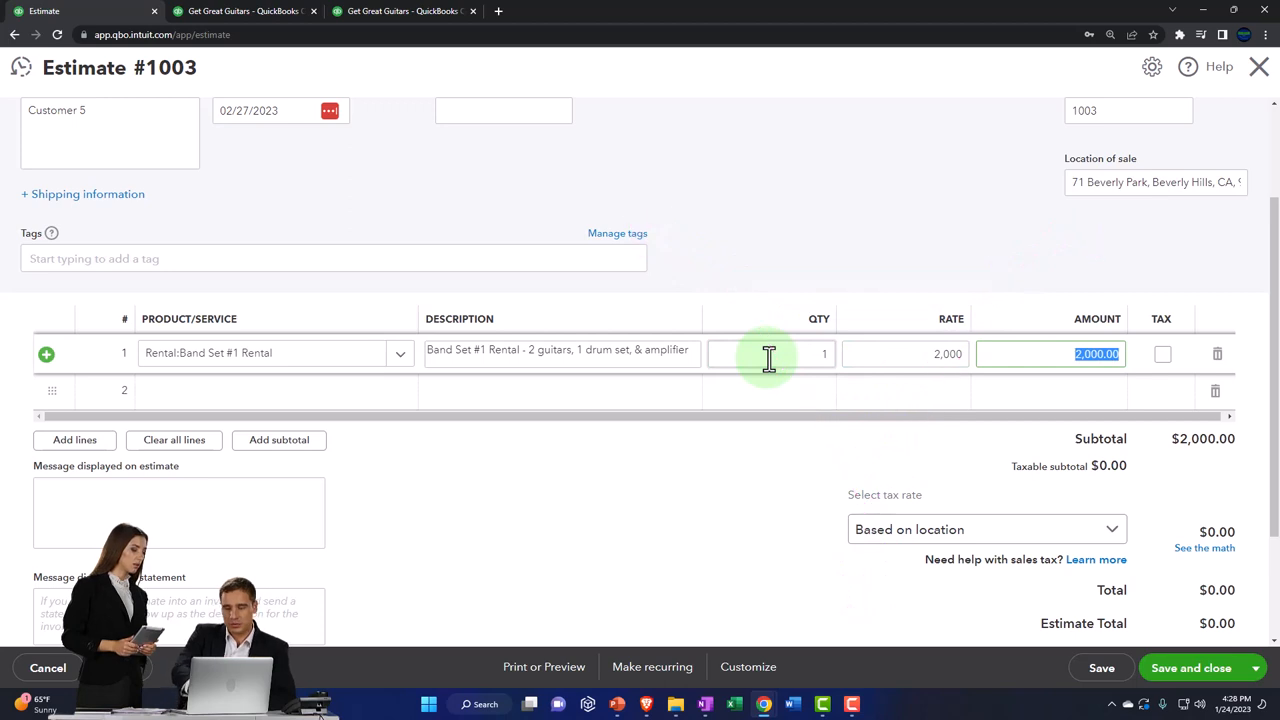
{"action": "left_click", "coordinate": [1162, 353]}
{"action": "type", "text": "add"}
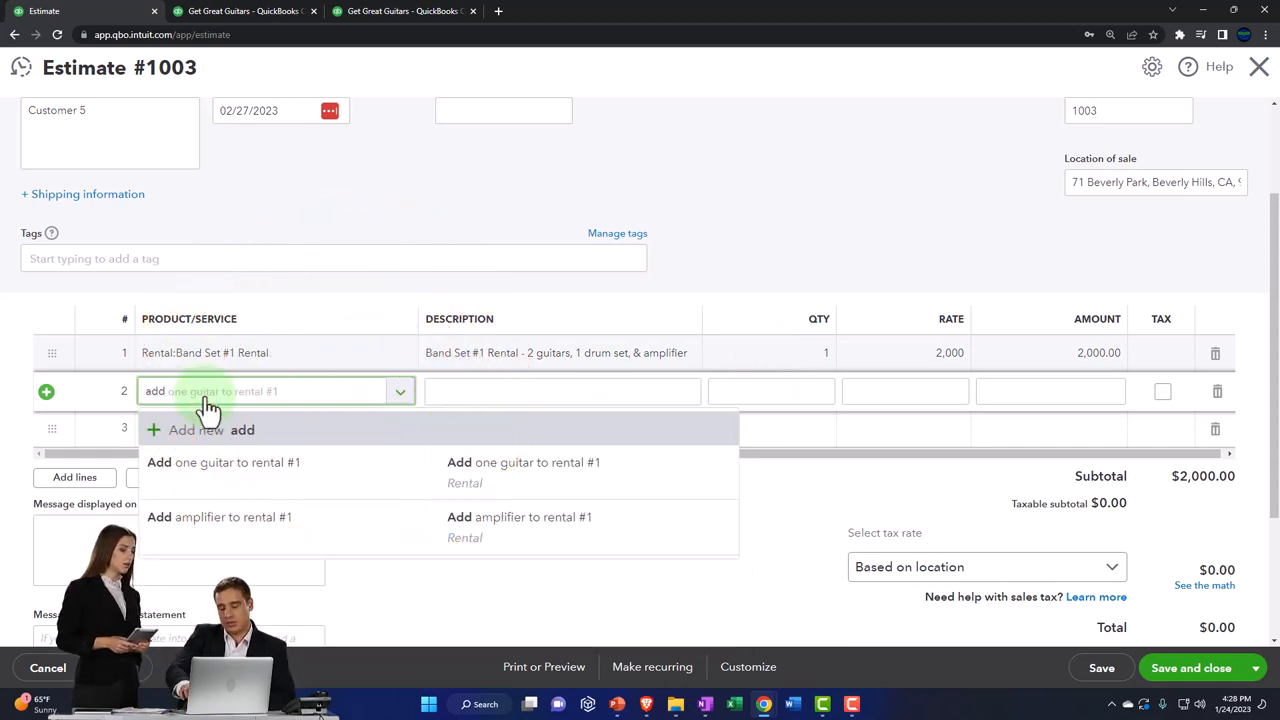
{"action": "left_click", "coordinate": [223, 462]}
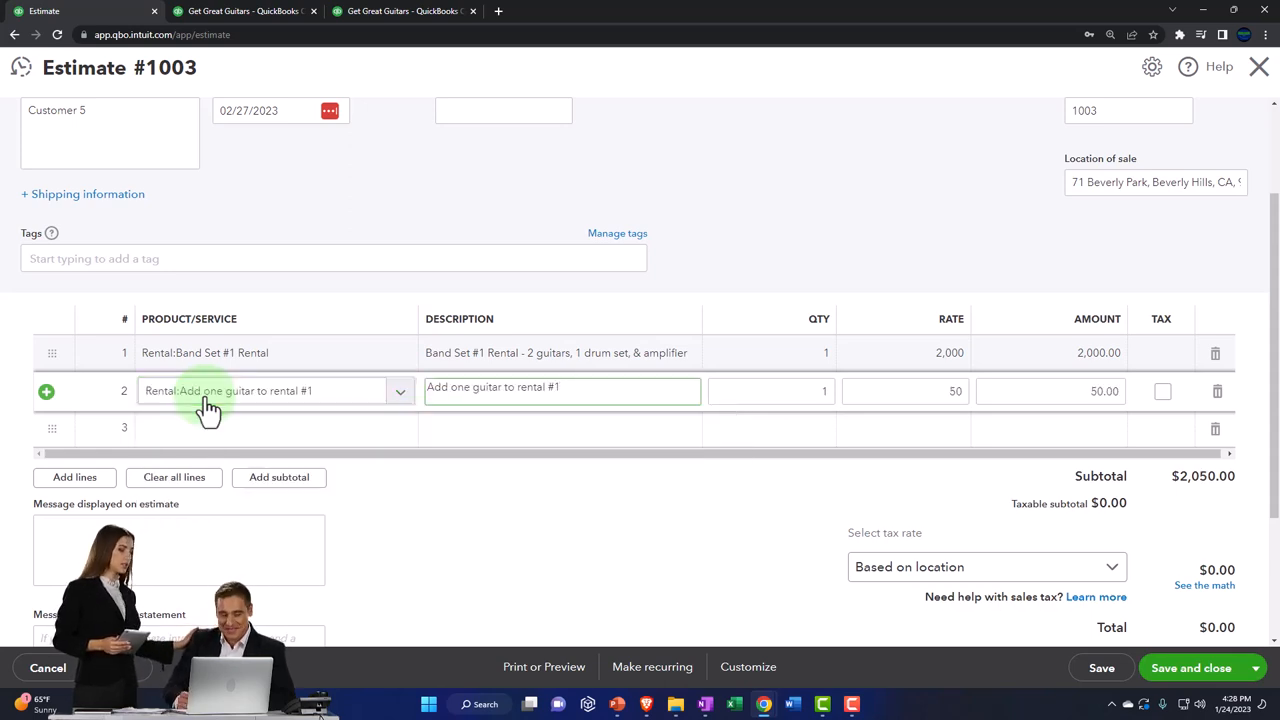
{"action": "left_click", "coordinate": [770, 391]}
{"action": "type", "text": "2"}
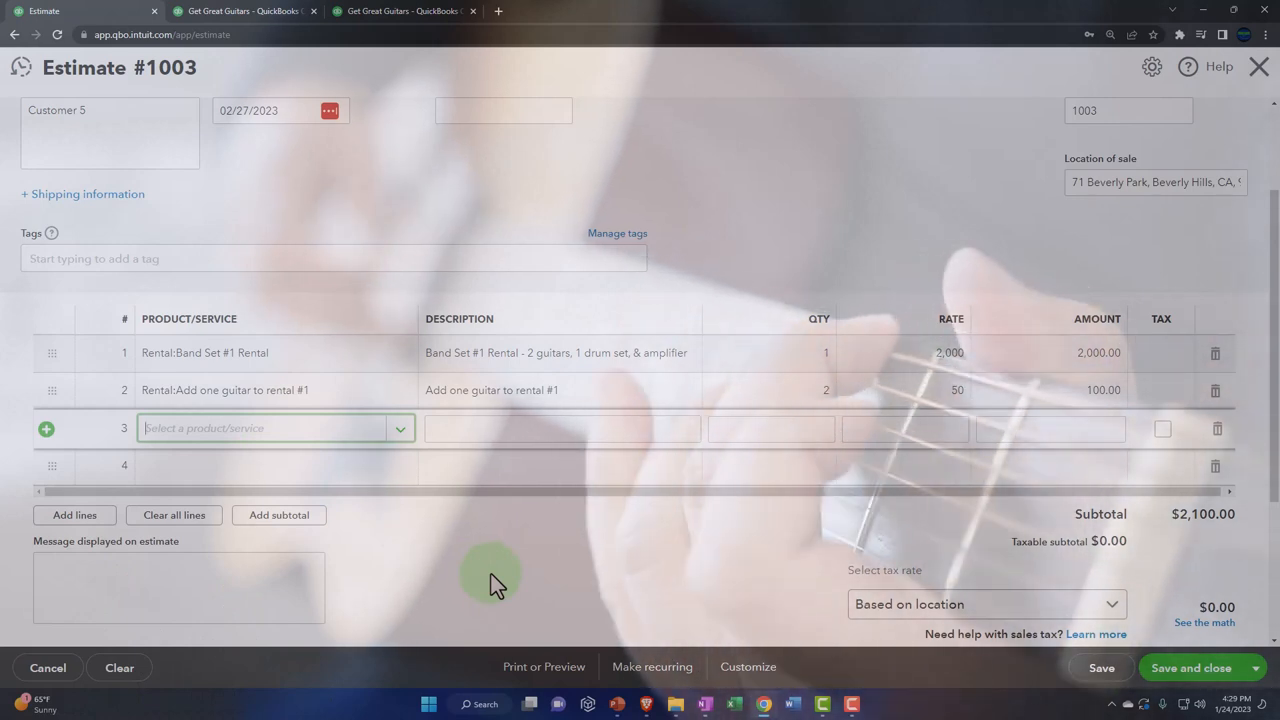
Add Rental:Add amplifier to rental #1 as line three, quantity 4 at rate 40.
{"action": "type", "text": "add"}
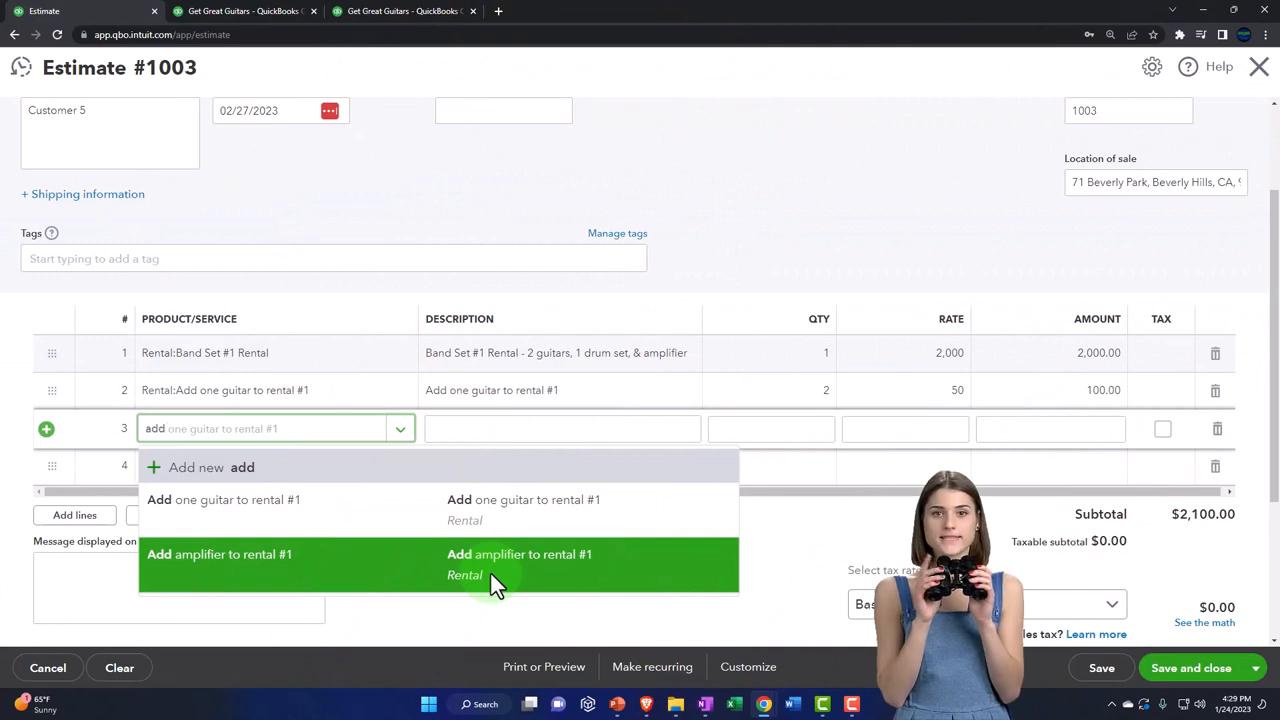
{"action": "left_click", "coordinate": [219, 554]}
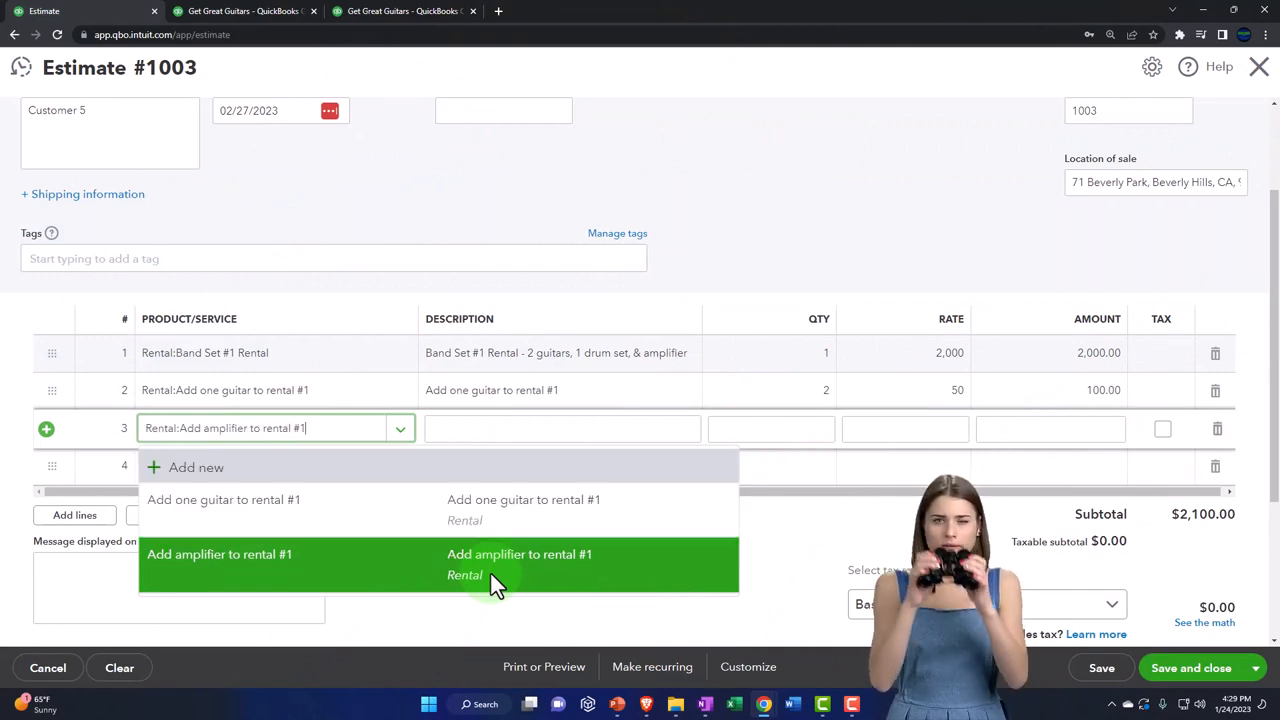
{"action": "left_click", "coordinate": [519, 554]}
{"action": "type", "text": "4"}
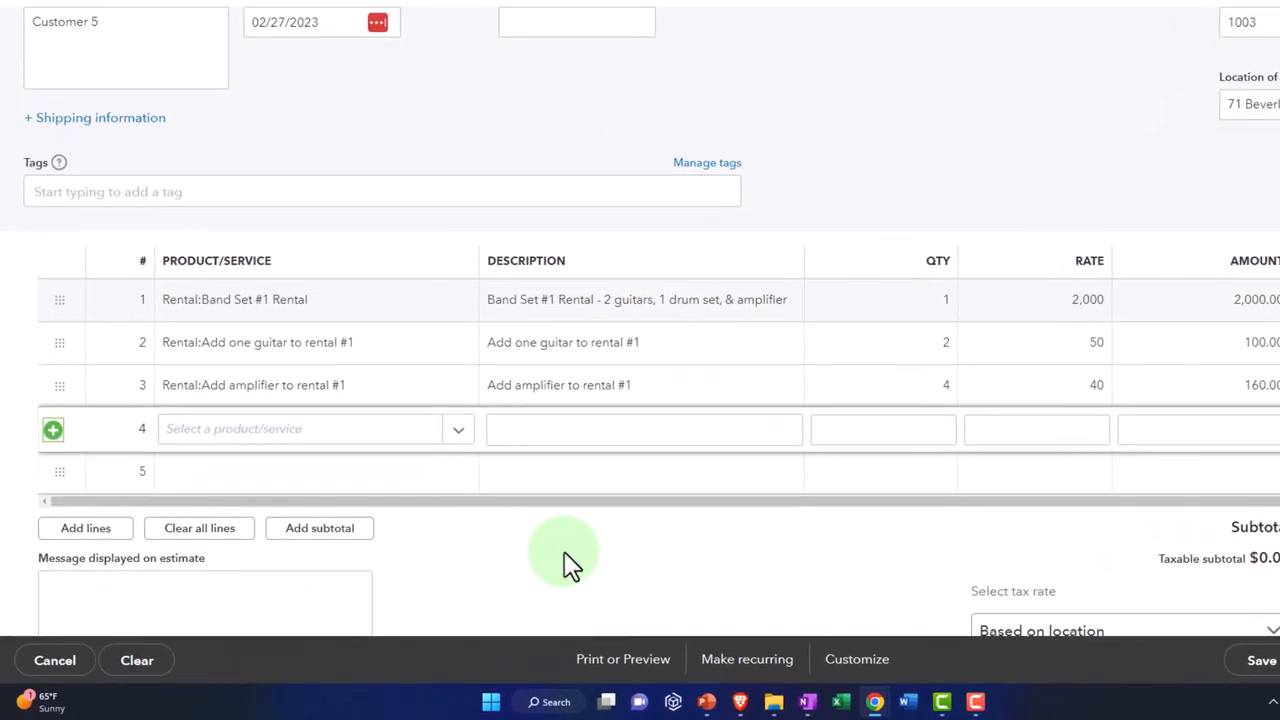
{"action": "scroll", "scroll_direction": "down", "scroll_amount": 3}
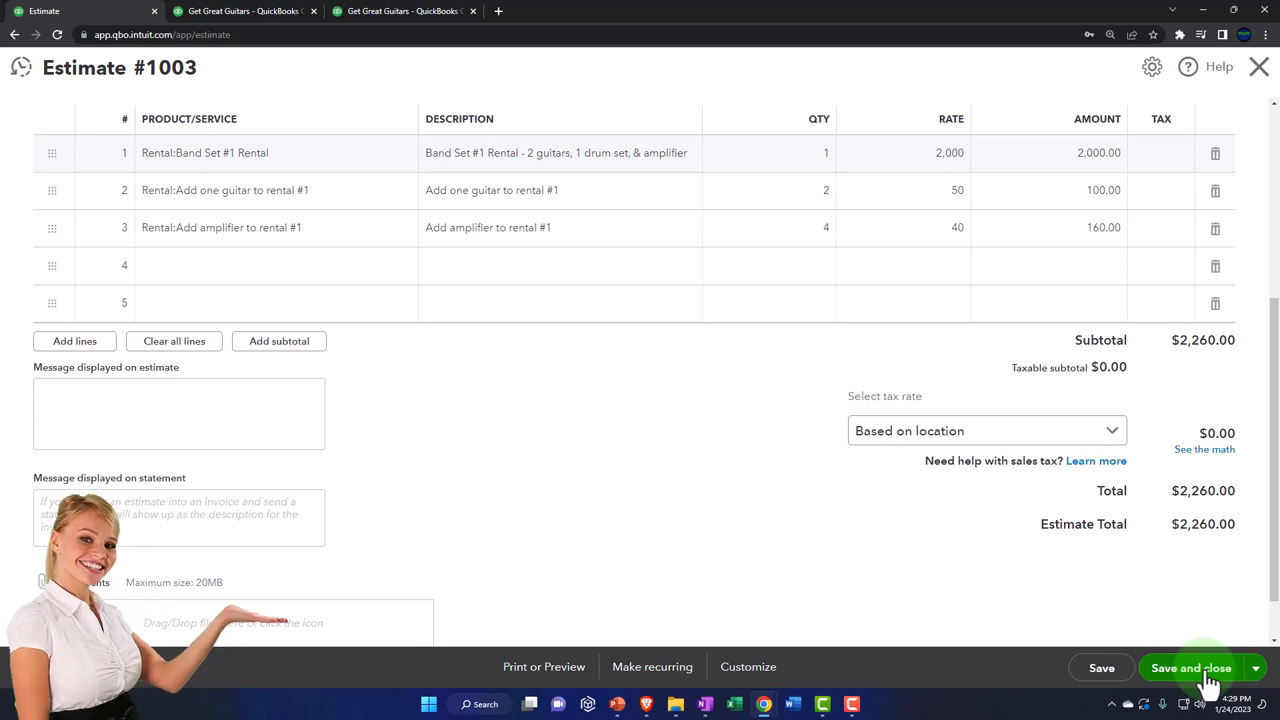
Save and close estimate 1003, then go to Sales > Customers.
{"action": "left_click", "coordinate": [1191, 668]}
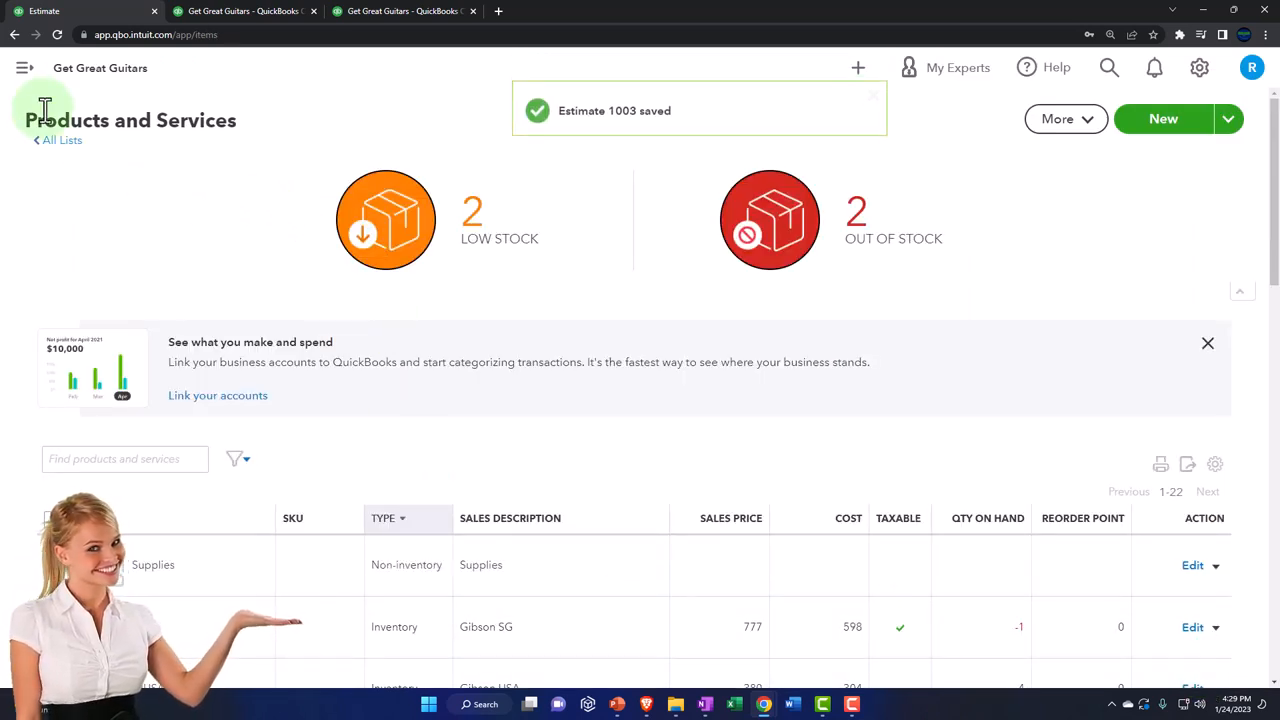
{"action": "left_click", "coordinate": [24, 67]}
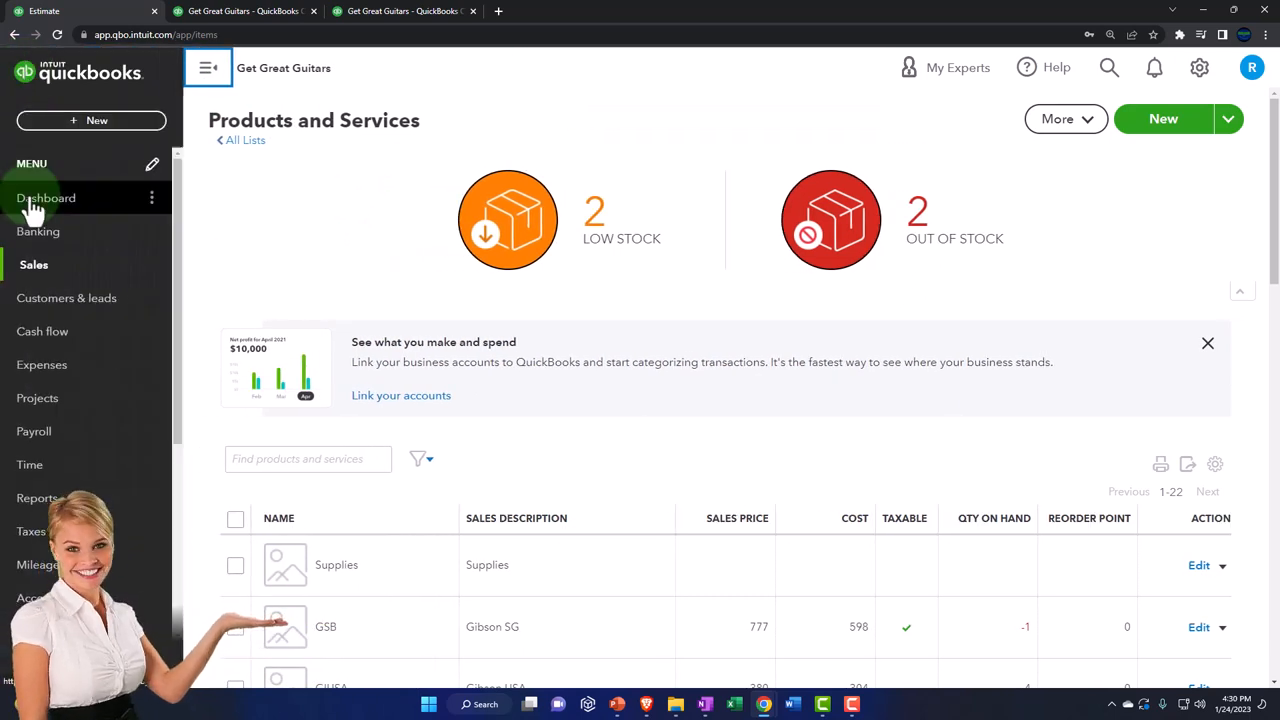
{"action": "left_click", "coordinate": [34, 264]}
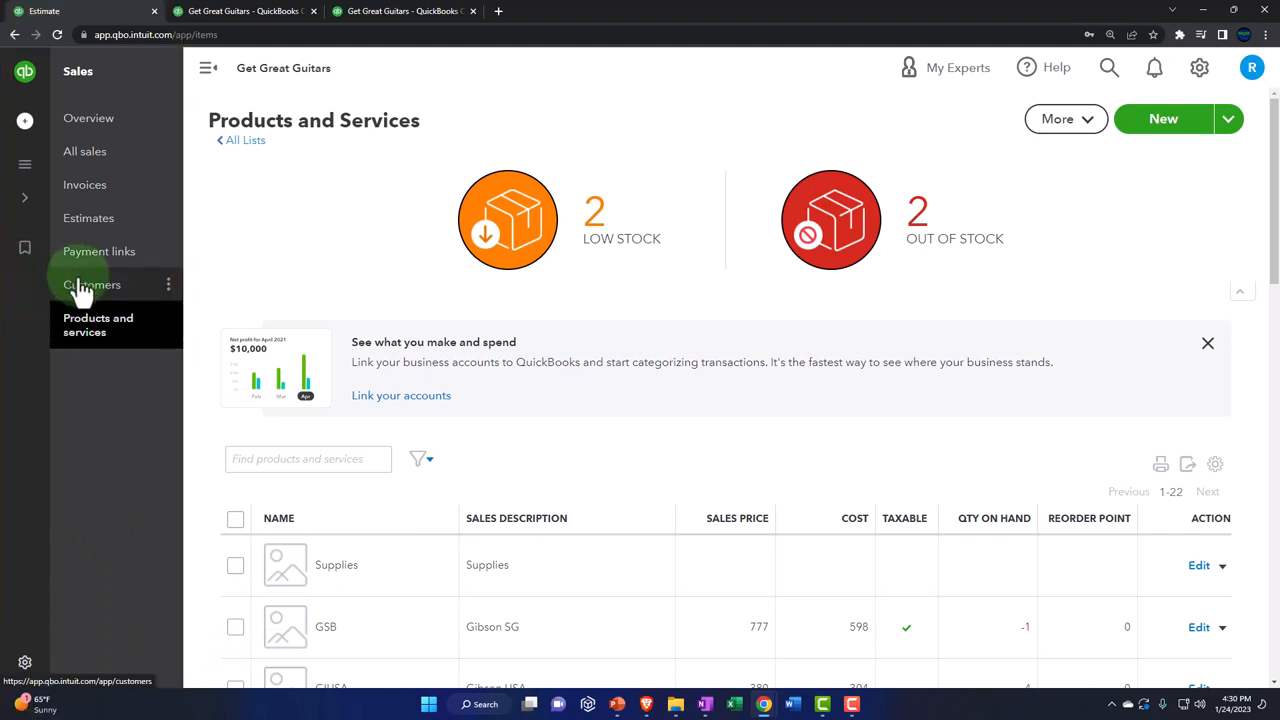
{"action": "left_click", "coordinate": [92, 285]}
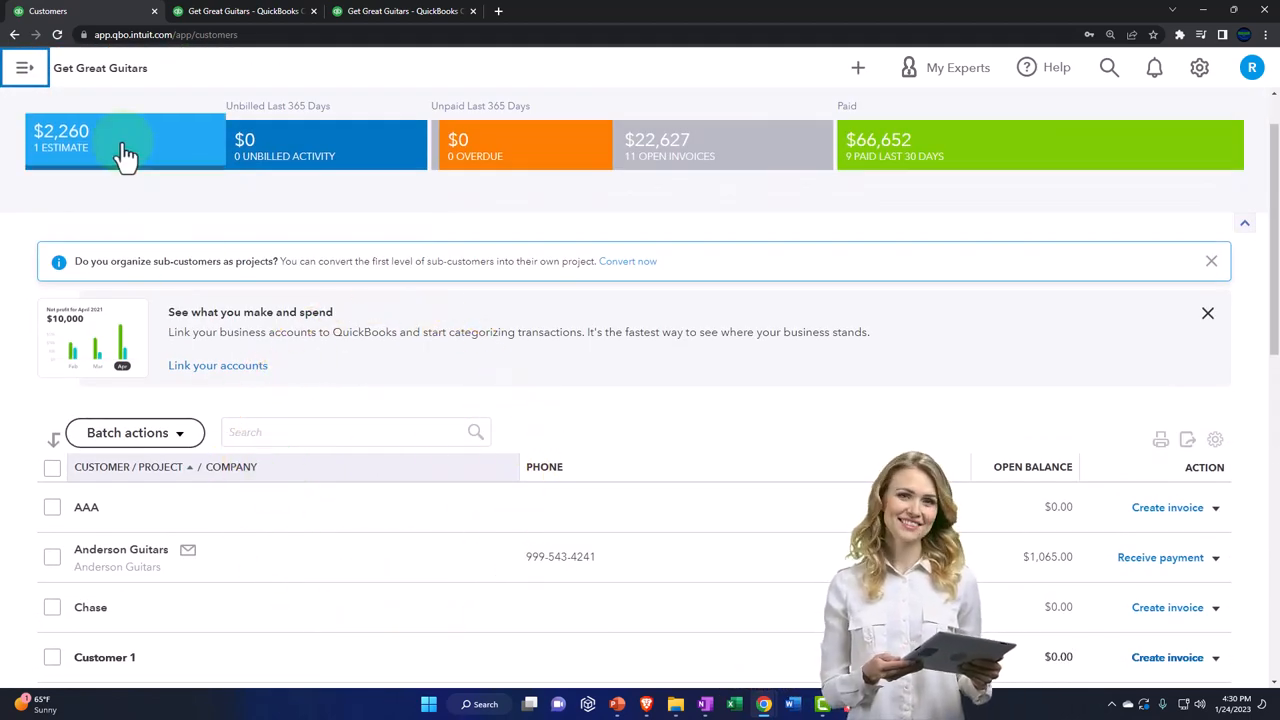
Filter customers by the $2,260 open estimate, then open the Sales > Estimates list.
{"action": "left_click", "coordinate": [125, 144]}
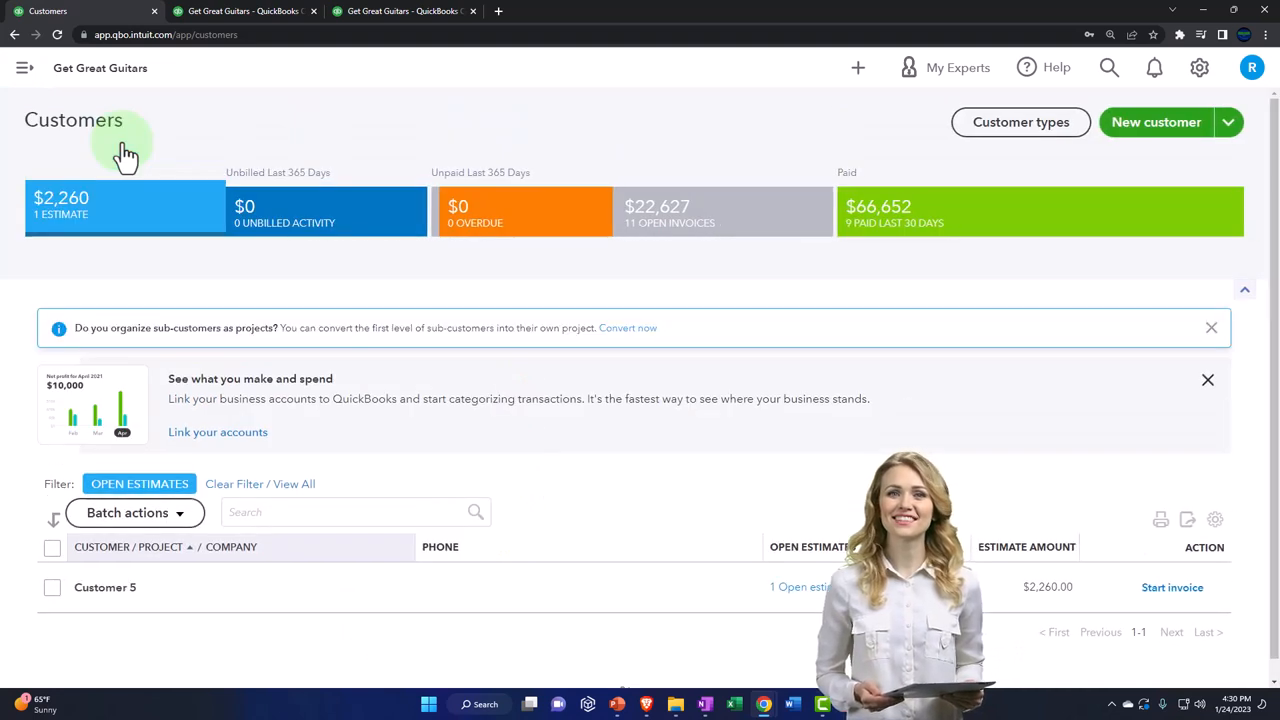
{"action": "mouse_move", "coordinate": [670, 615]}
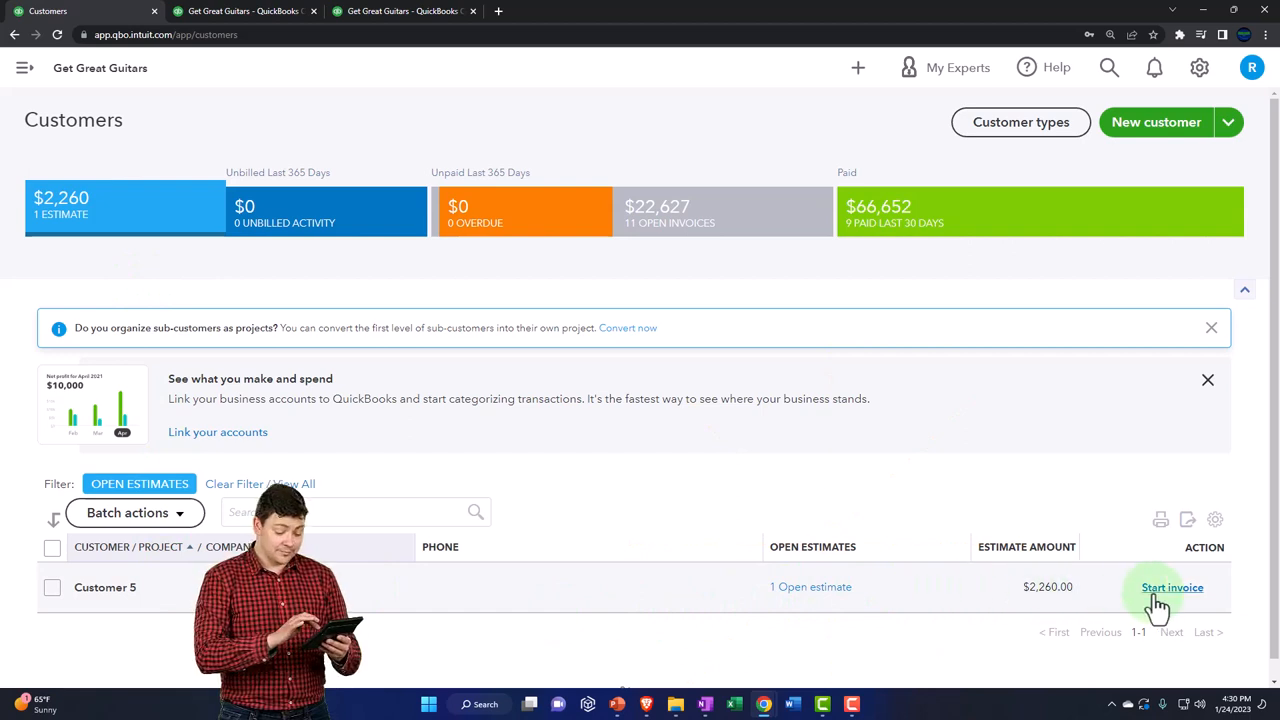
{"action": "left_click", "coordinate": [24, 67]}
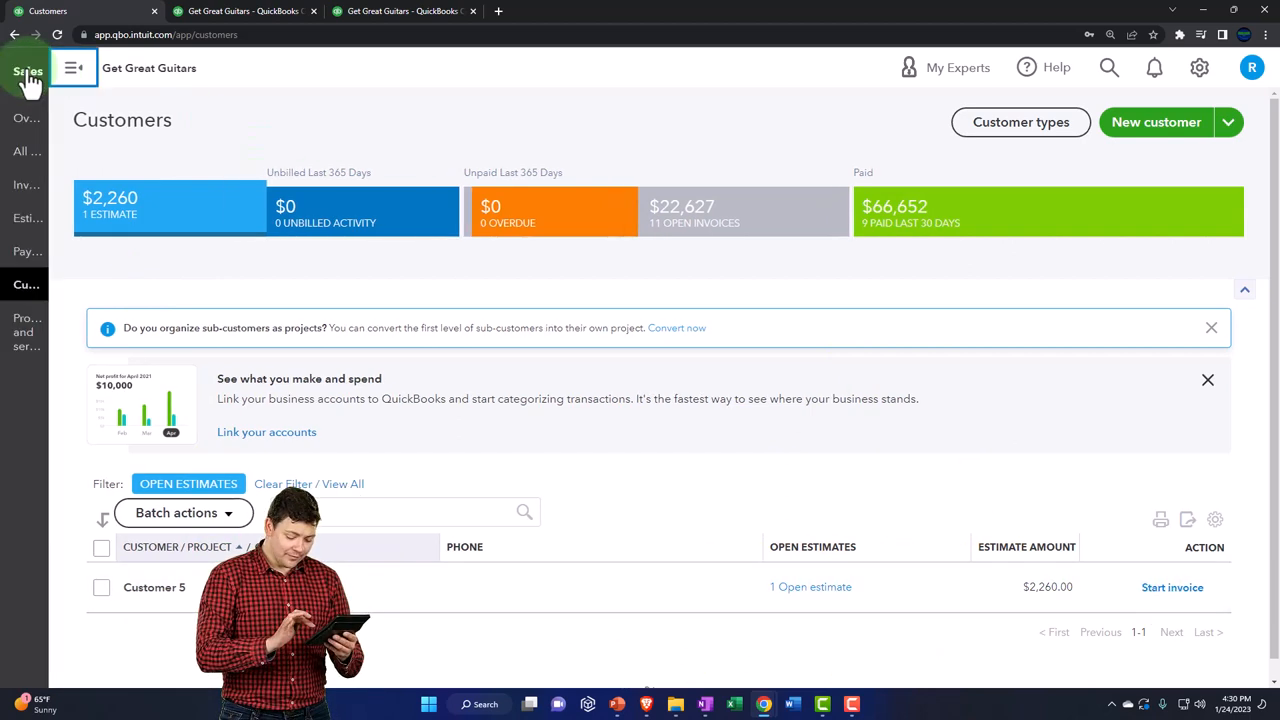
{"action": "left_click", "coordinate": [73, 67]}
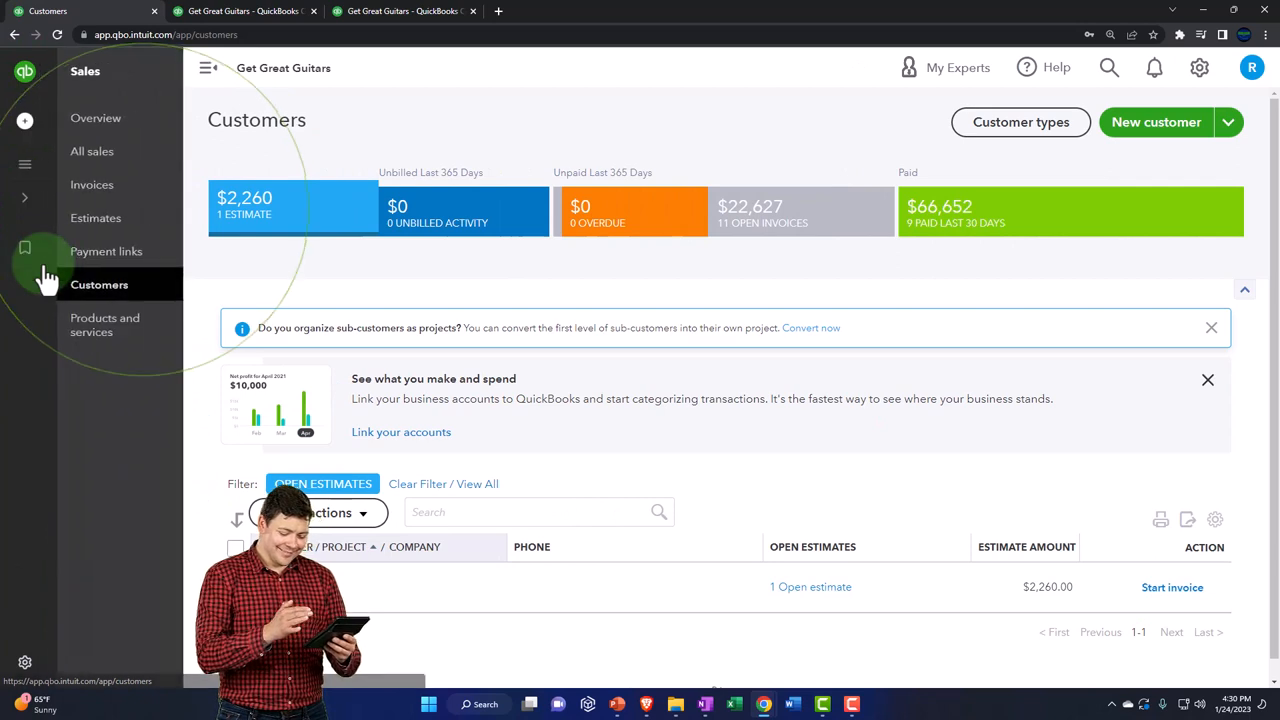
{"action": "left_click", "coordinate": [96, 218]}
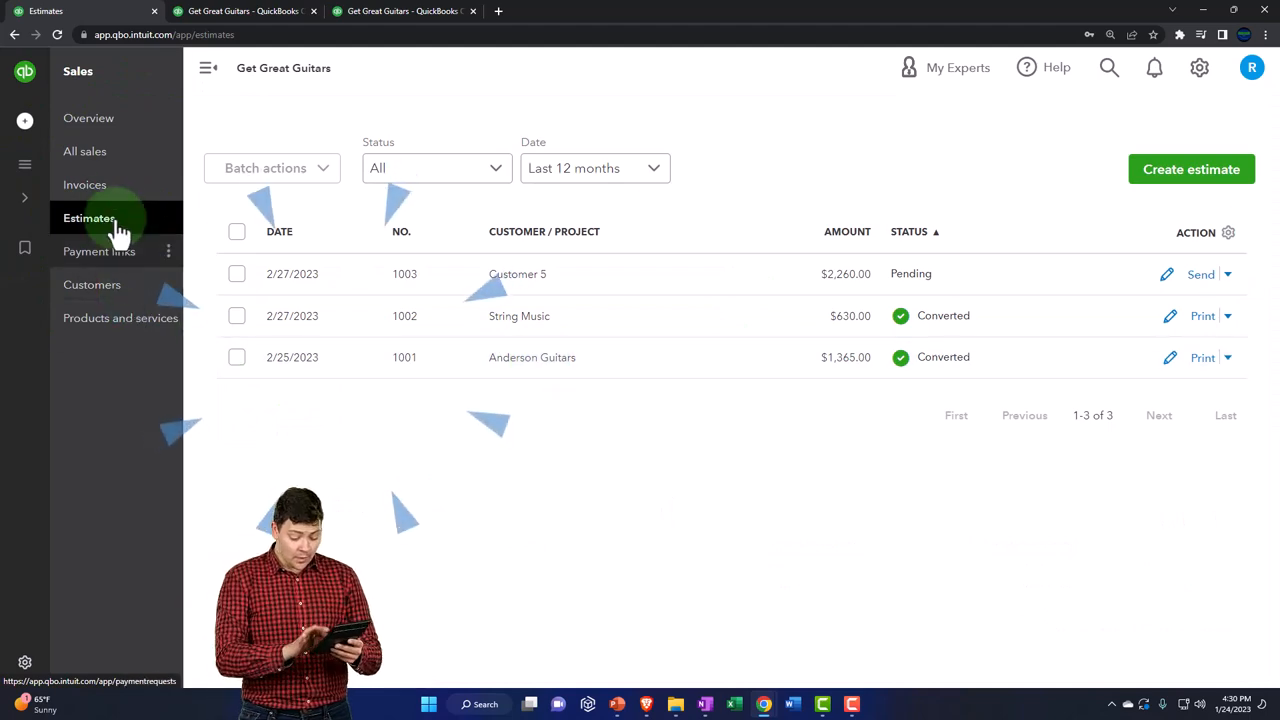
Filter All sales transactions to type Estimates, showing estimate 1003 as Pending.
{"action": "left_click", "coordinate": [85, 151]}
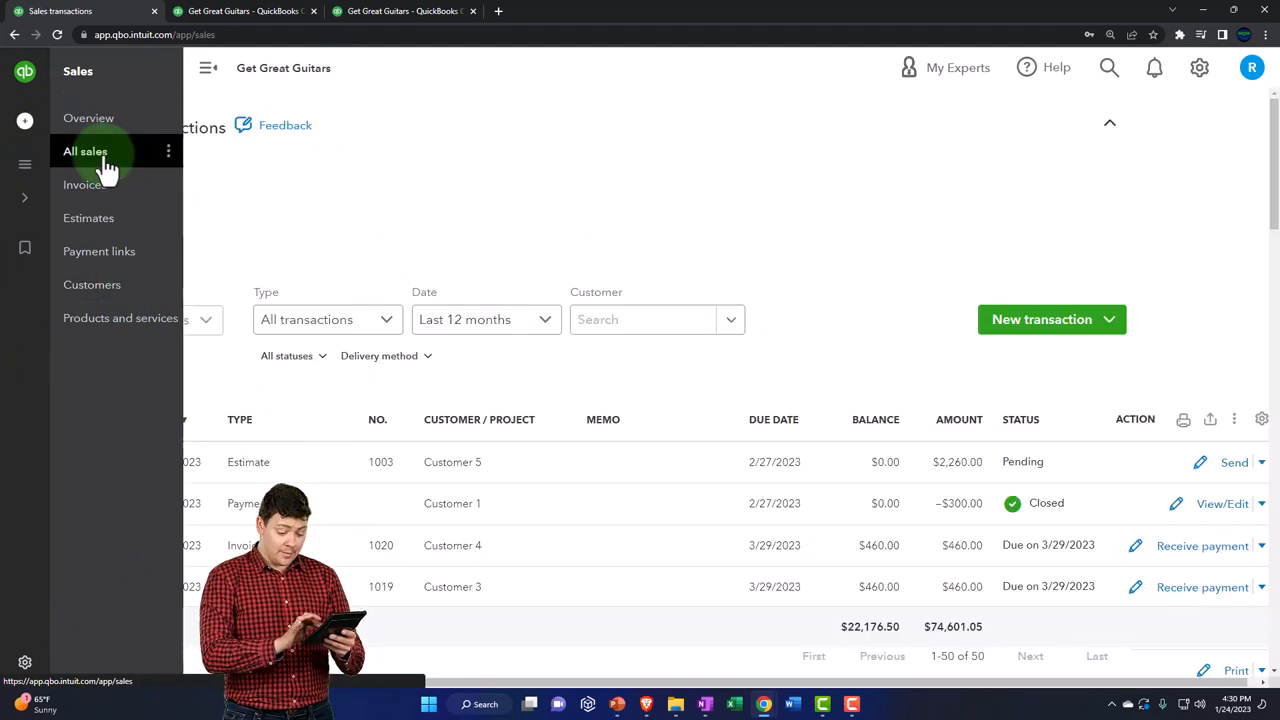
{"action": "left_click", "coordinate": [208, 67]}
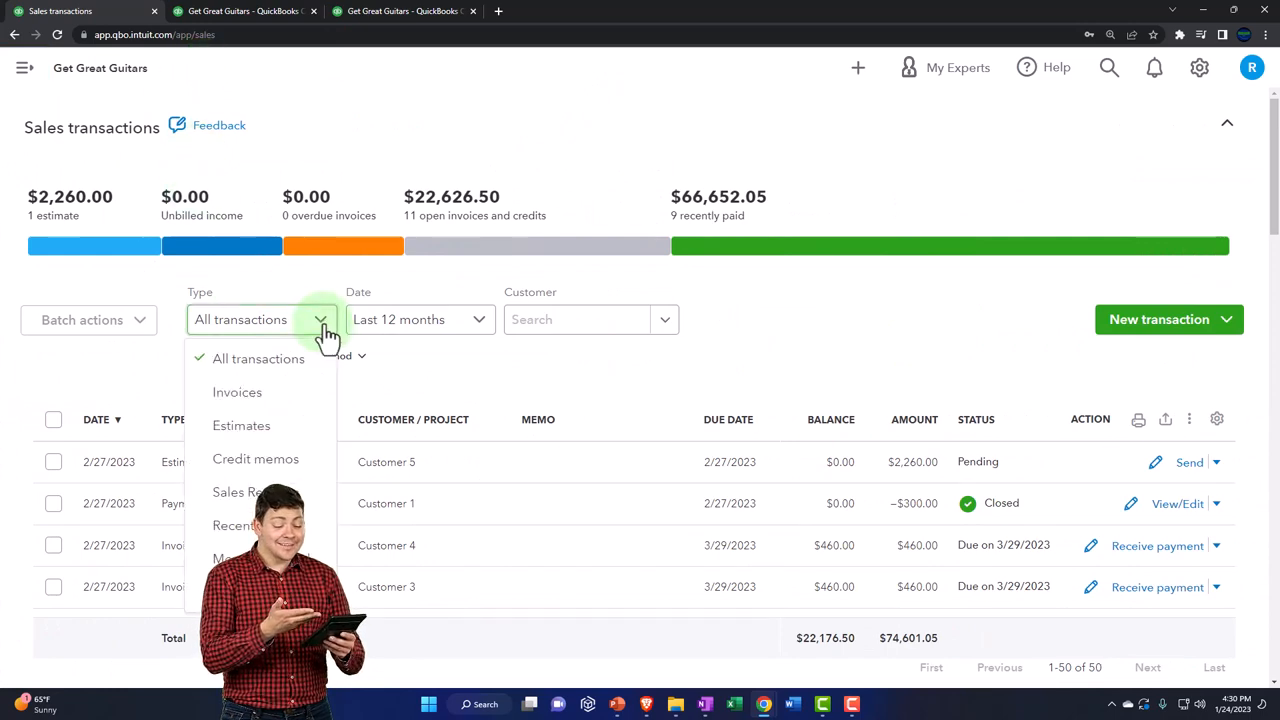
{"action": "left_click", "coordinate": [241, 425]}
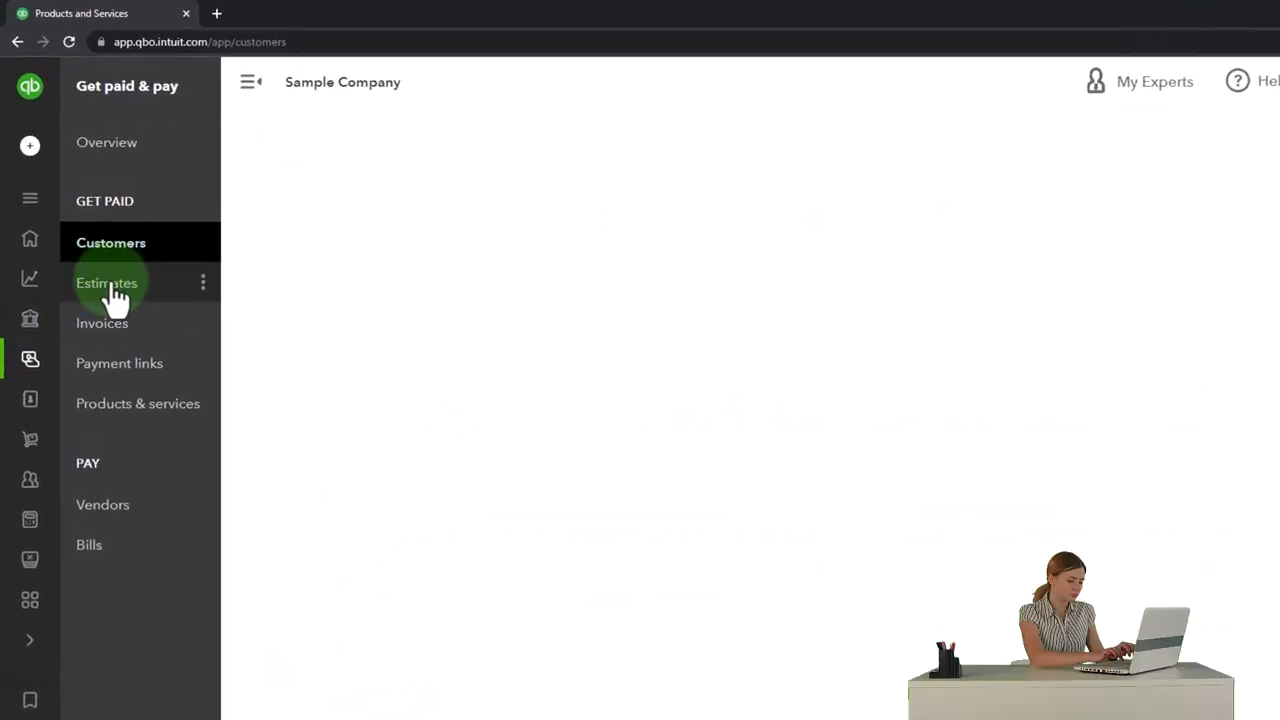
{"action": "left_click", "coordinate": [107, 283]}
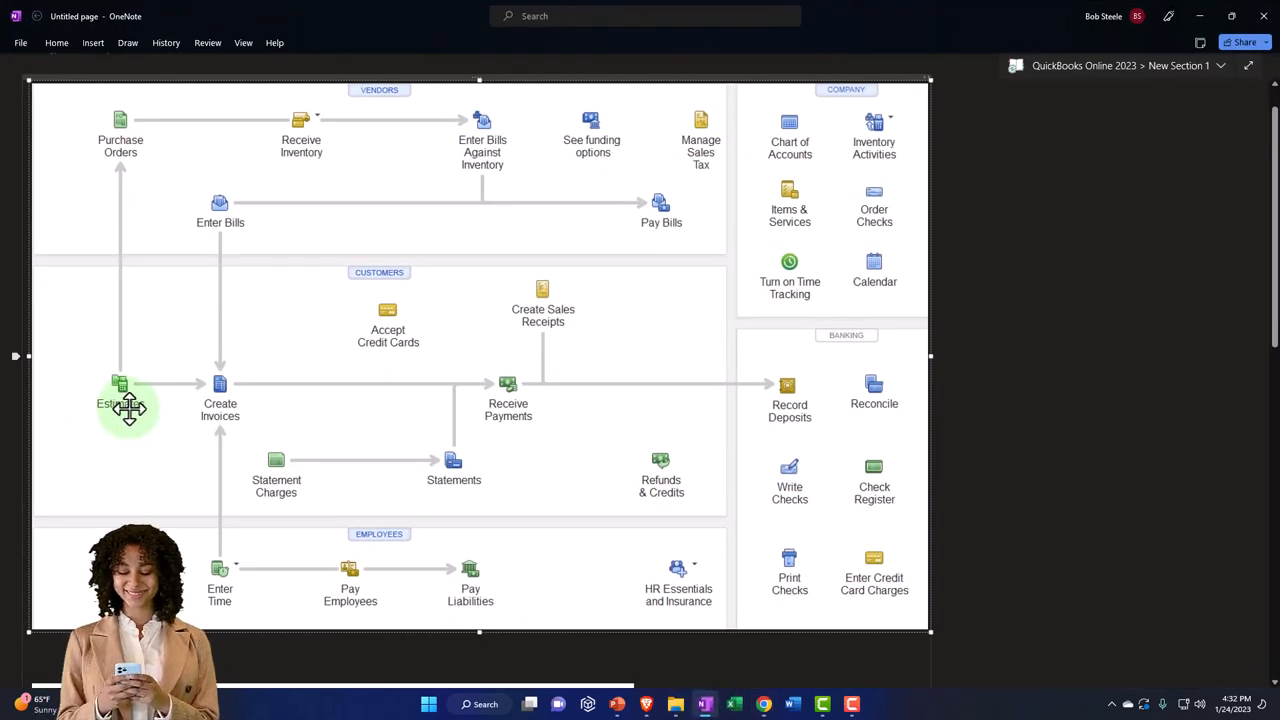
{"action": "left_click", "coordinate": [120, 403]}
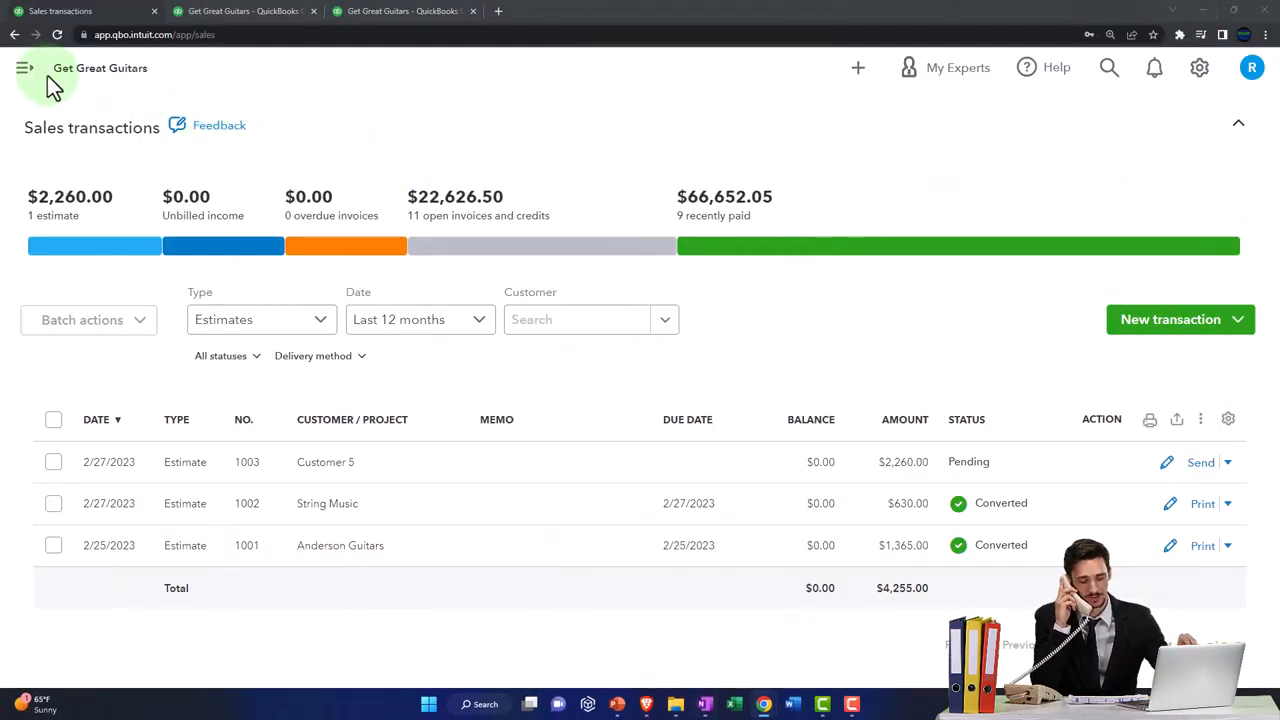
Open a blank Receive payment form from + New under Customers.
{"action": "left_click", "coordinate": [24, 67]}
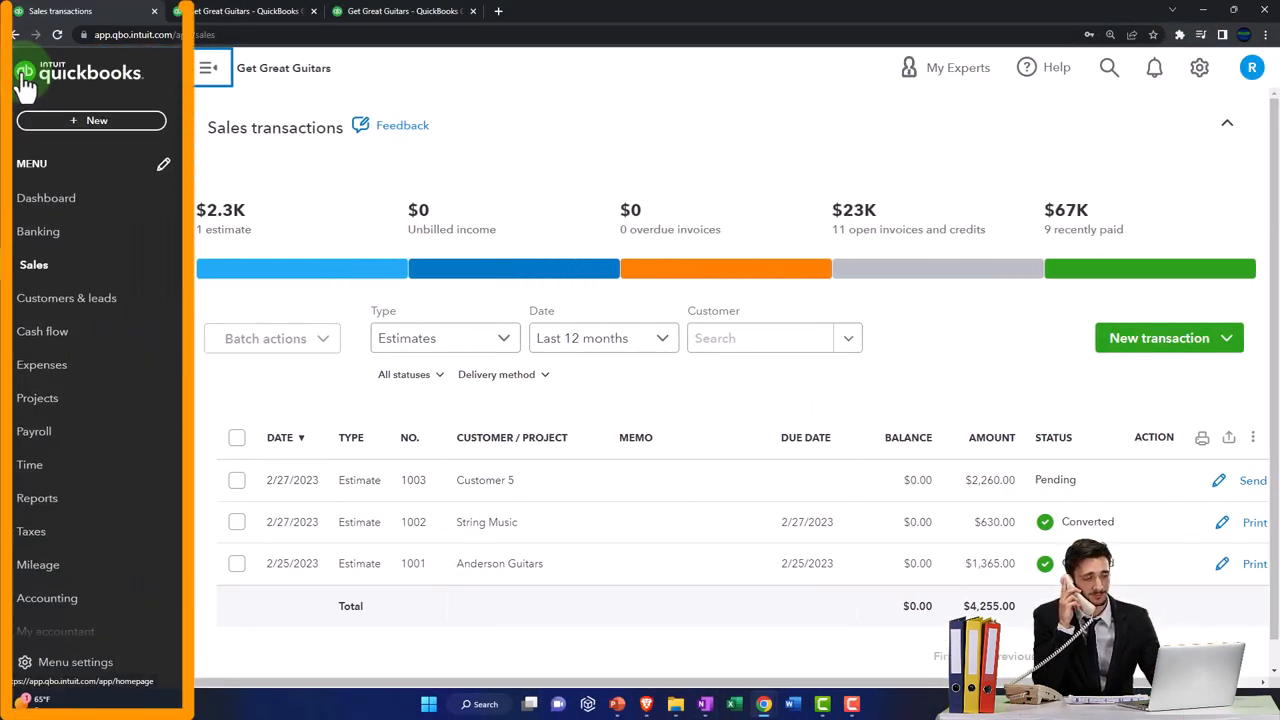
{"action": "left_click", "coordinate": [91, 120]}
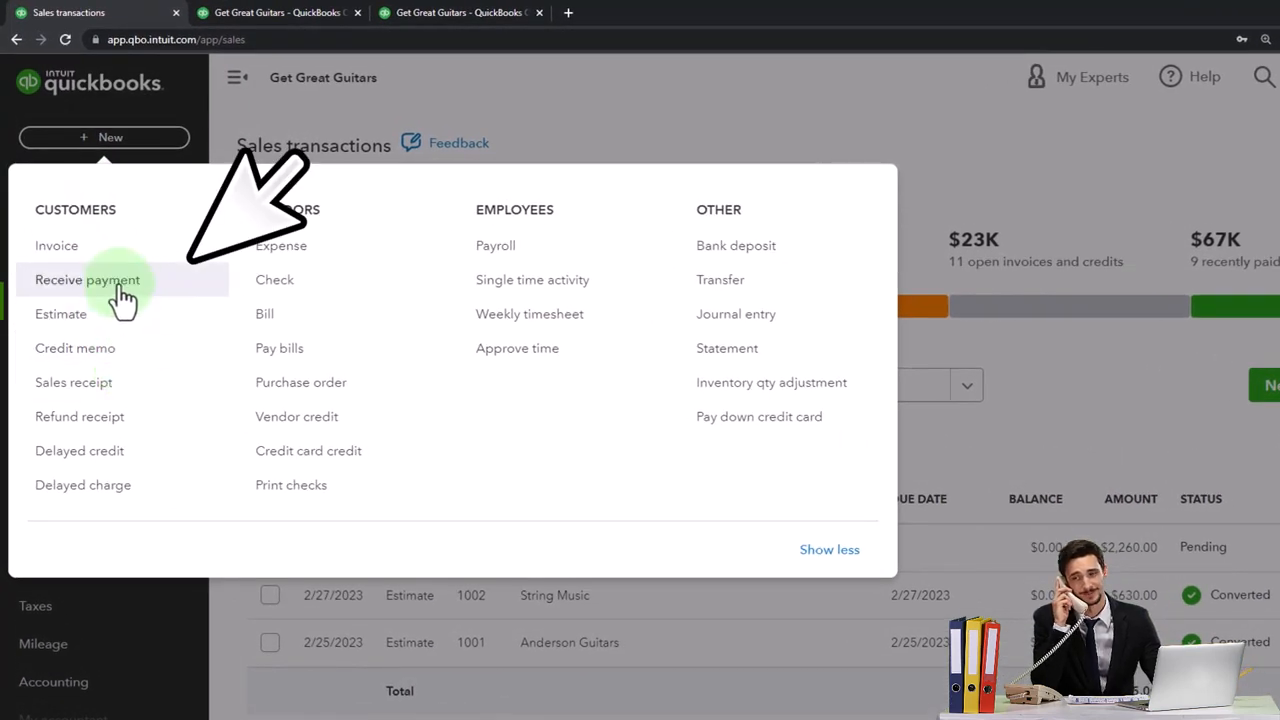
{"action": "left_click", "coordinate": [87, 279]}
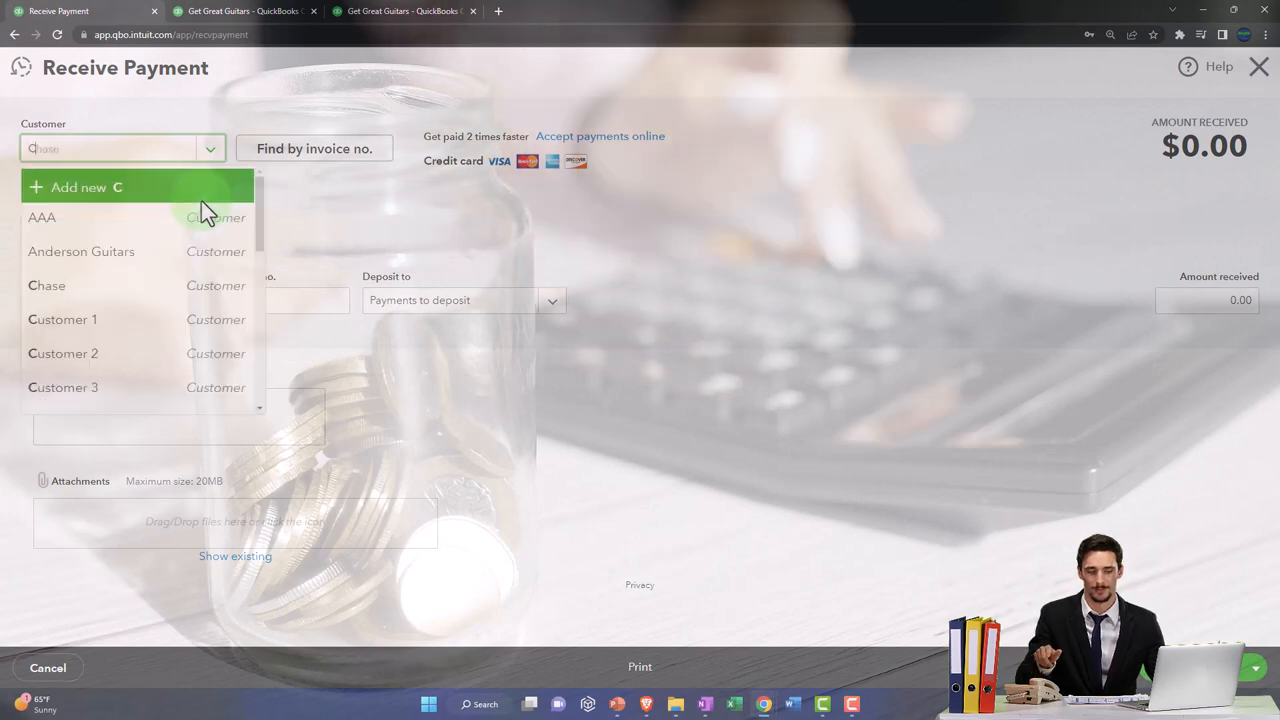
Enter Customer 5, 200.00 received, Cash payment method and the deposit account.
{"action": "type", "text": "Customer 3"}
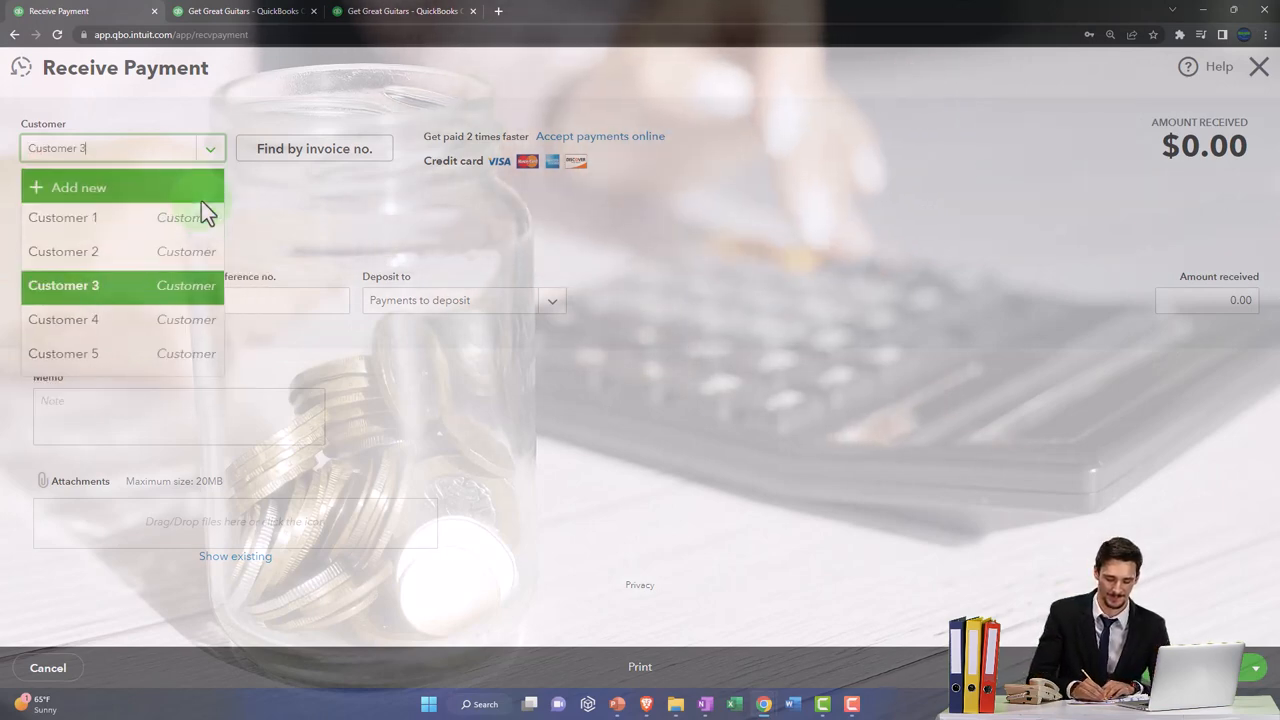
{"action": "left_click", "coordinate": [63, 353]}
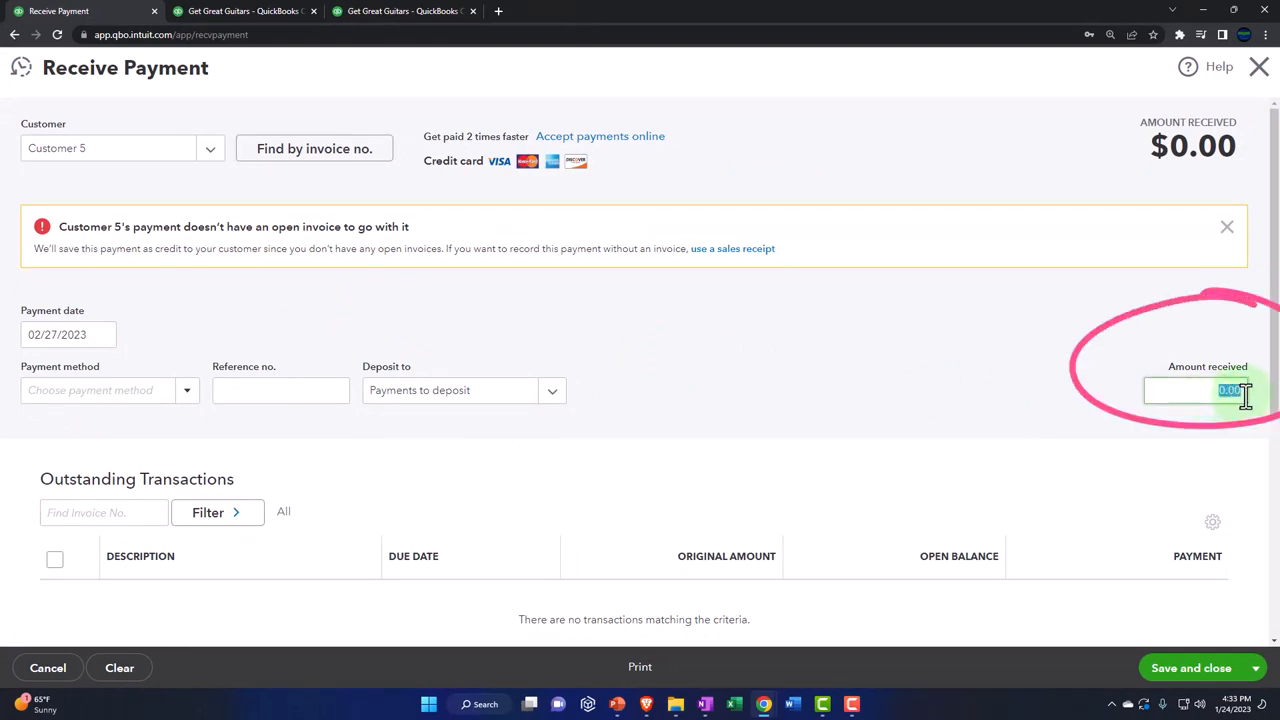
{"action": "type", "text": "200.00"}
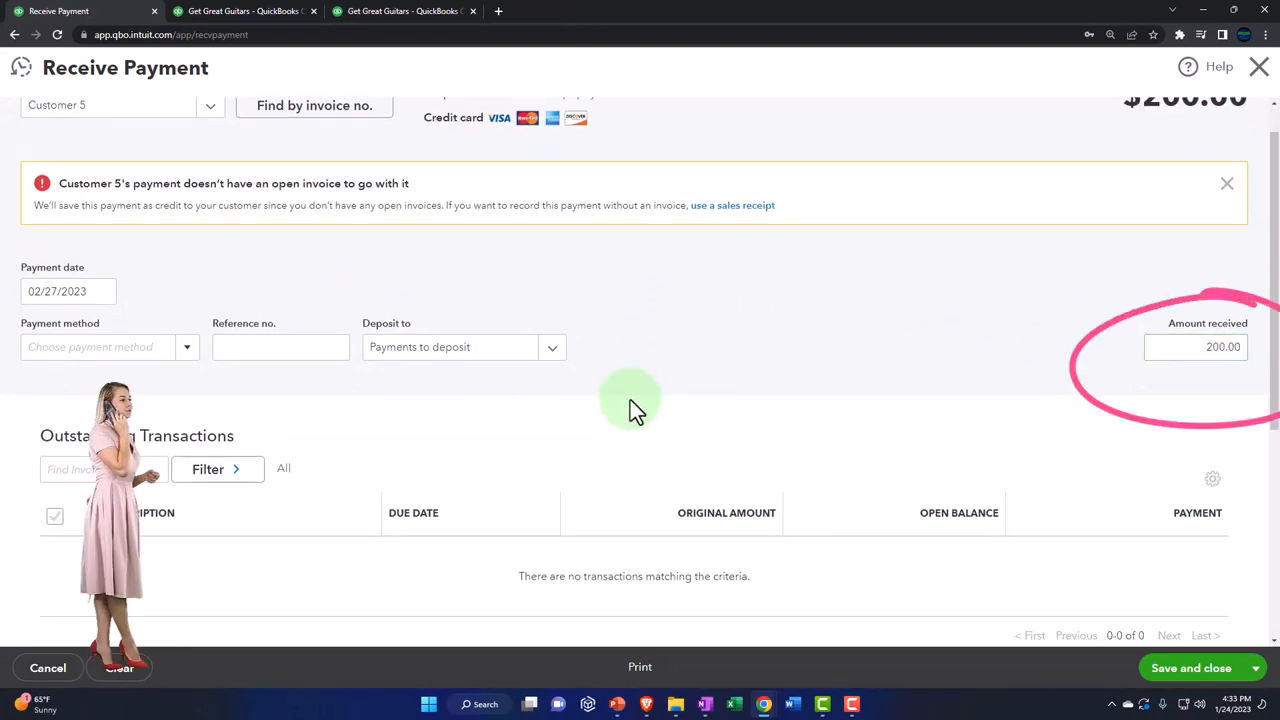
{"action": "left_click", "coordinate": [1195, 347]}
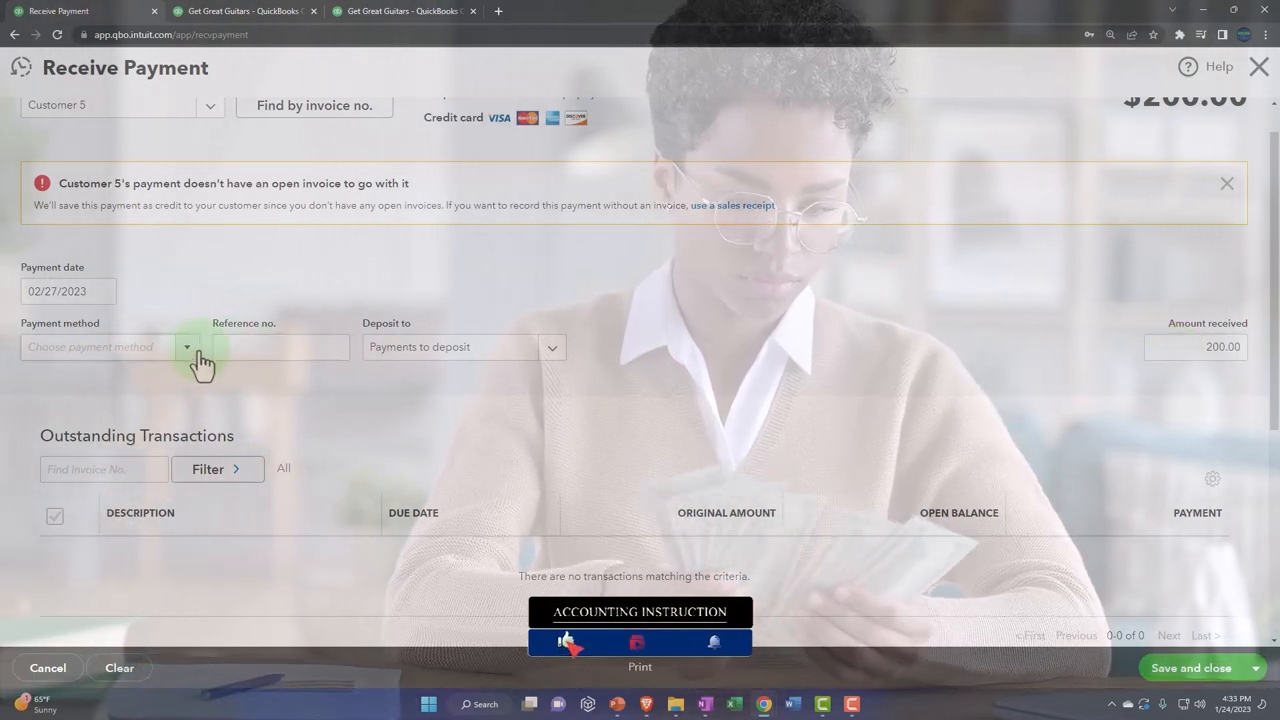
{"action": "left_click", "coordinate": [110, 347]}
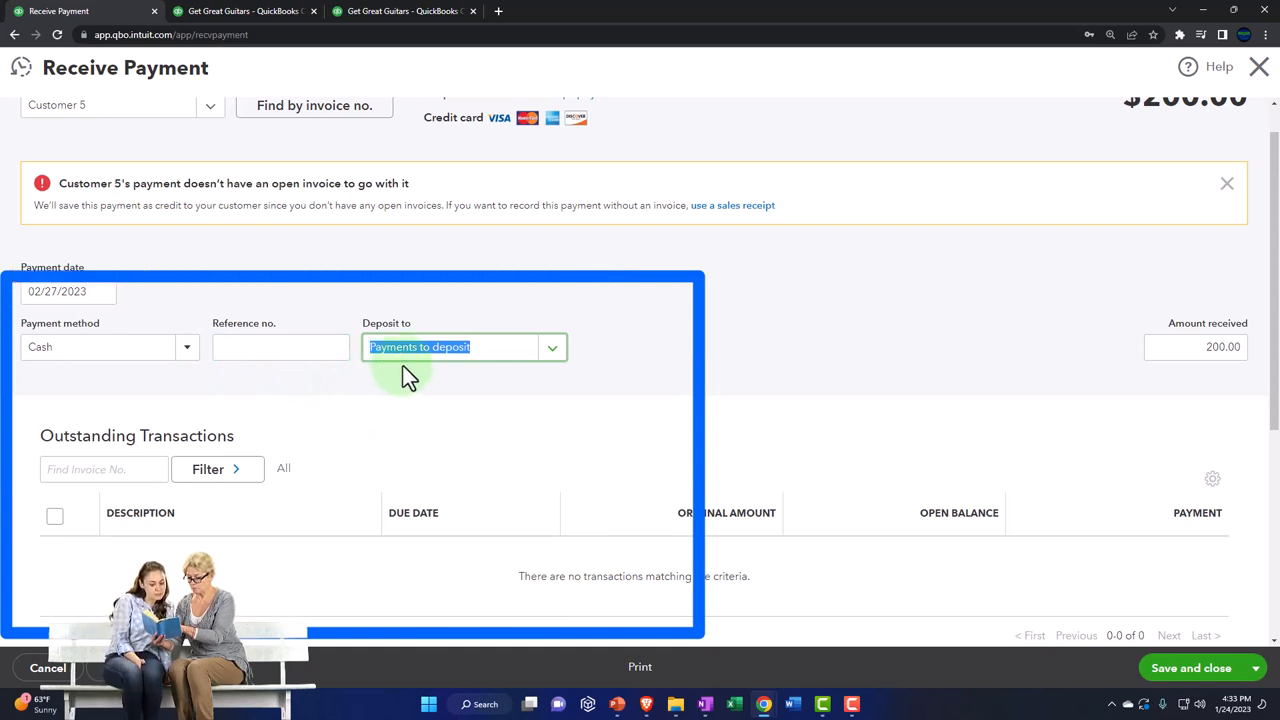
{"action": "left_click", "coordinate": [551, 347]}
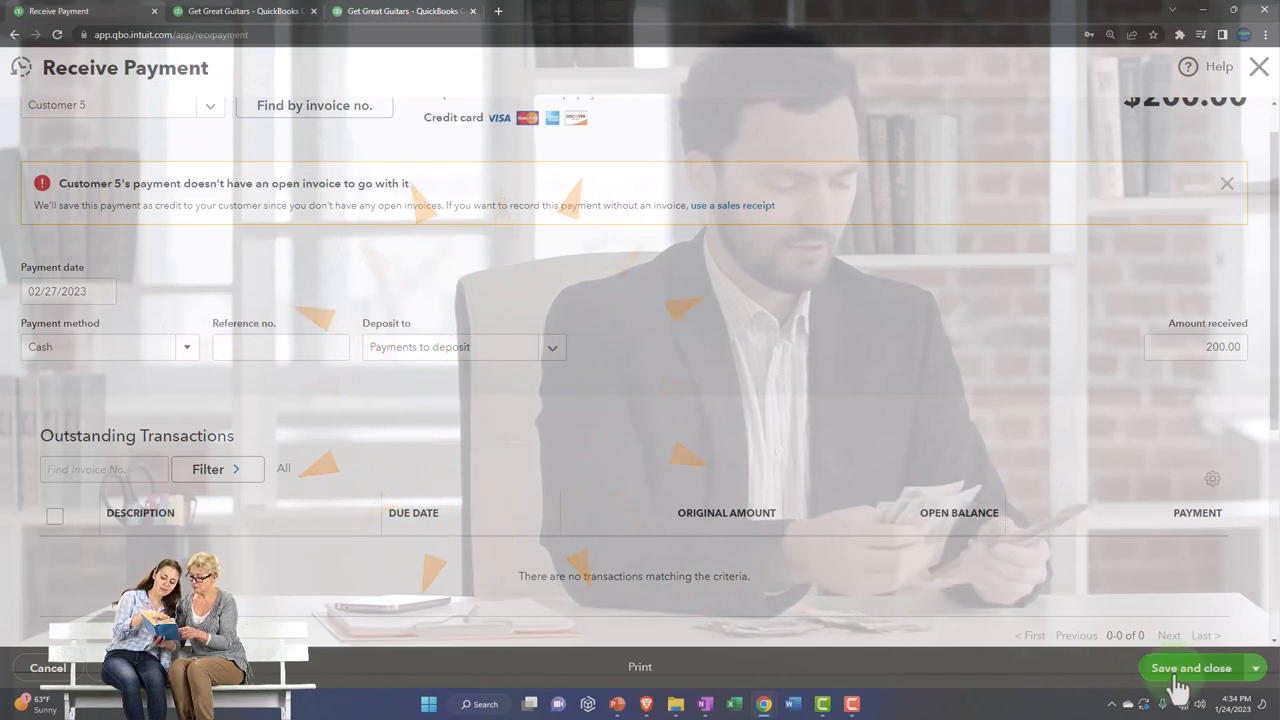
Save and close Customer 5's $200 payment, recording it as a customer credit.
{"action": "left_click", "coordinate": [1191, 668]}
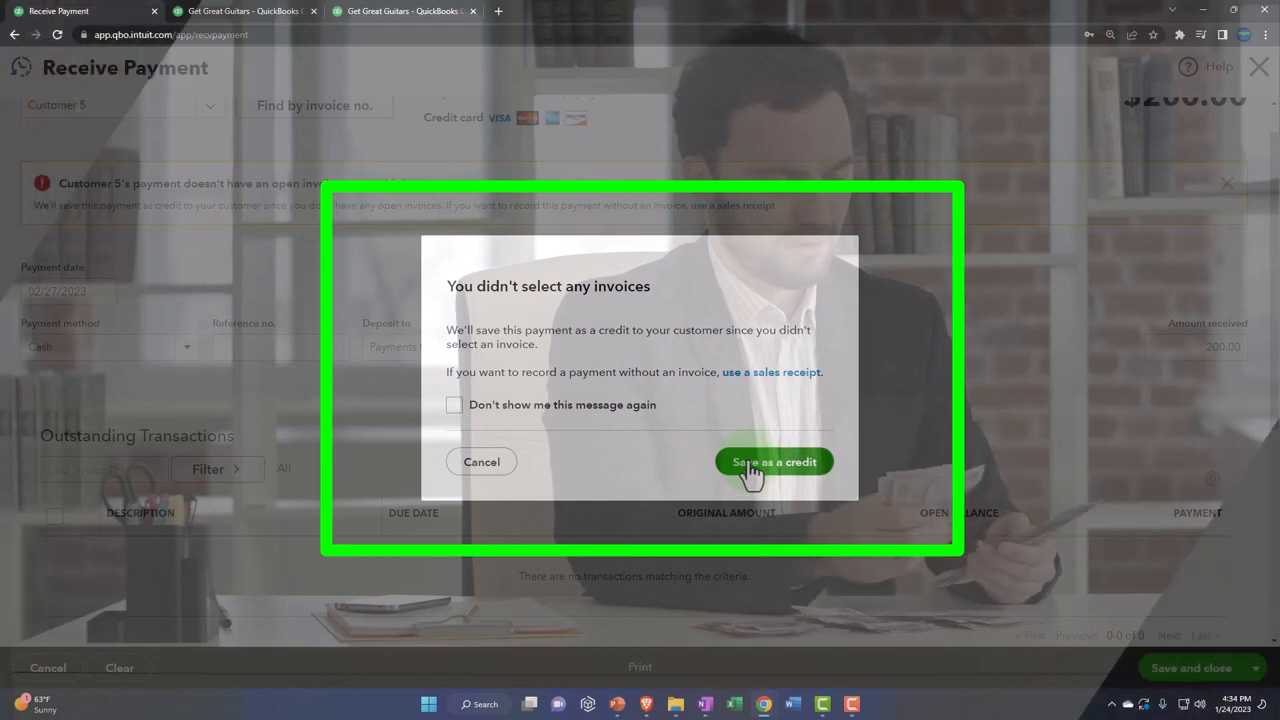
{"action": "left_click", "coordinate": [775, 462]}
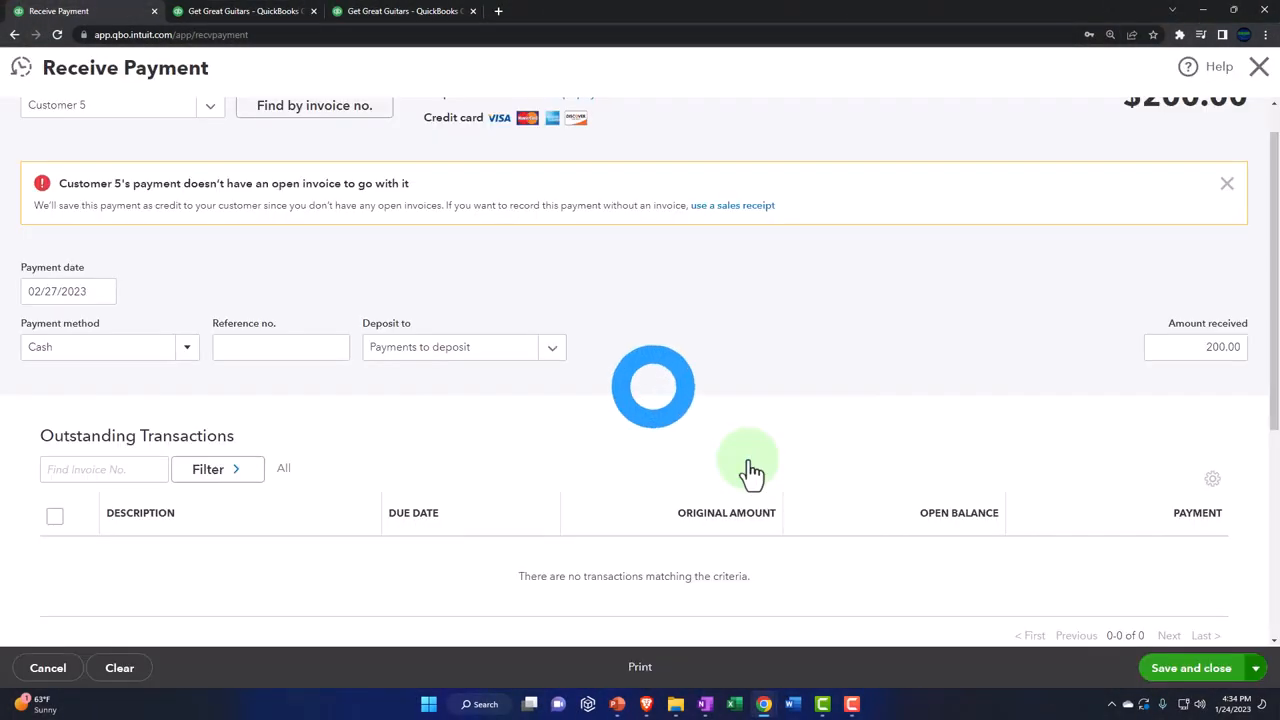
{"action": "left_click", "coordinate": [1190, 667]}
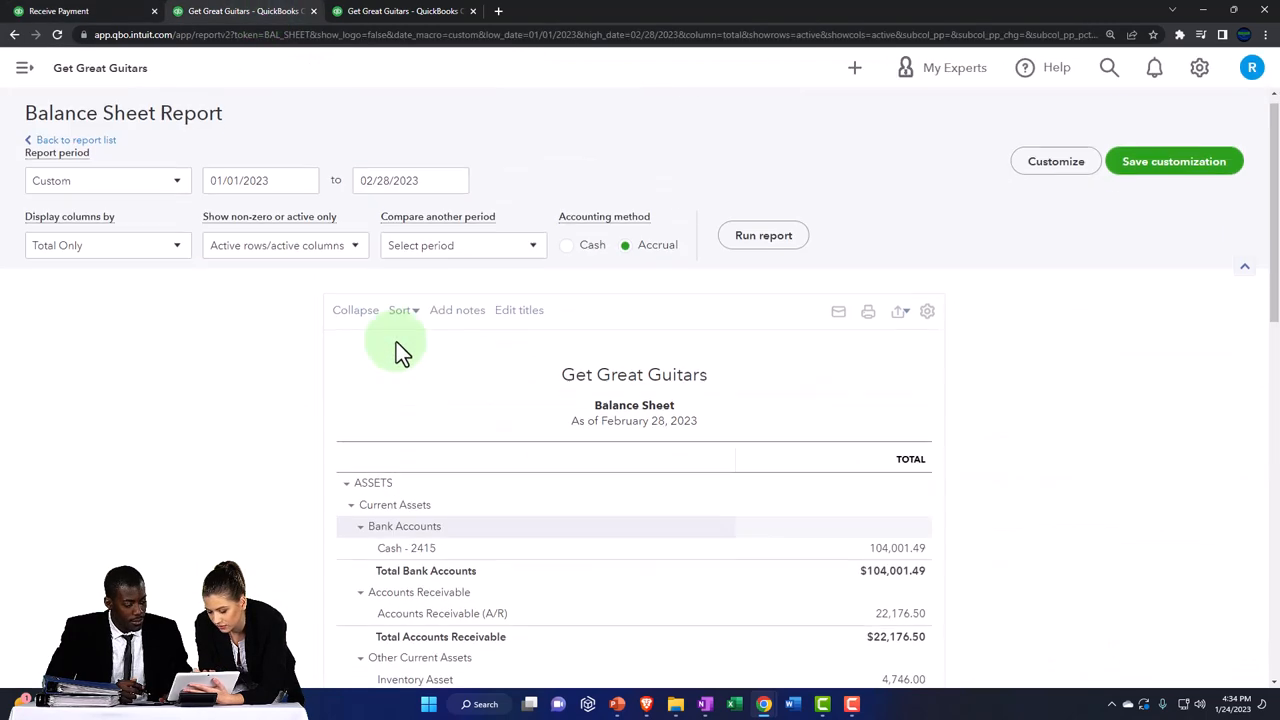
Rerun the January–February balance sheet and switch to the monthly Profit and Loss tab.
{"action": "left_click", "coordinate": [763, 235]}
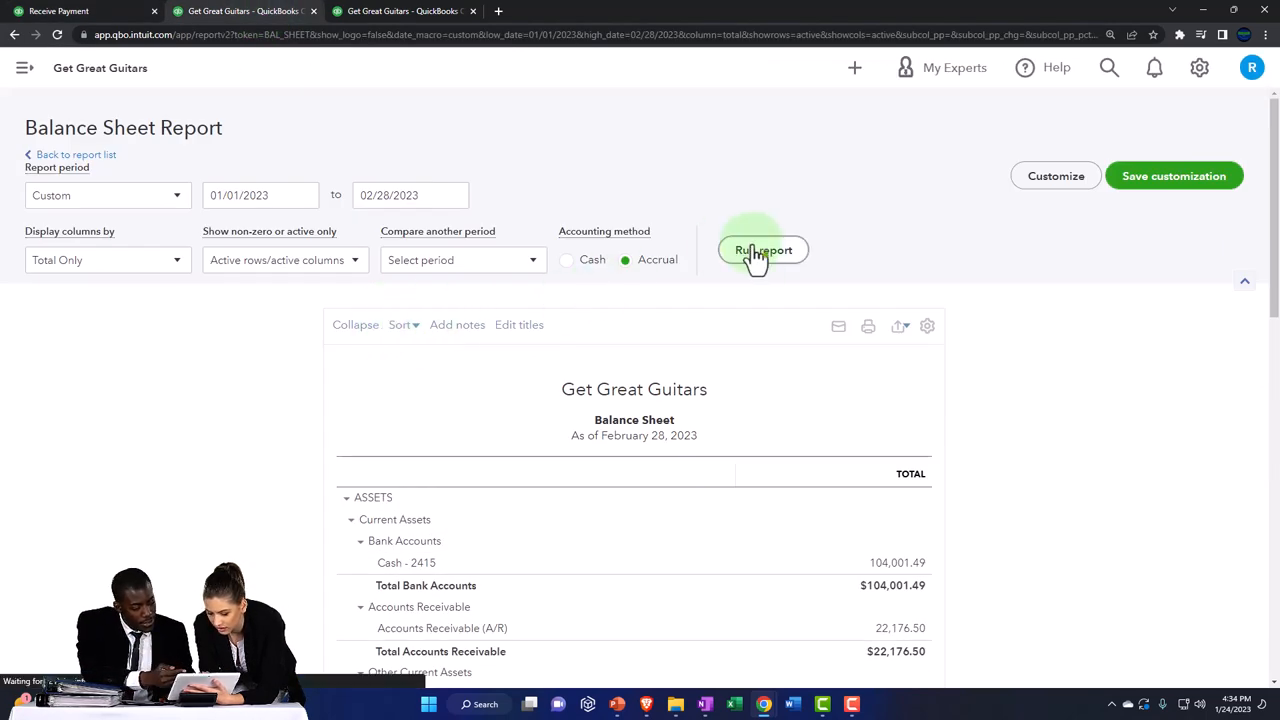
{"action": "left_click", "coordinate": [764, 250]}
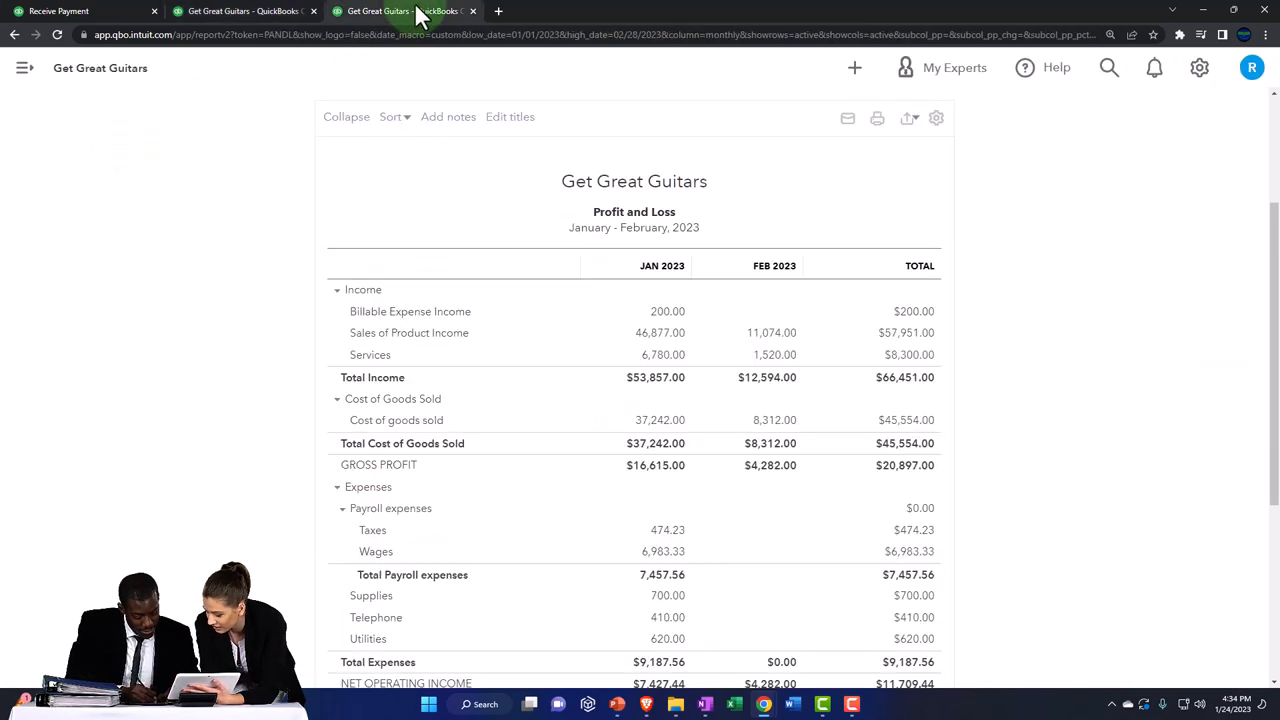
{"action": "right_click", "coordinate": [390, 11]}
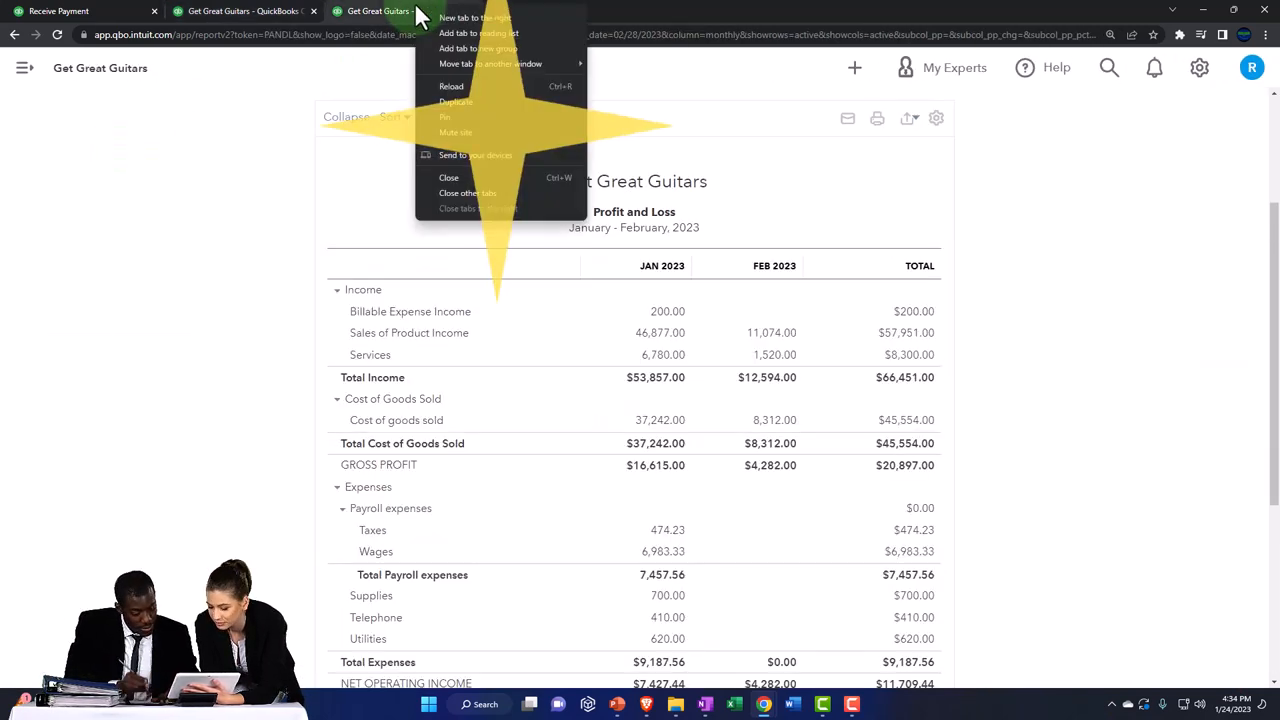
{"action": "mouse_move", "coordinate": [490, 63]}
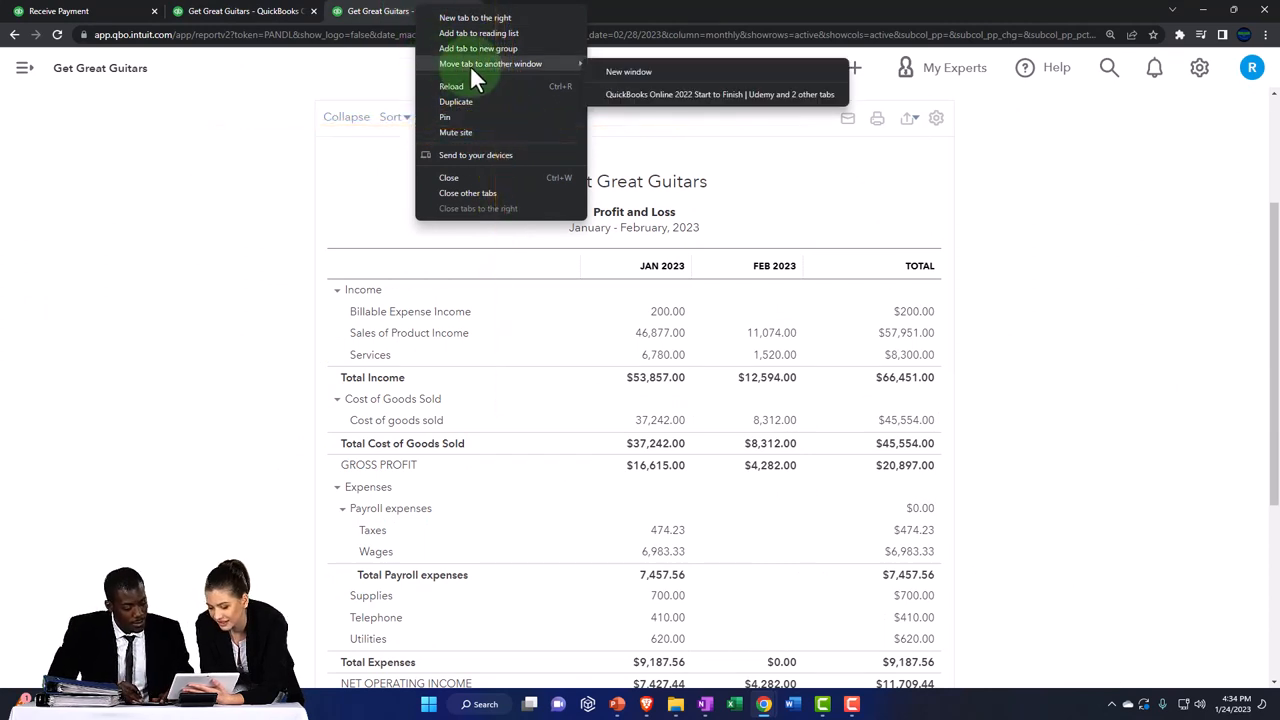
{"action": "mouse_move", "coordinate": [250, 75]}
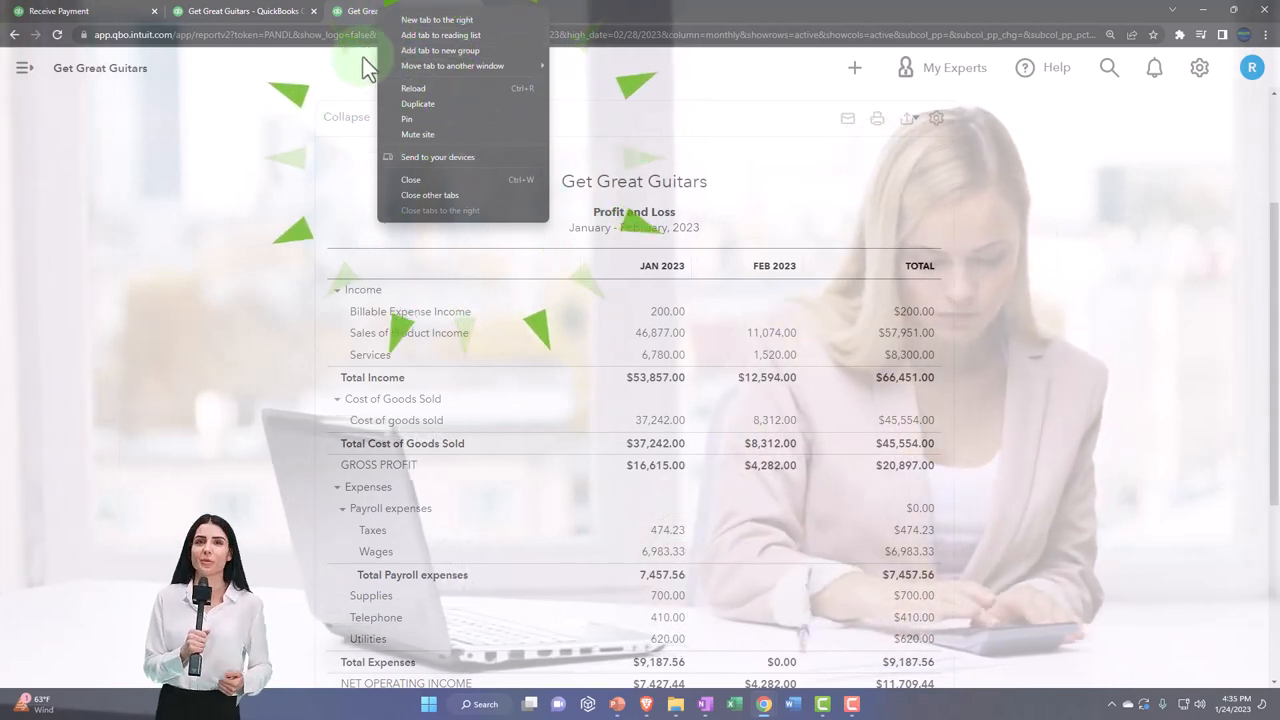
Duplicate the report tab and open Customer Balance Detail, showing Customer 5 at -$200.
{"action": "left_click", "coordinate": [417, 103]}
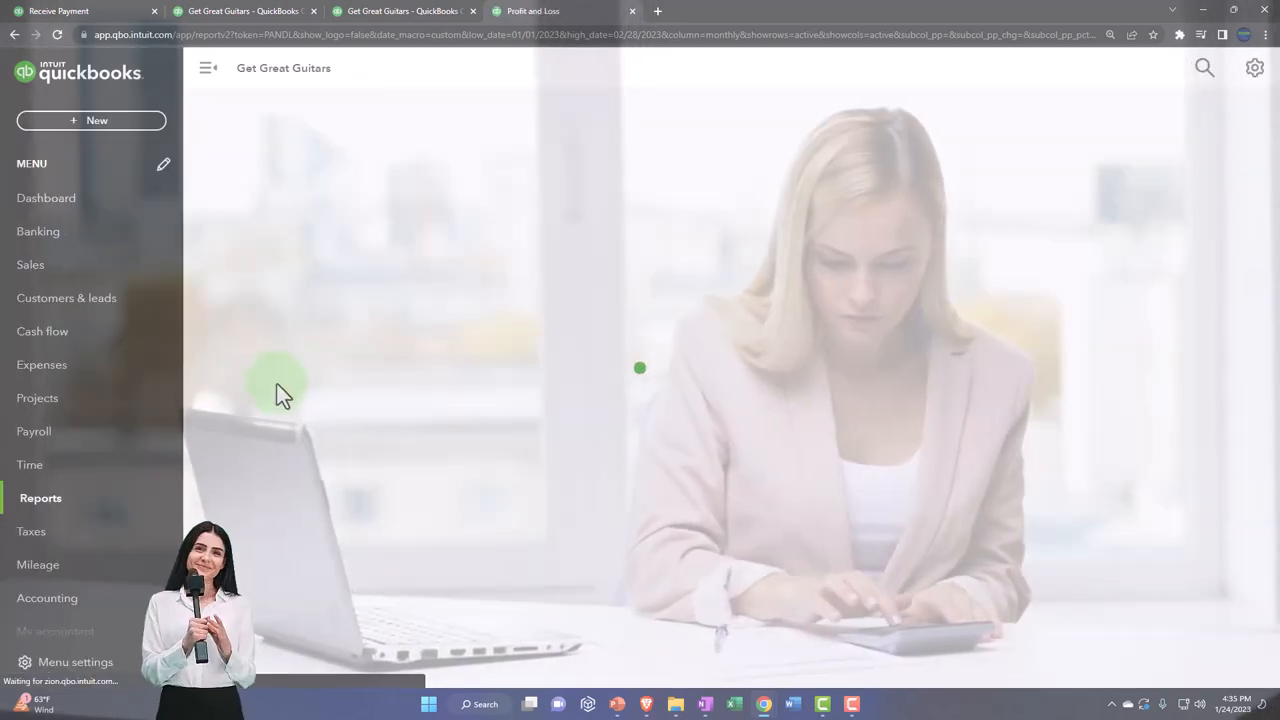
{"action": "left_click", "coordinate": [41, 498]}
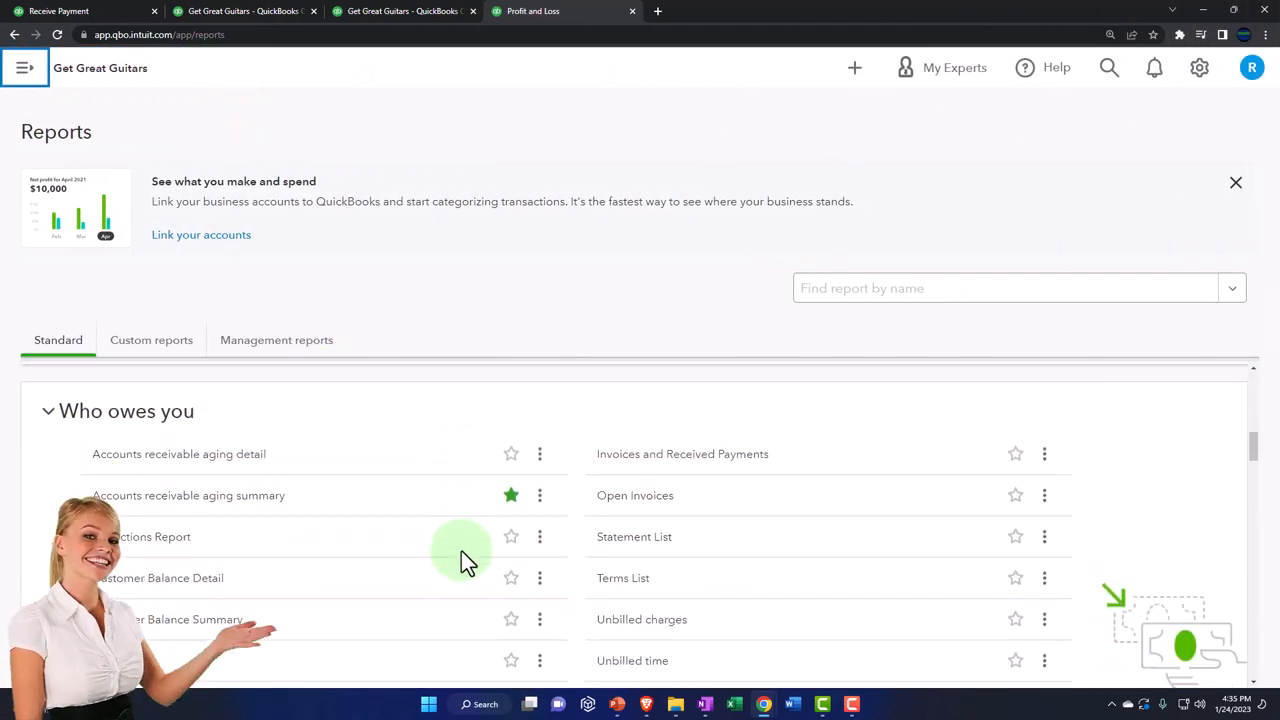
{"action": "scroll", "scroll_direction": "down", "scroll_amount": 3}
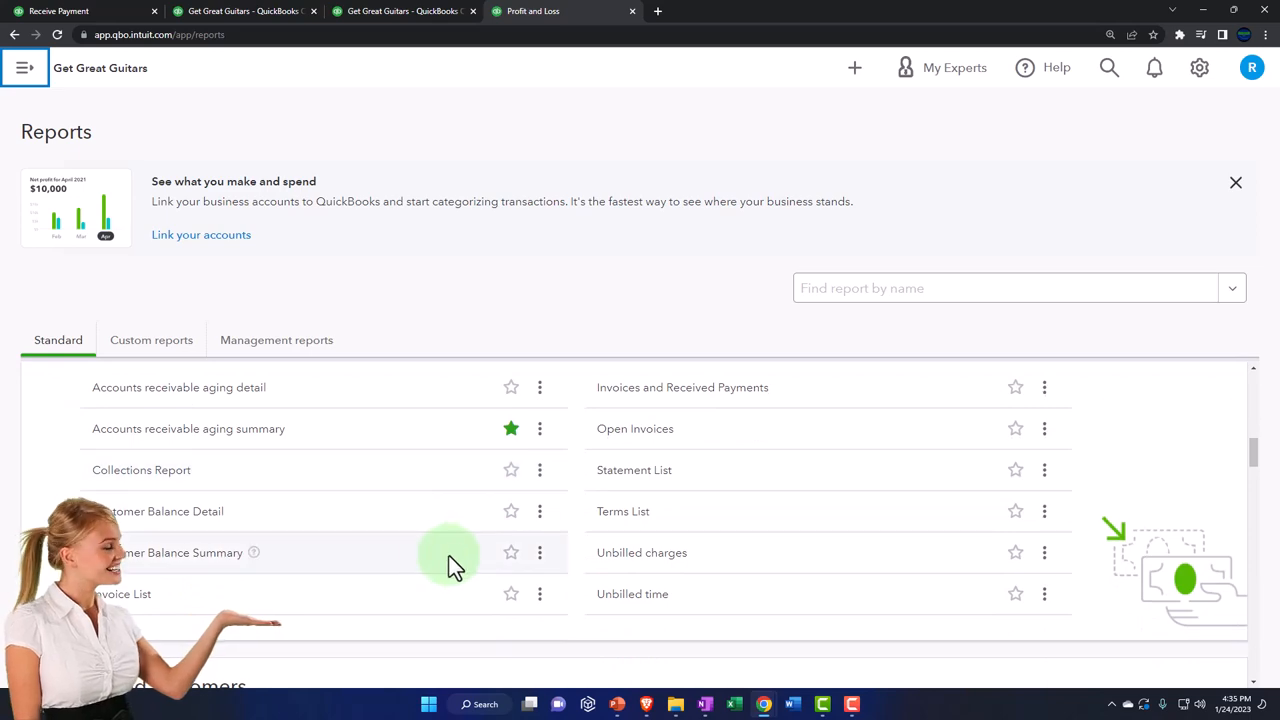
{"action": "left_click", "coordinate": [163, 511]}
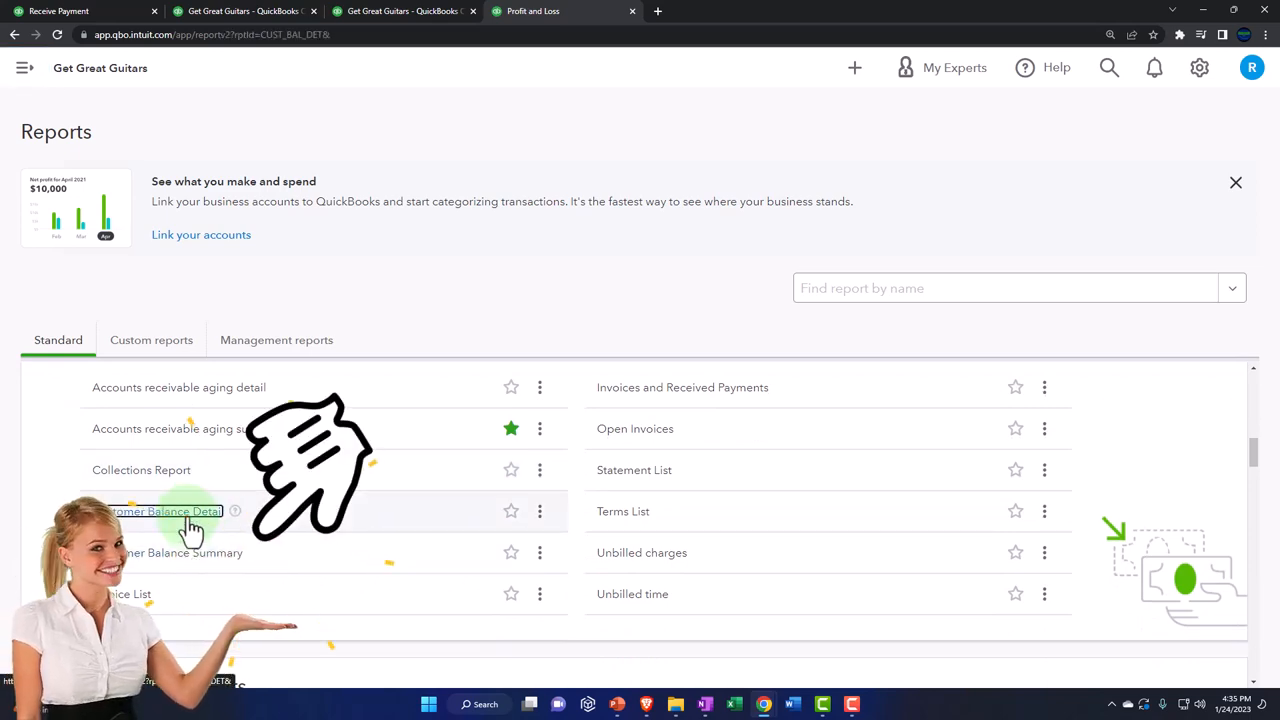
{"action": "left_click", "coordinate": [163, 511]}
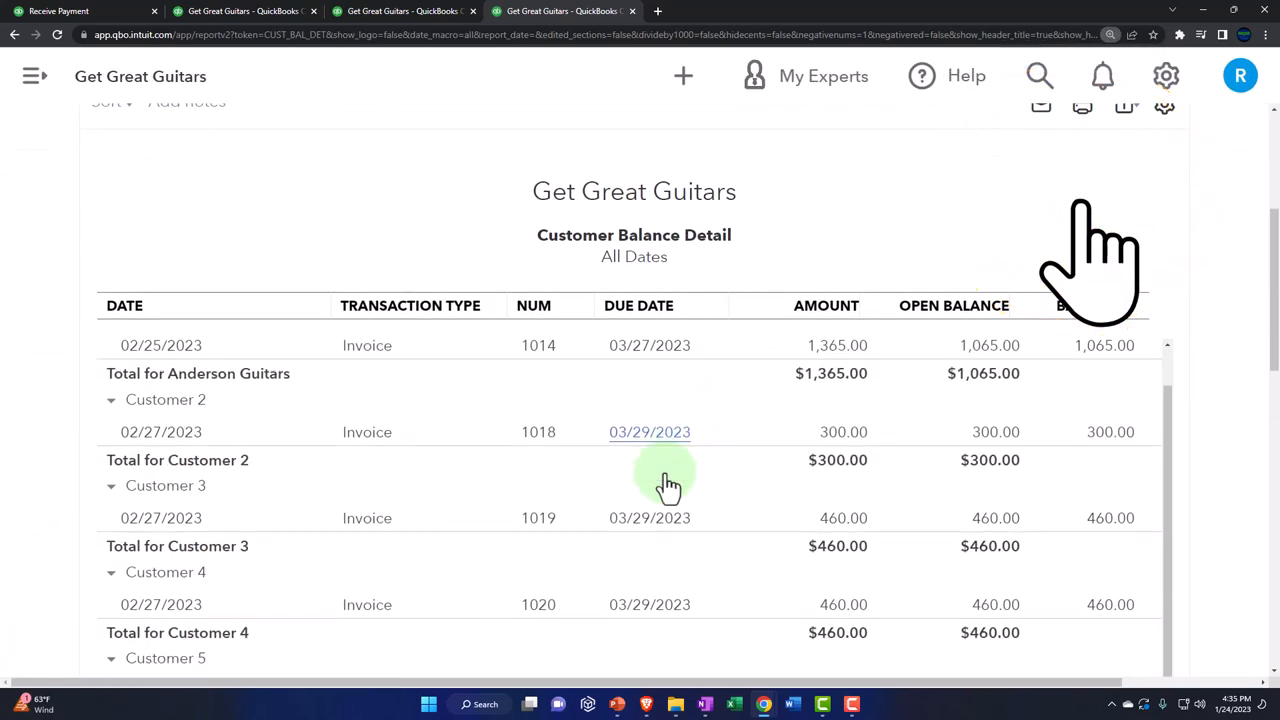
{"action": "scroll", "scroll_direction": "down", "scroll_amount": 3}
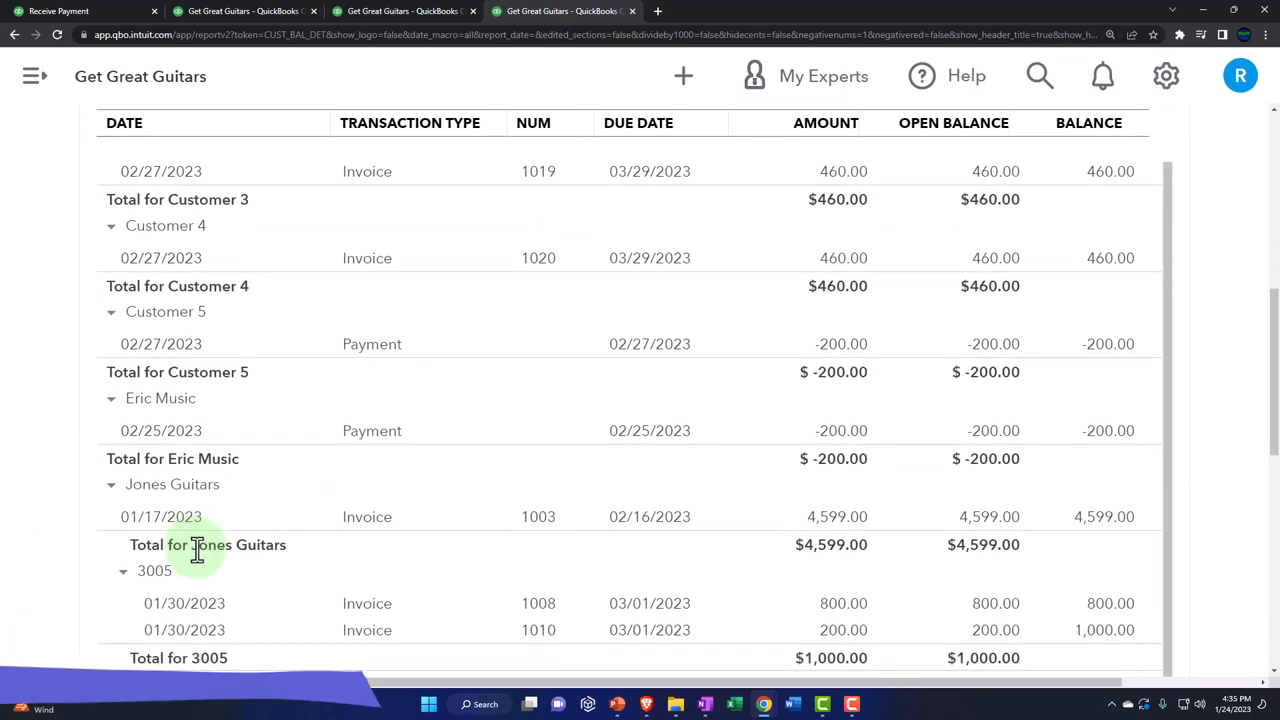
{"action": "mouse_move", "coordinate": [985, 450]}
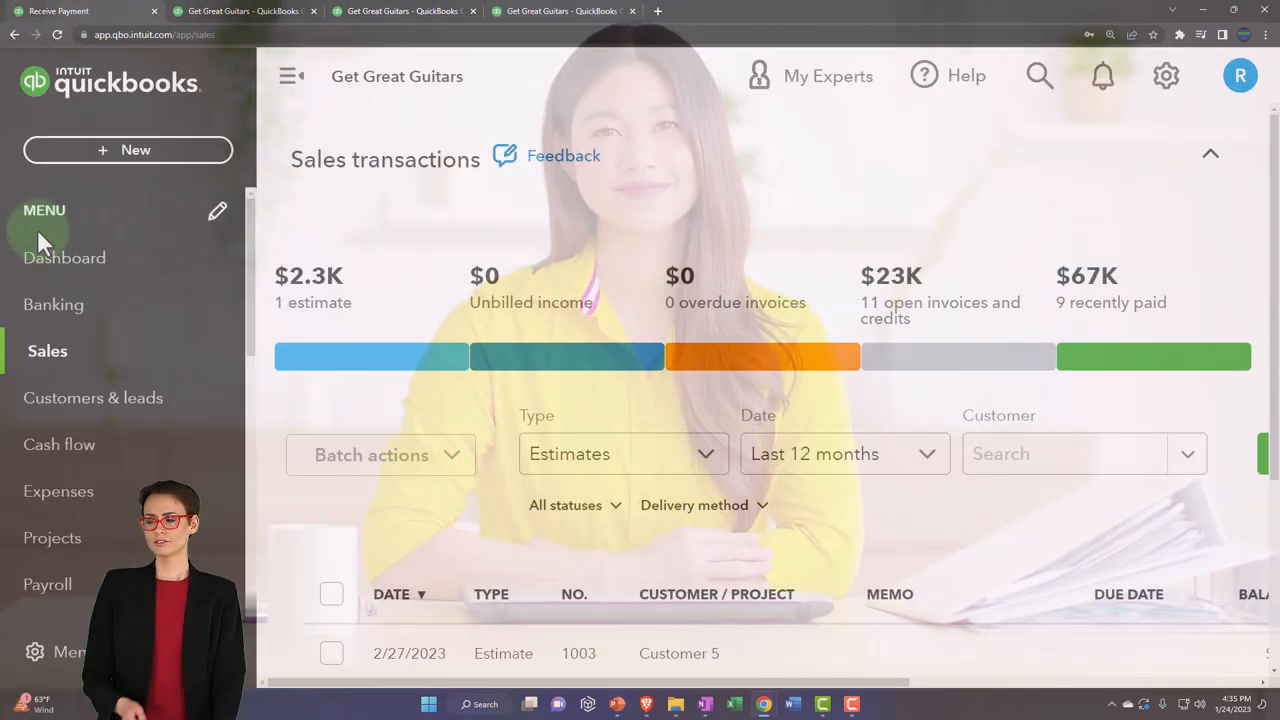
Open Customer 5's record from the Customers list, showing the -$200 payment and estimate 1003.
{"action": "left_click", "coordinate": [47, 351]}
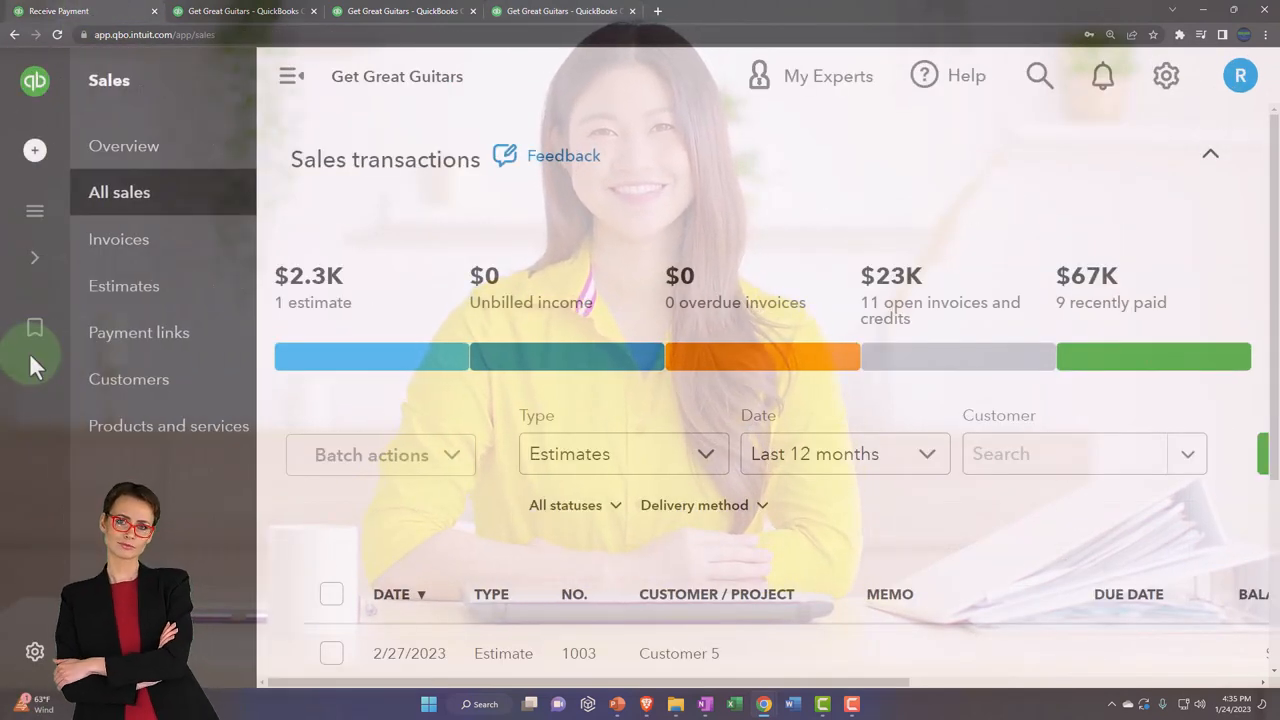
{"action": "left_click", "coordinate": [128, 379]}
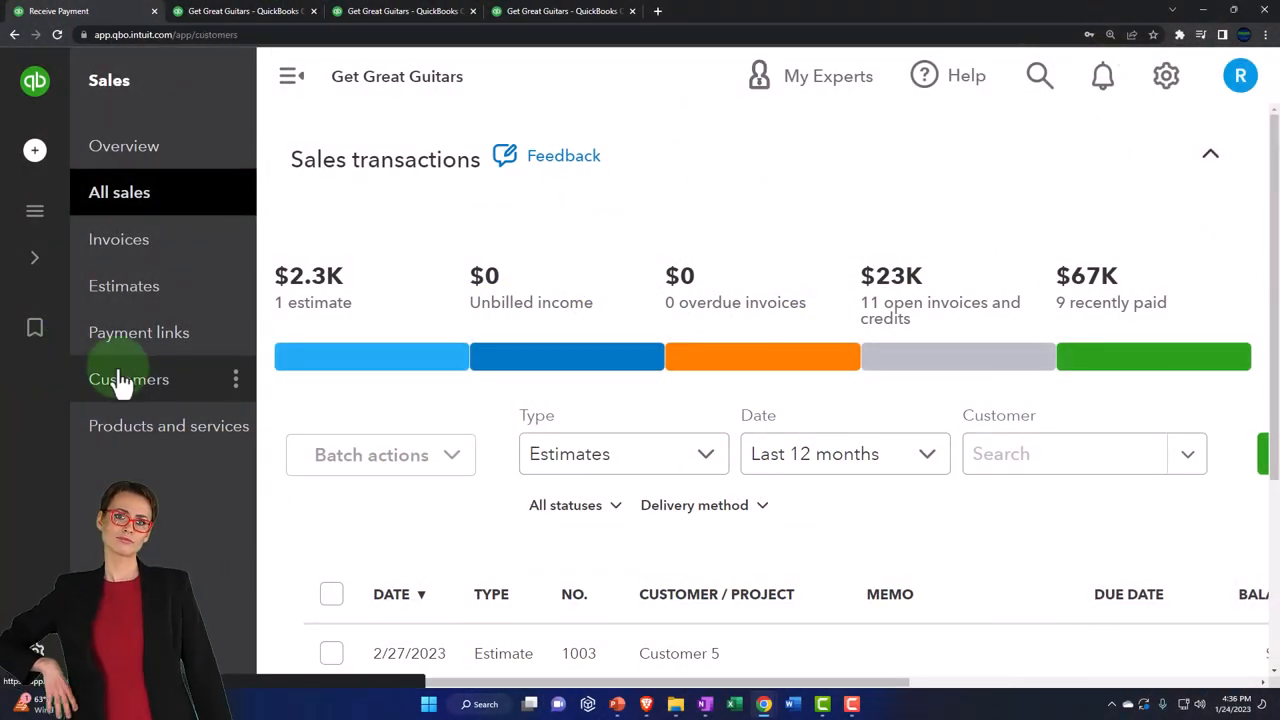
{"action": "left_click", "coordinate": [128, 379]}
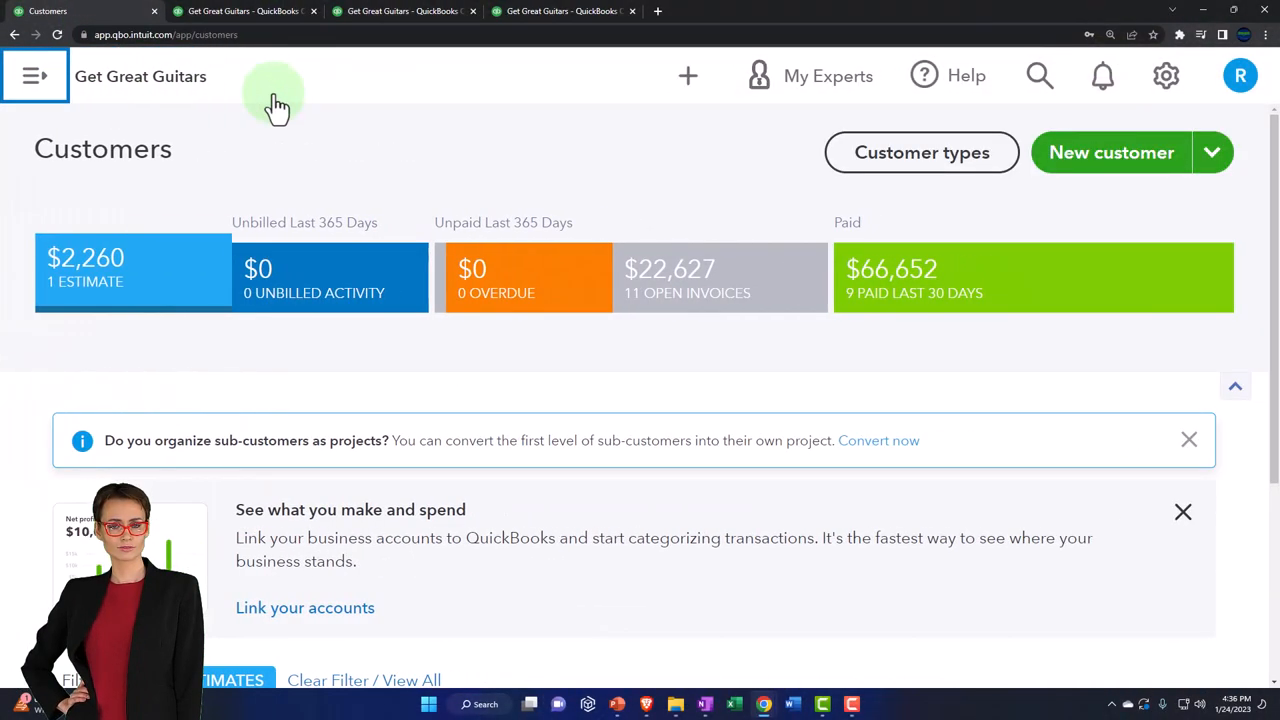
{"action": "mouse_move", "coordinate": [145, 295]}
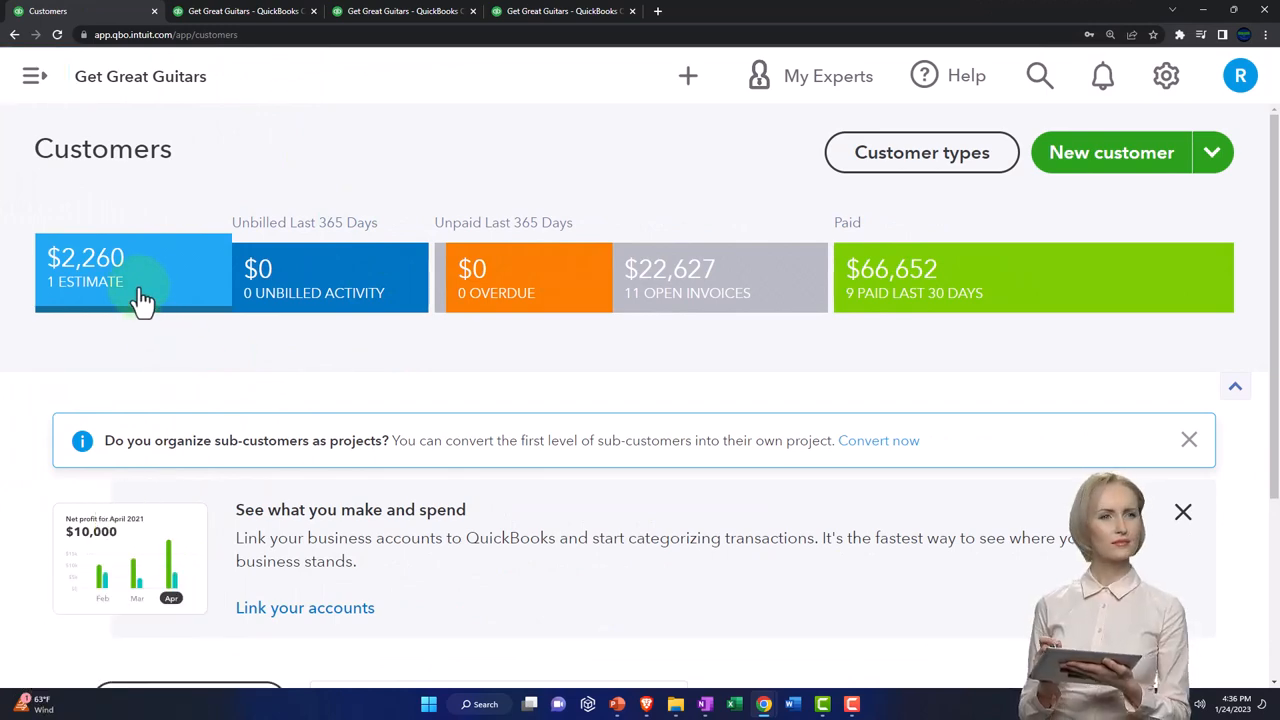
{"action": "scroll", "scroll_direction": "down", "scroll_amount": 3}
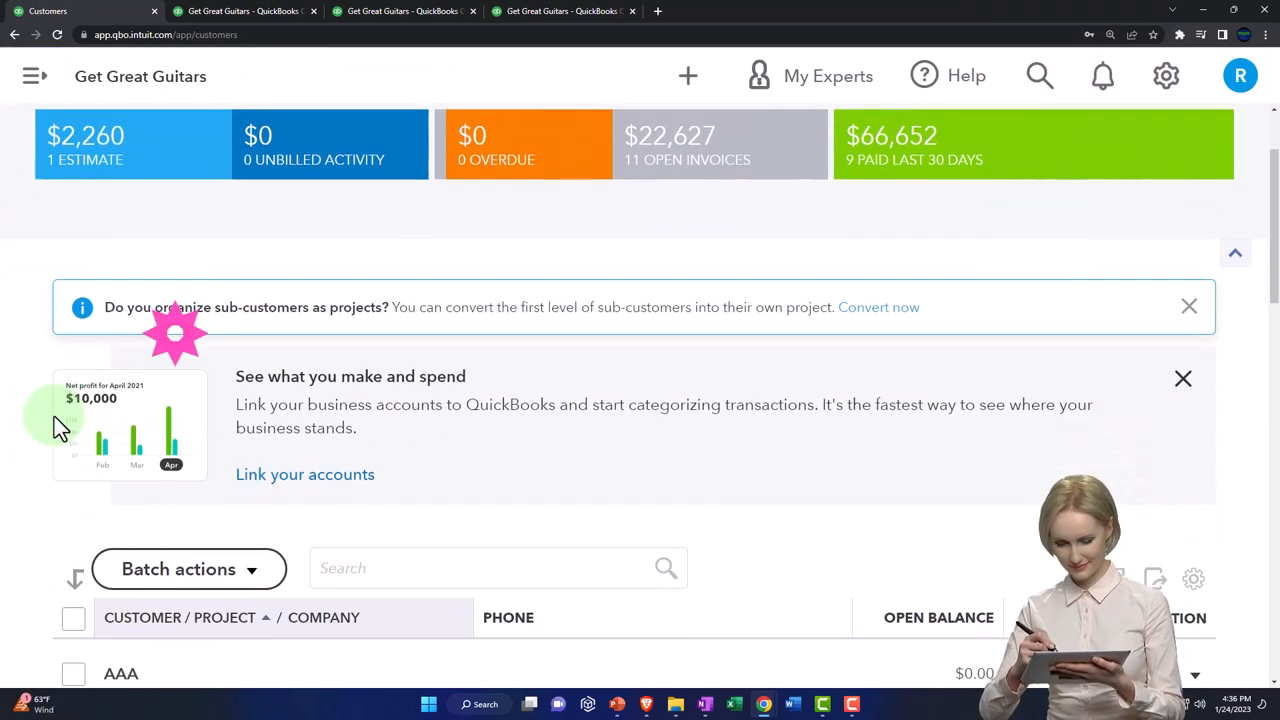
{"action": "scroll", "scroll_direction": "down", "scroll_amount": 3}
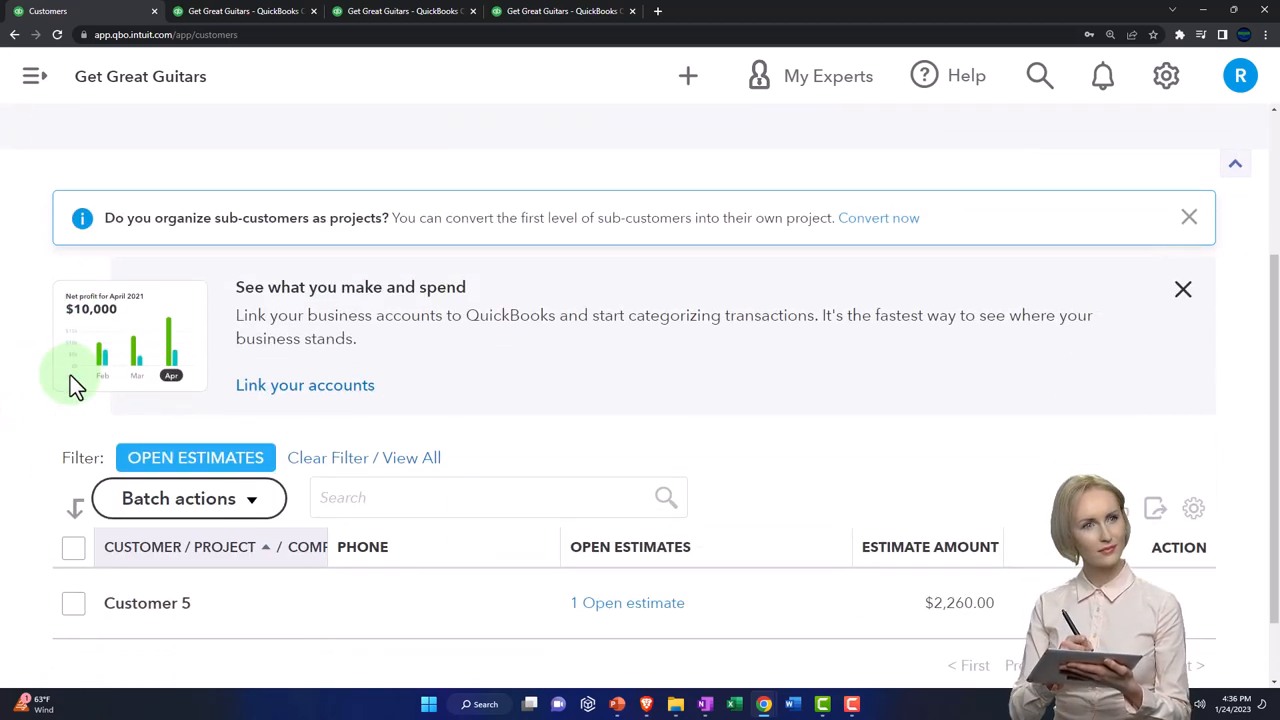
{"action": "left_click", "coordinate": [147, 602]}
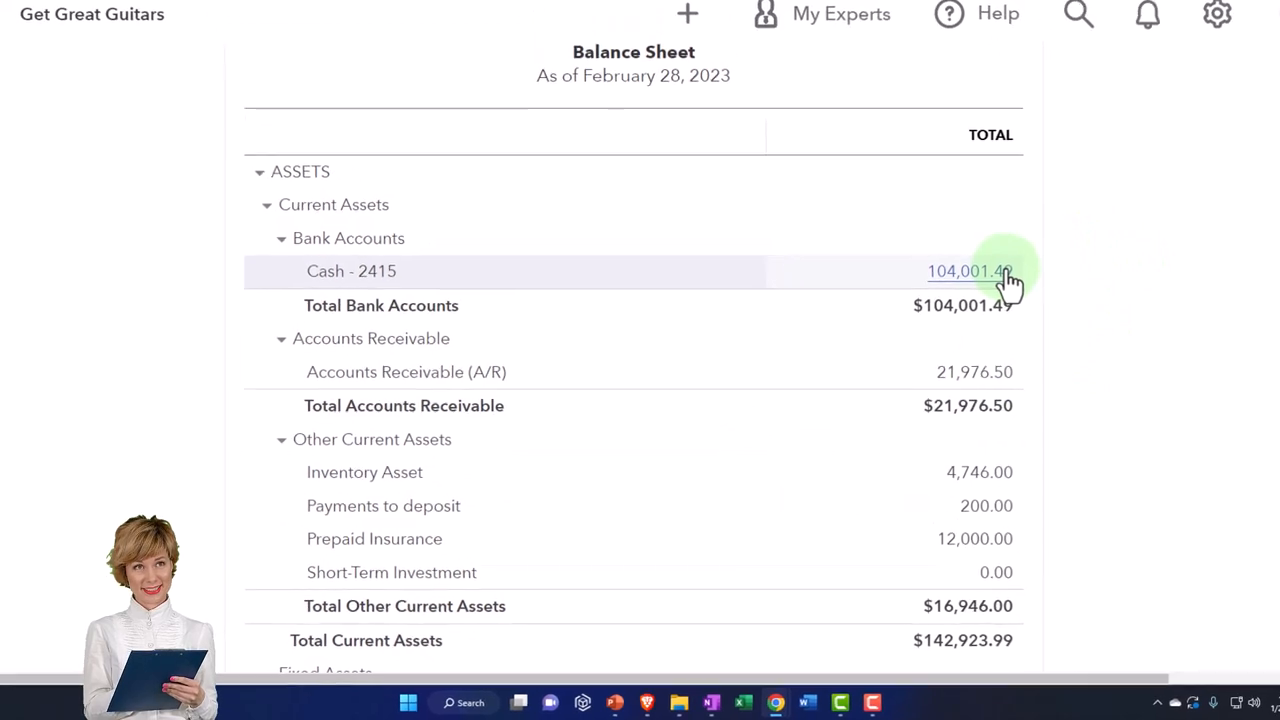
{"action": "left_click", "coordinate": [969, 271]}
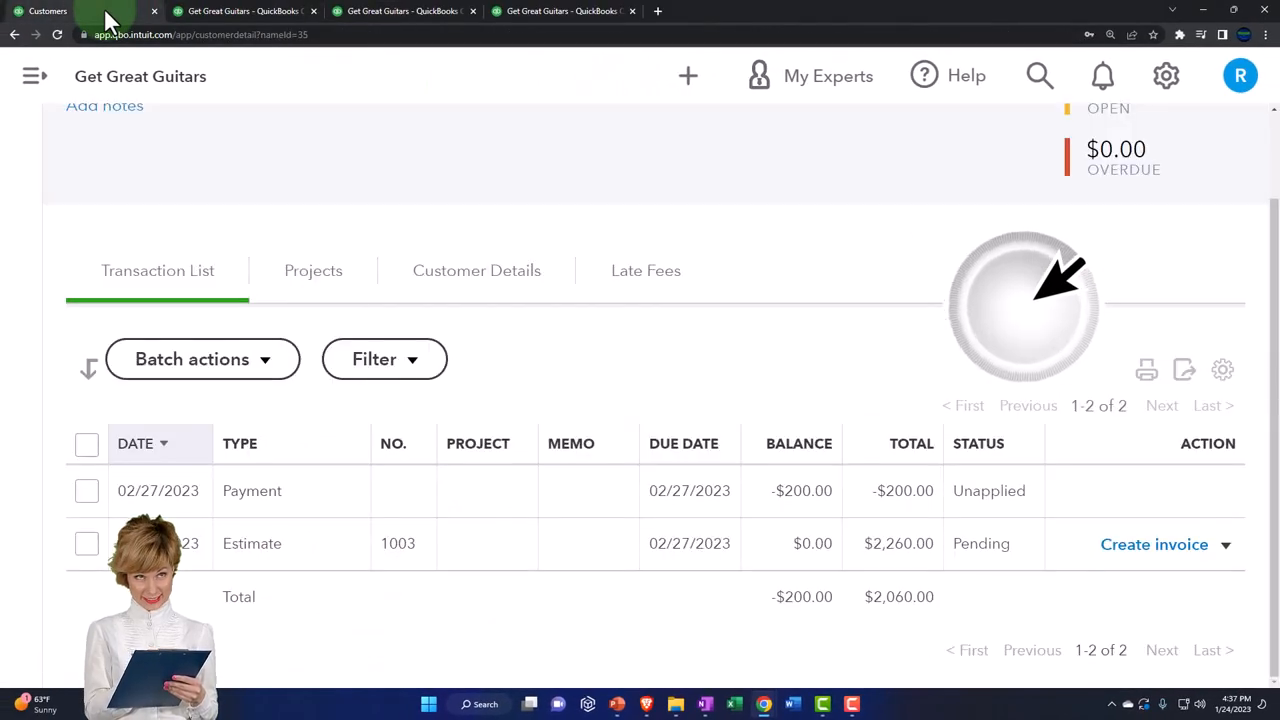
Start a Cash - 2415 bank deposit dated 02/27/2023 including Customer 5's $200 payment.
{"action": "left_click", "coordinate": [687, 75]}
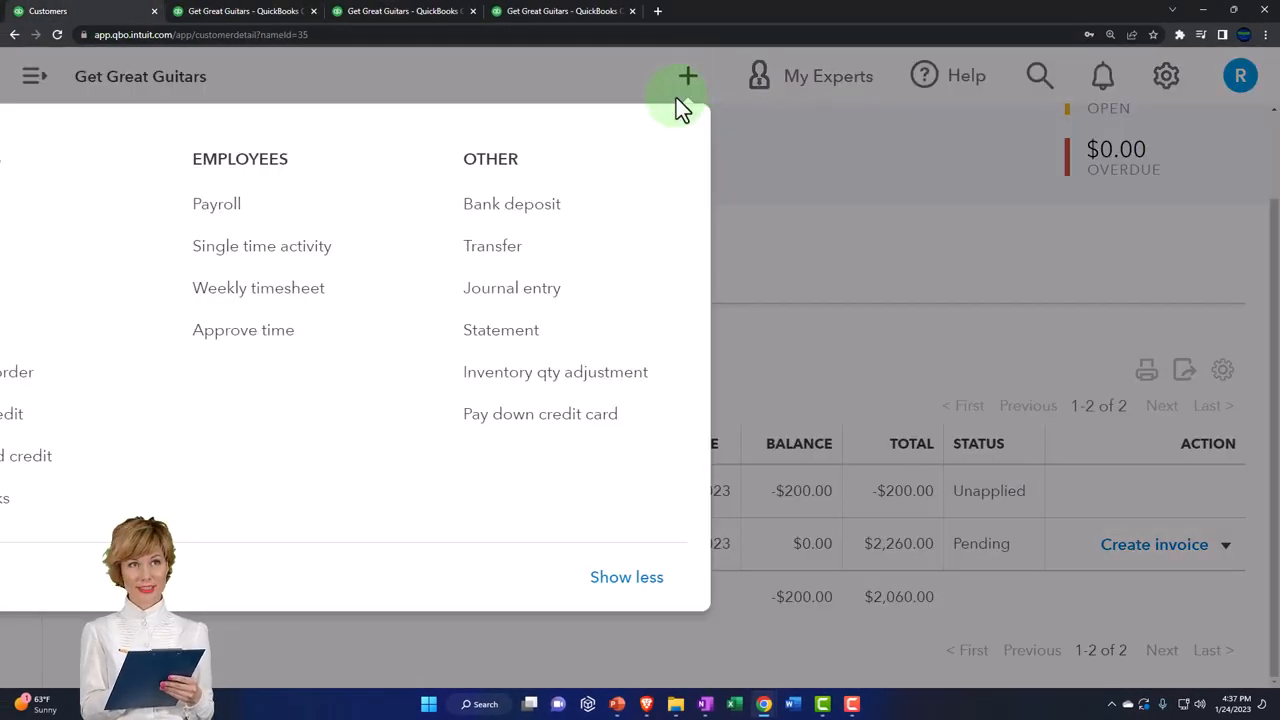
{"action": "left_click", "coordinate": [511, 203]}
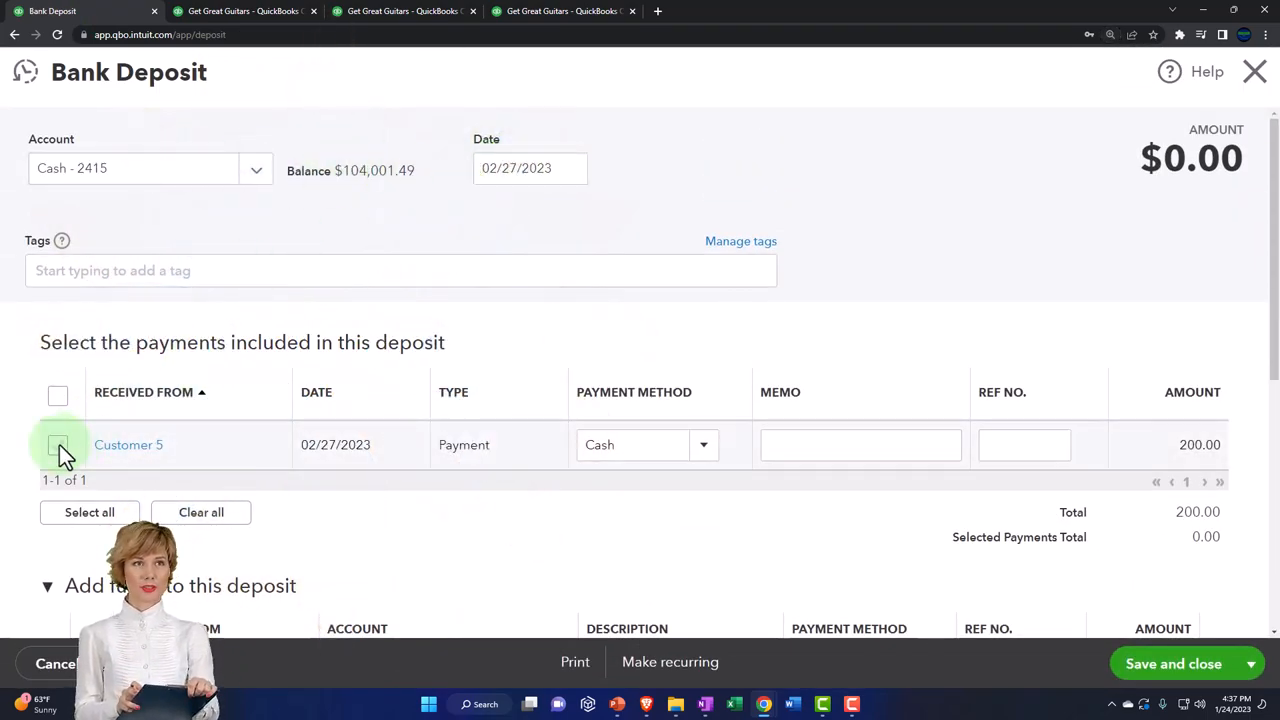
{"action": "left_click", "coordinate": [57, 444]}
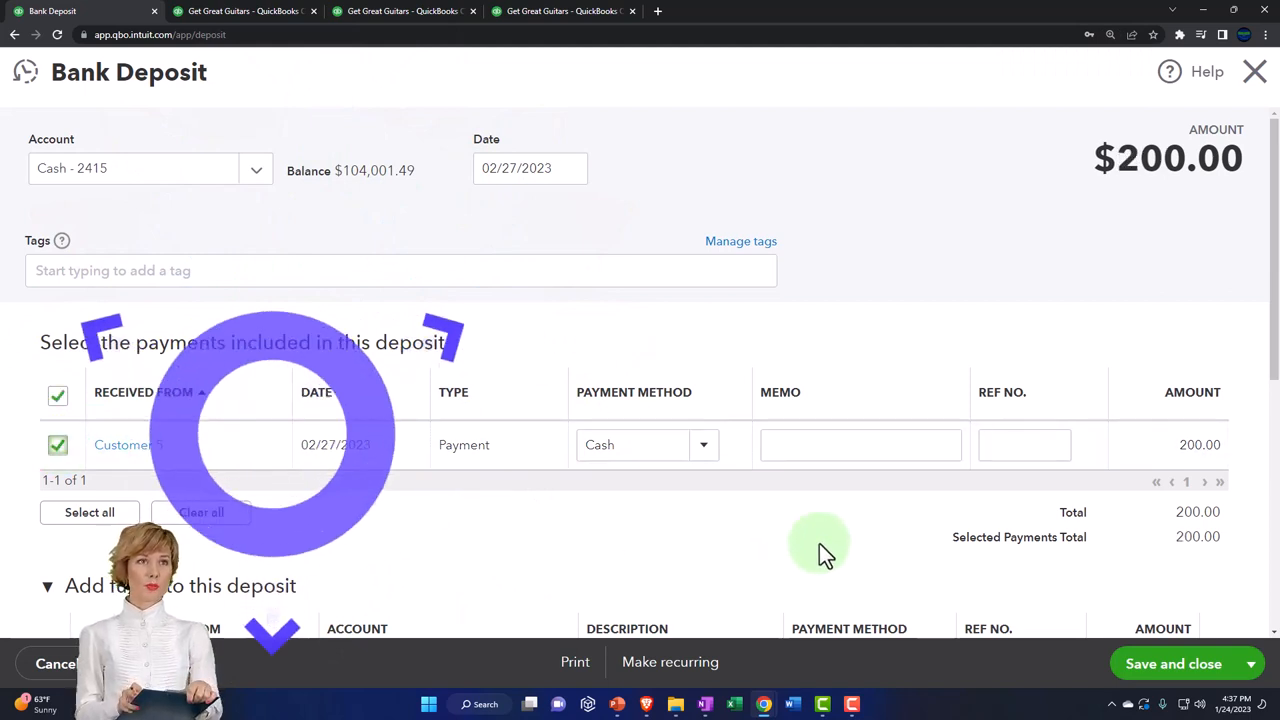
{"action": "mouse_move", "coordinate": [990, 530]}
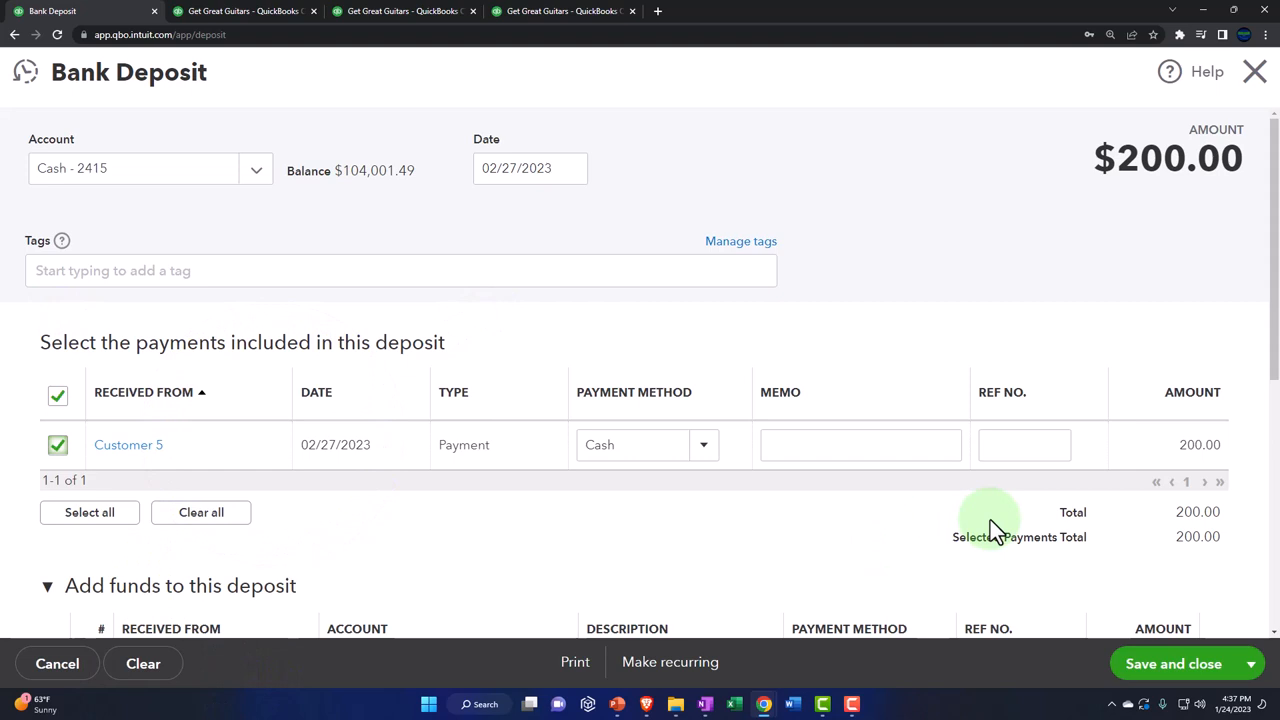
{"action": "mouse_move", "coordinate": [1175, 460]}
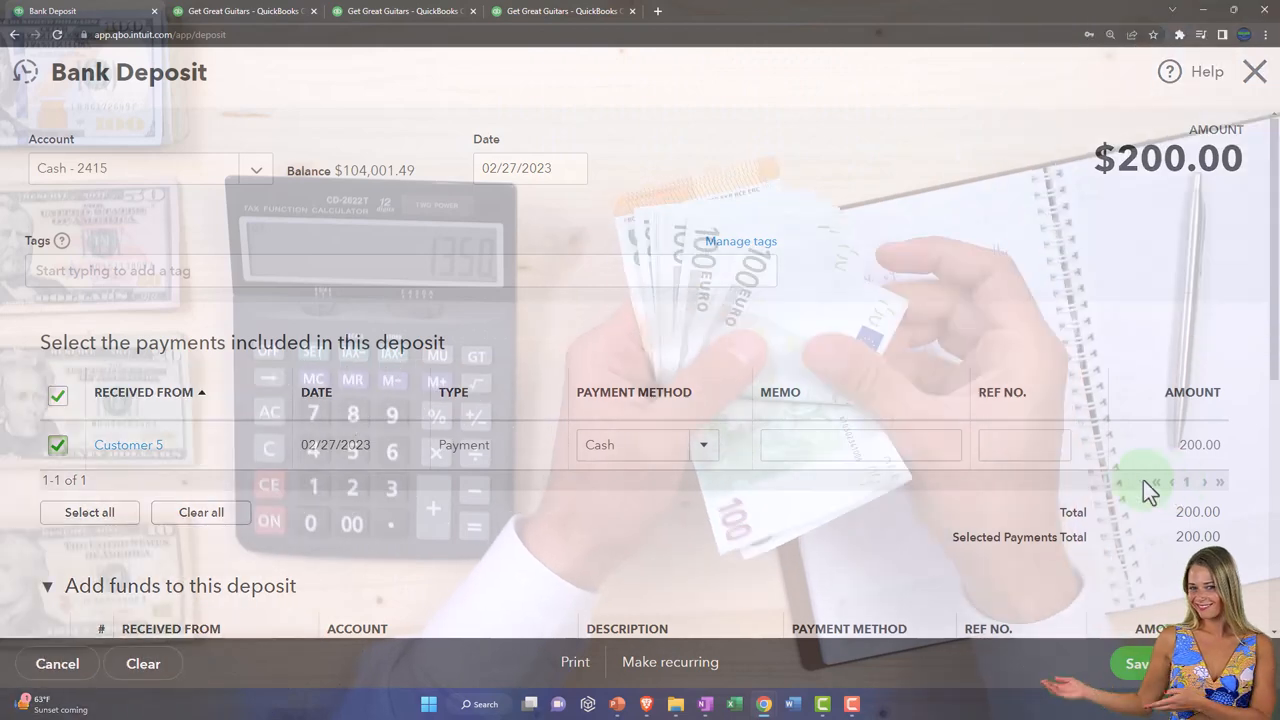
{"action": "mouse_move", "coordinate": [137, 105]}
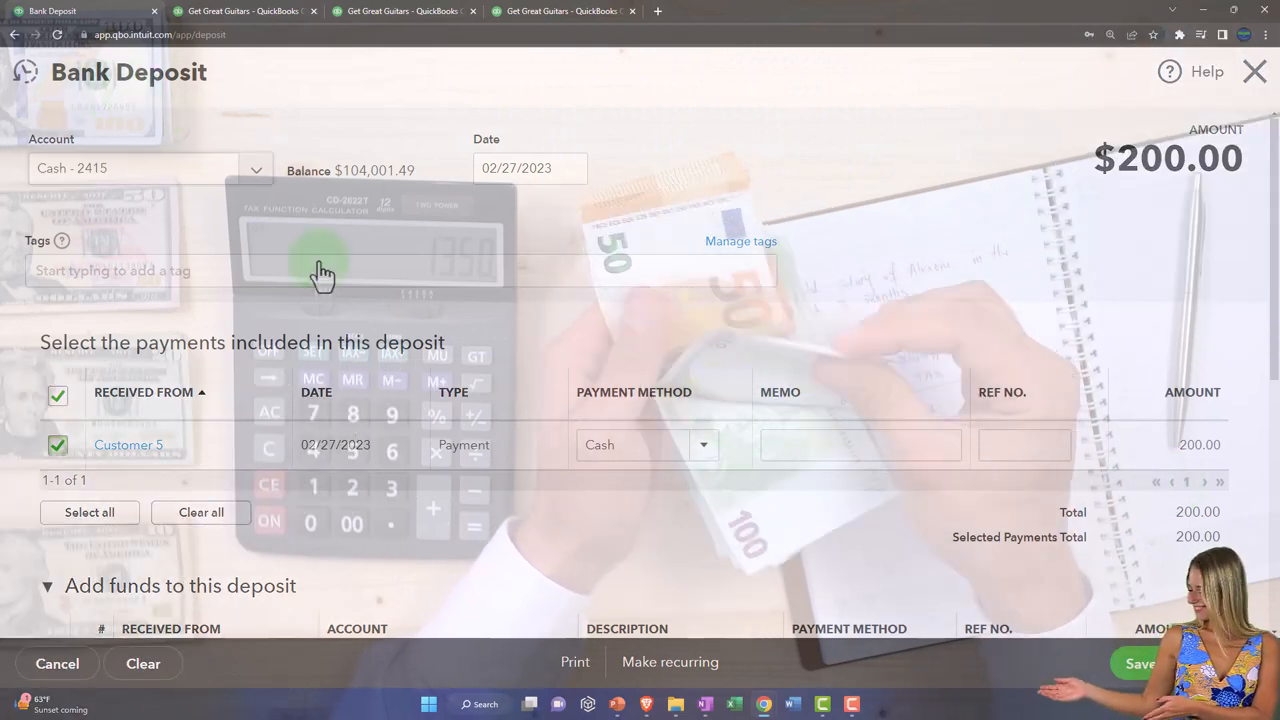
{"action": "scroll", "scroll_direction": "down", "scroll_amount": 3}
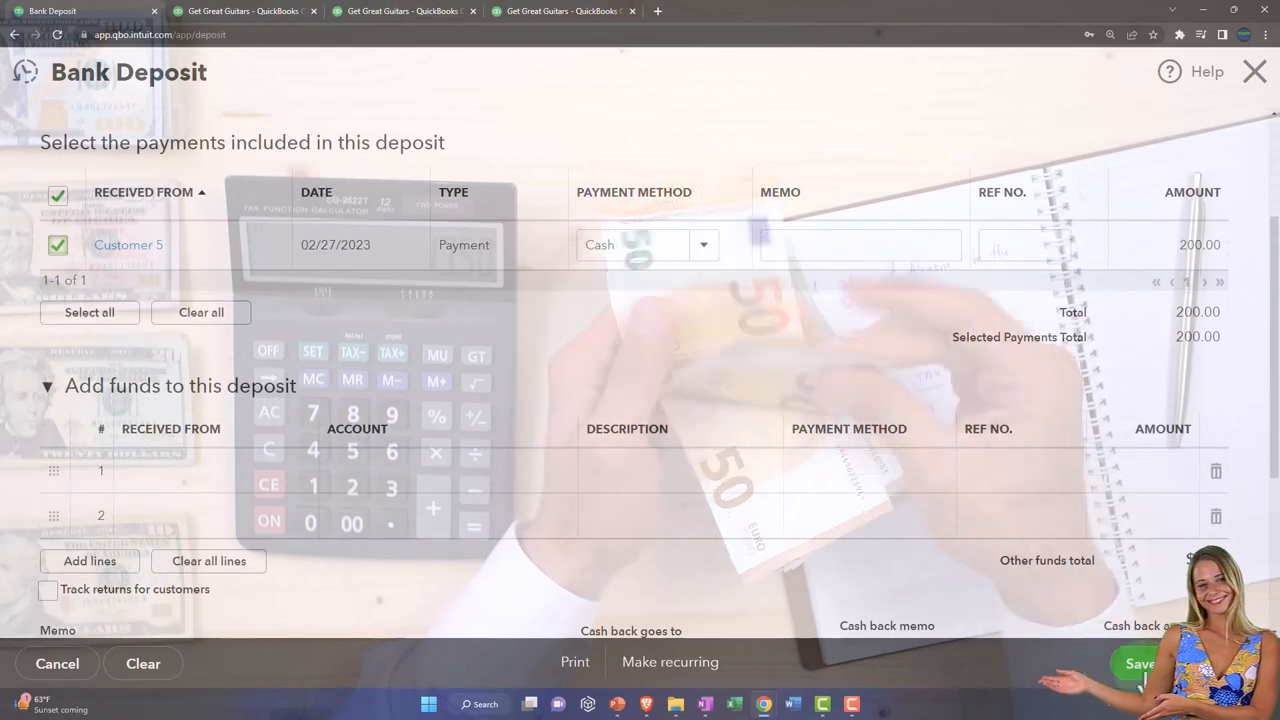
Open the Cash - 2415 transaction detail from its Balance Sheet amount.
{"action": "left_click", "coordinate": [1140, 663]}
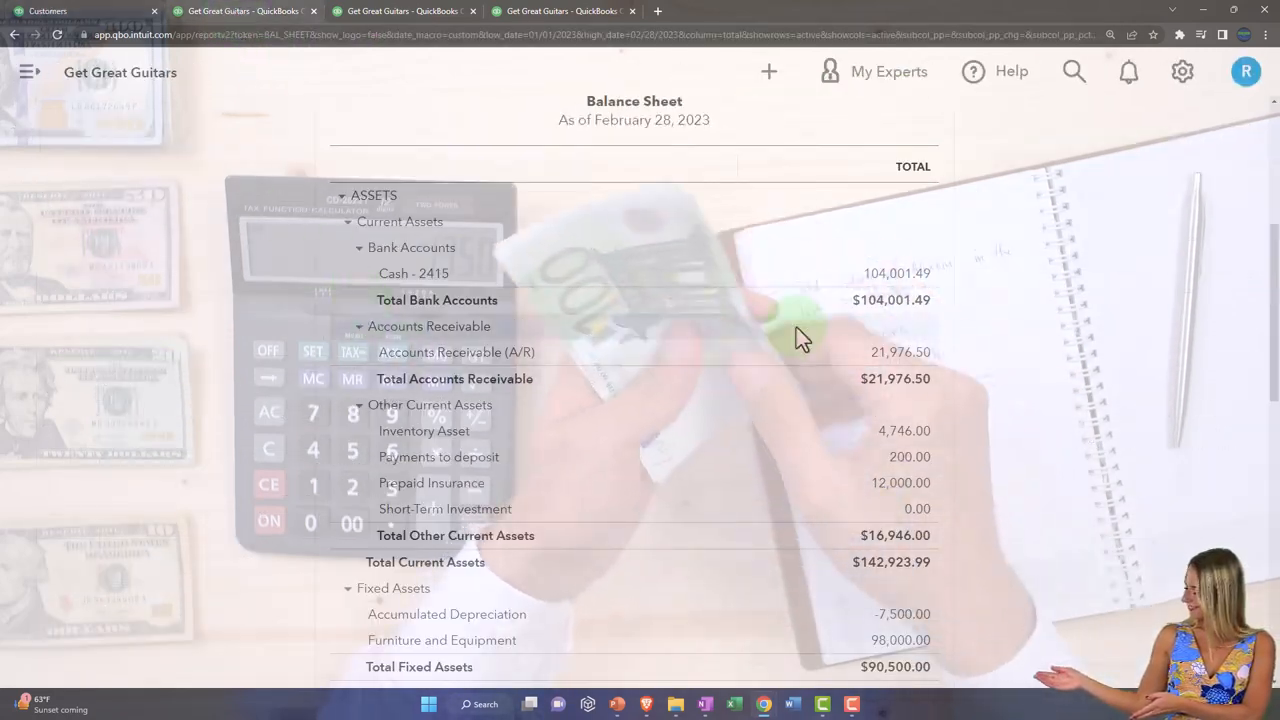
{"action": "left_click", "coordinate": [896, 273]}
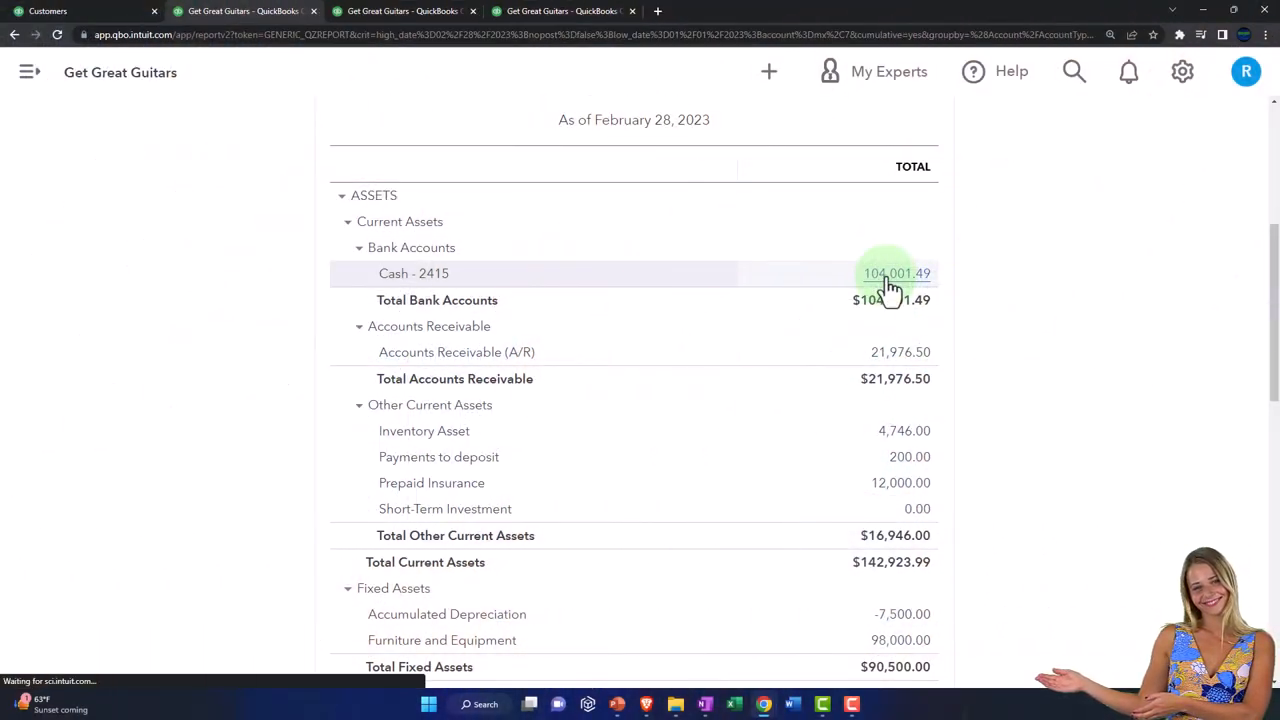
{"action": "left_click", "coordinate": [896, 273]}
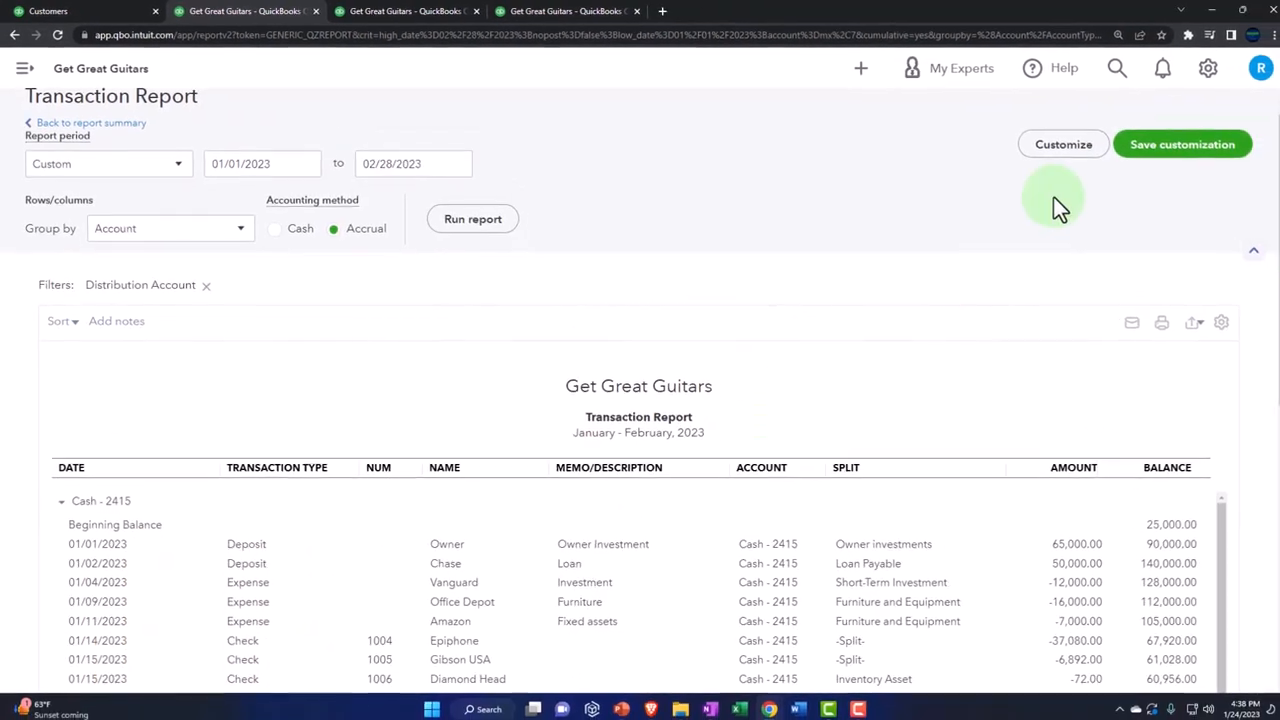
Review the Transaction Type filter under Customize, then close the panel.
{"action": "left_click", "coordinate": [1063, 144]}
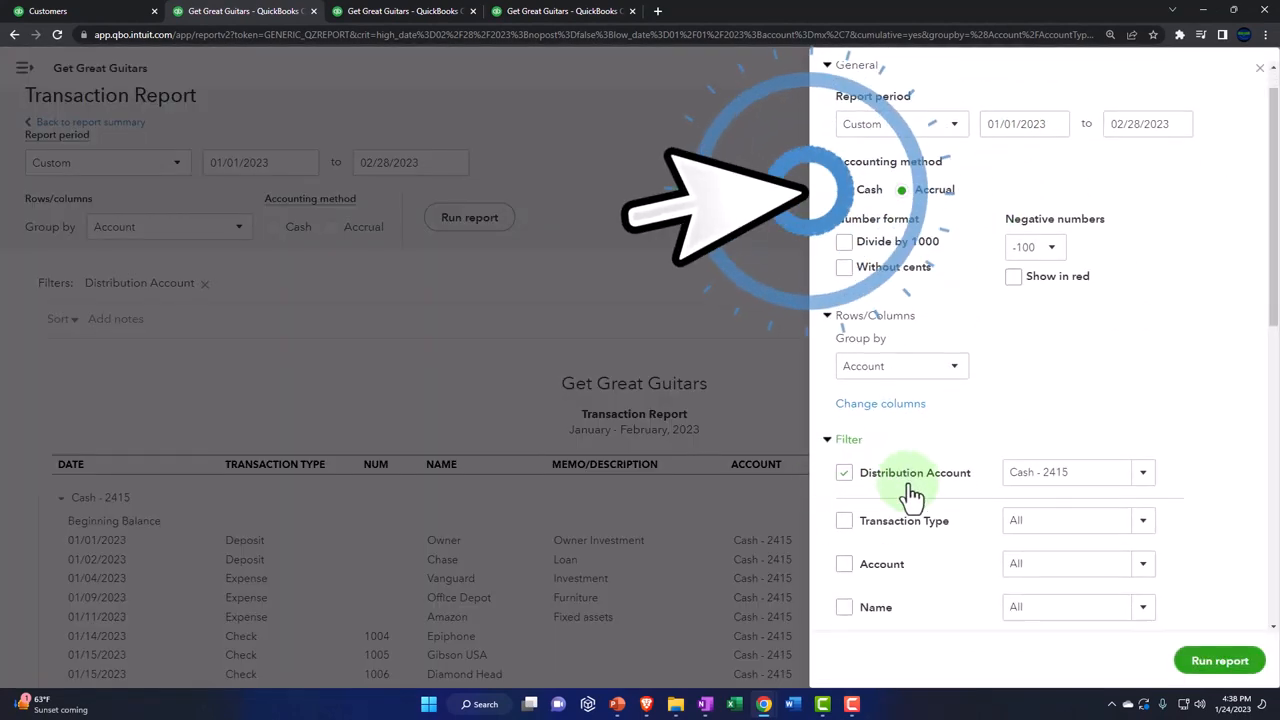
{"action": "left_click", "coordinate": [1143, 424]}
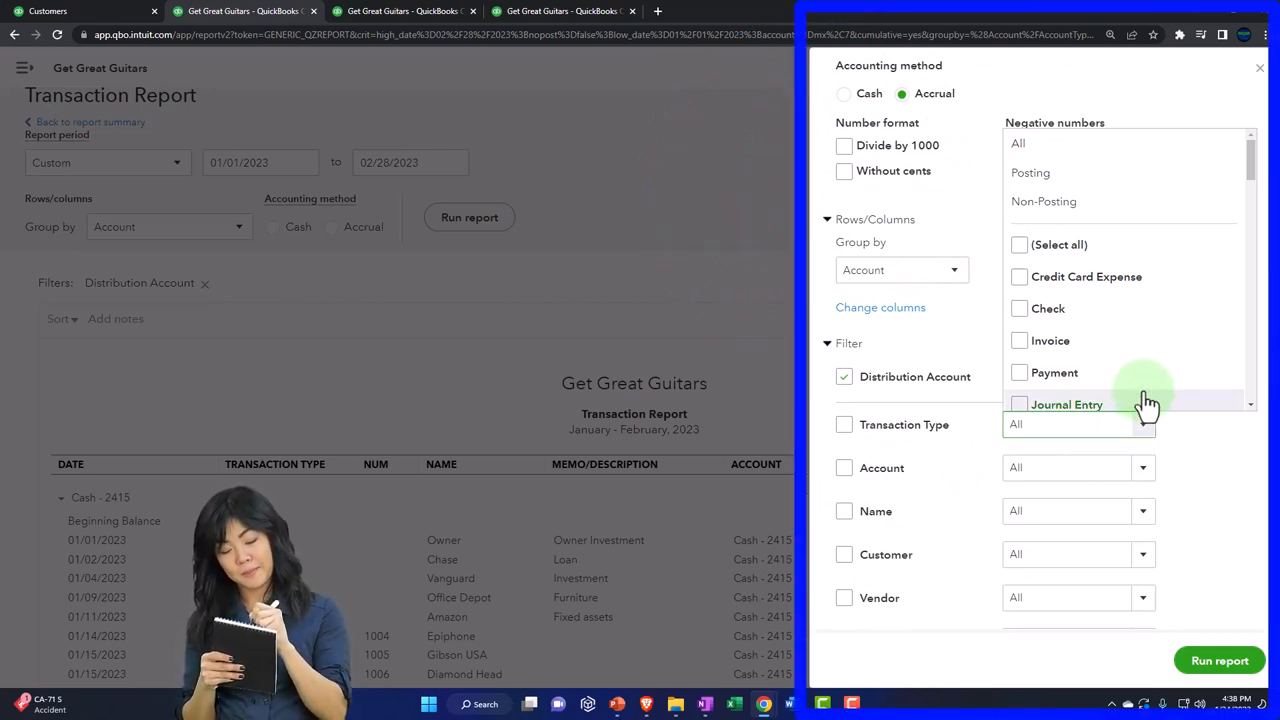
{"action": "scroll", "scroll_direction": "down", "scroll_amount": 3}
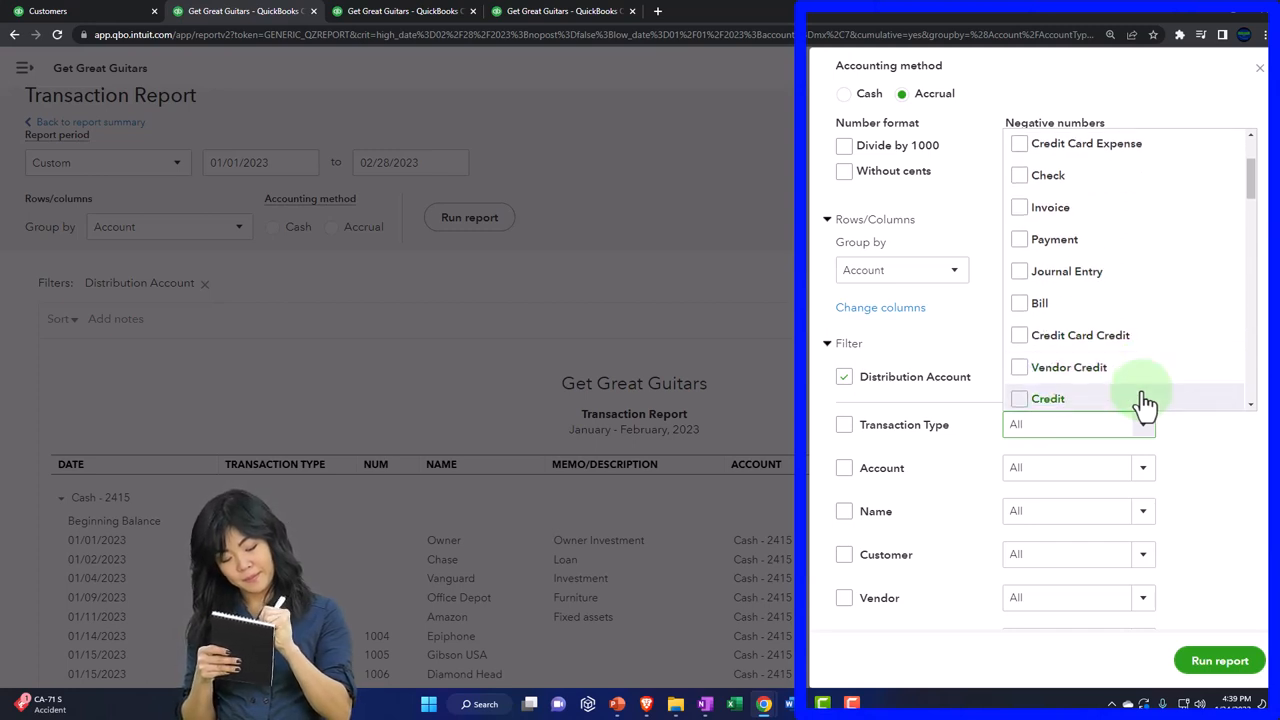
{"action": "mouse_move", "coordinate": [1125, 475]}
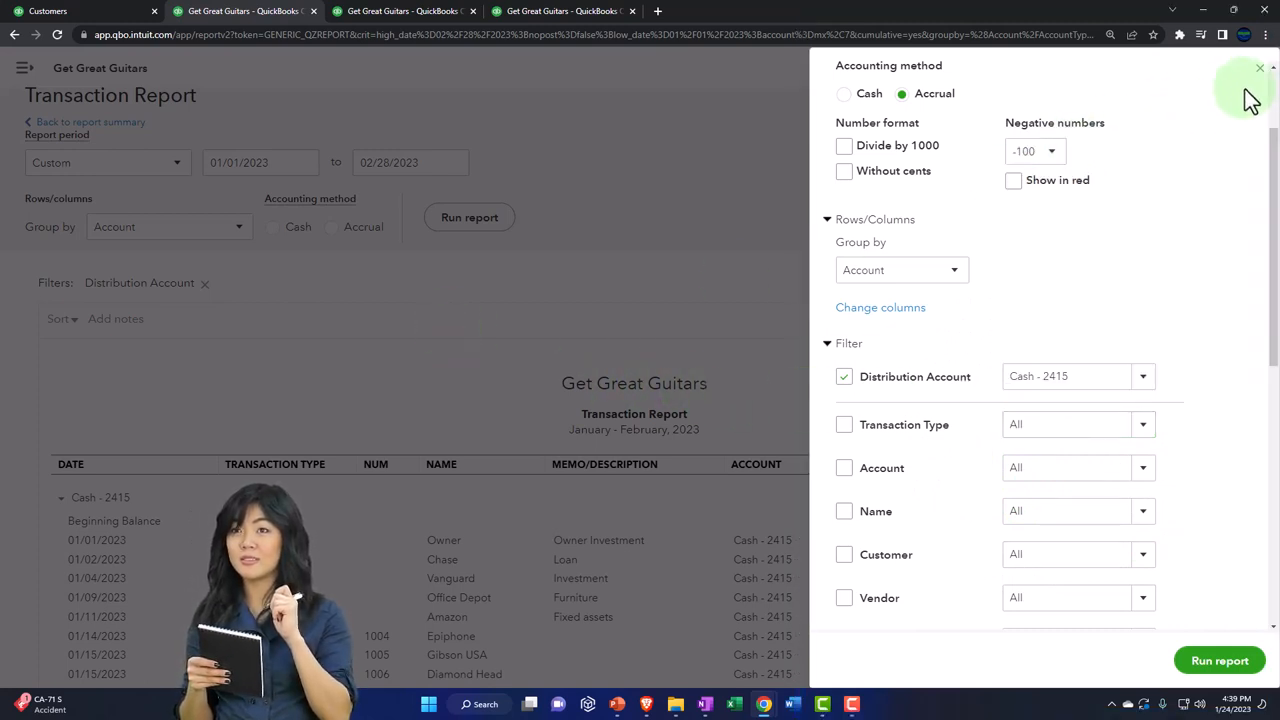
{"action": "left_click", "coordinate": [1260, 68]}
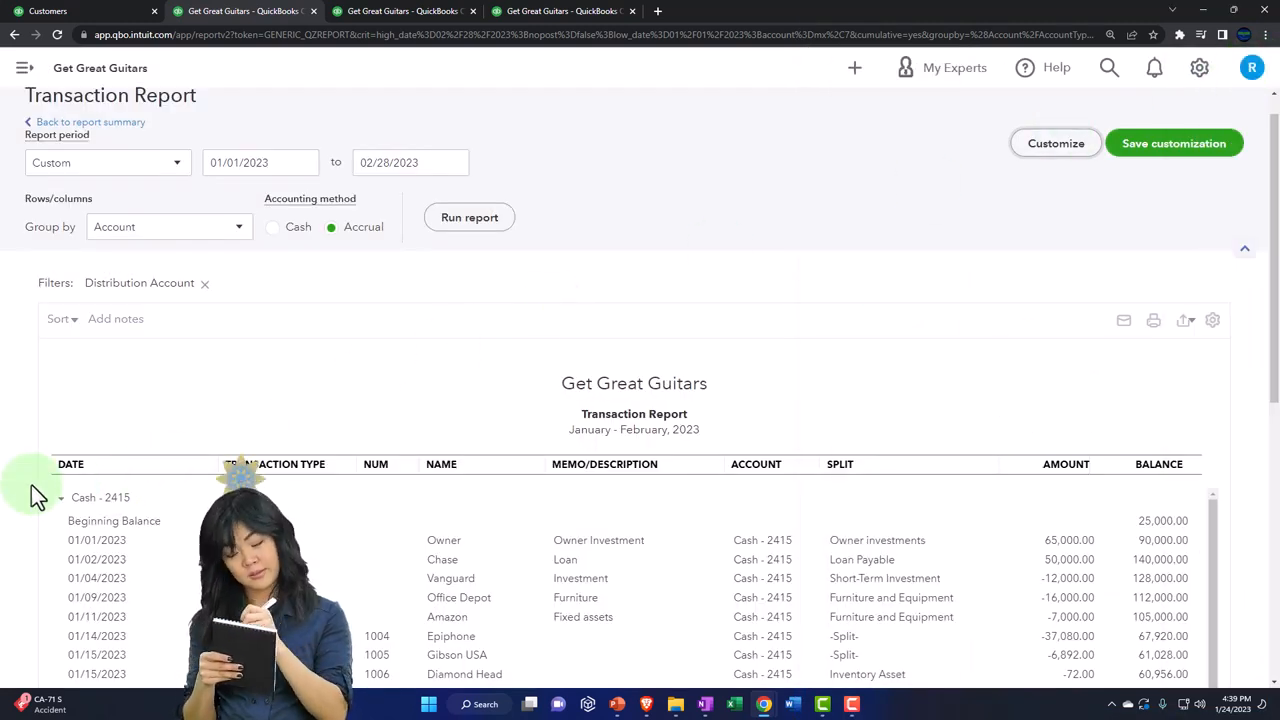
{"action": "scroll", "scroll_direction": "down", "scroll_amount": 3}
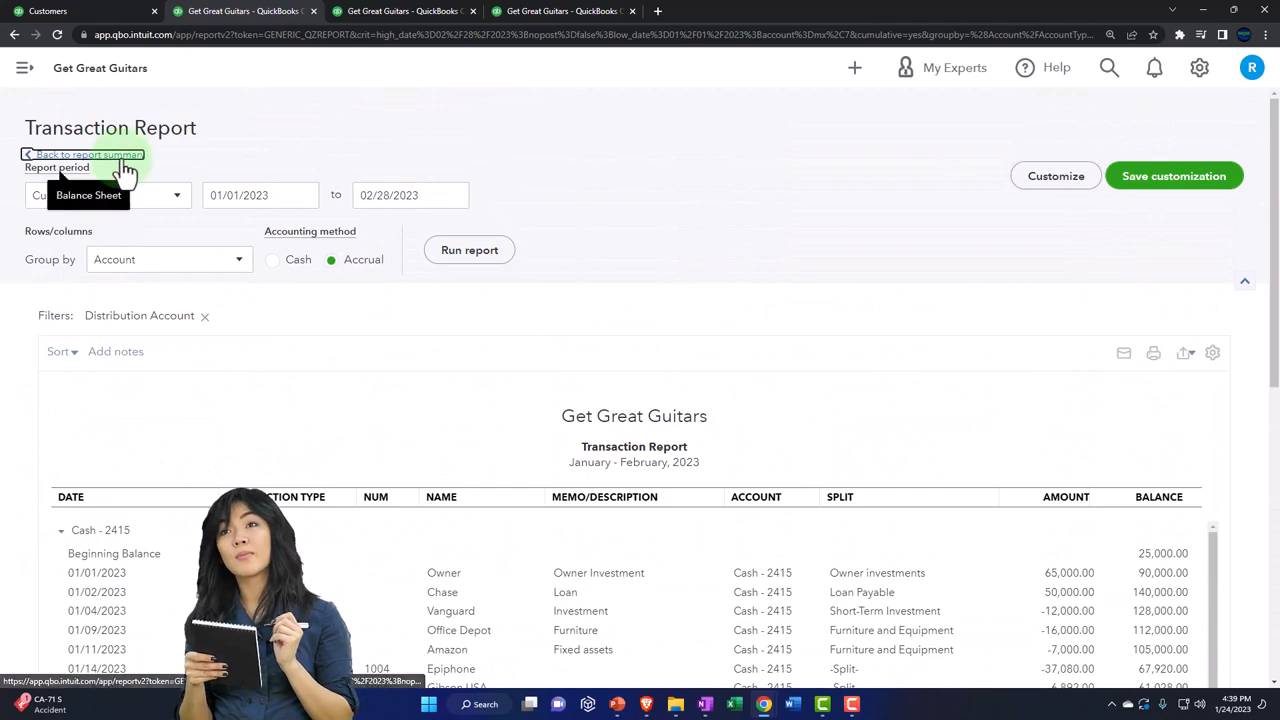
Return to the balance sheet summary and drill into Payments to deposit, showing $0.00 total.
{"action": "left_click", "coordinate": [85, 154]}
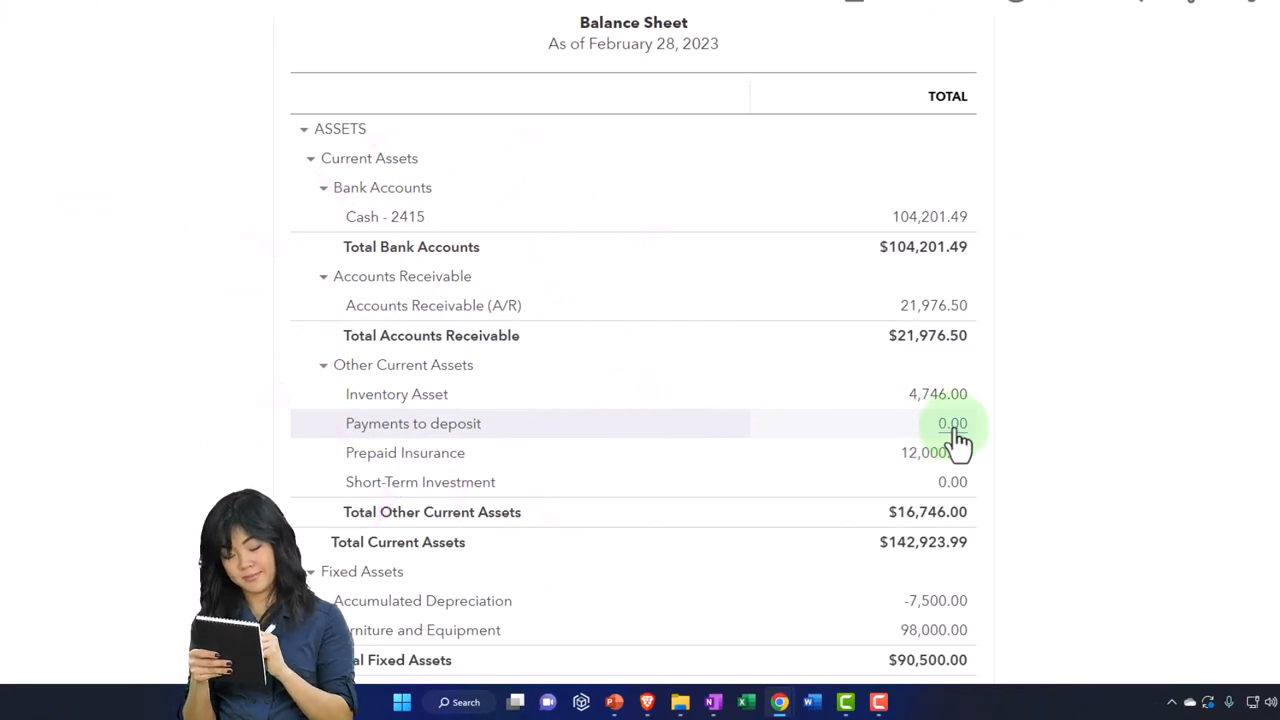
{"action": "left_click", "coordinate": [952, 423]}
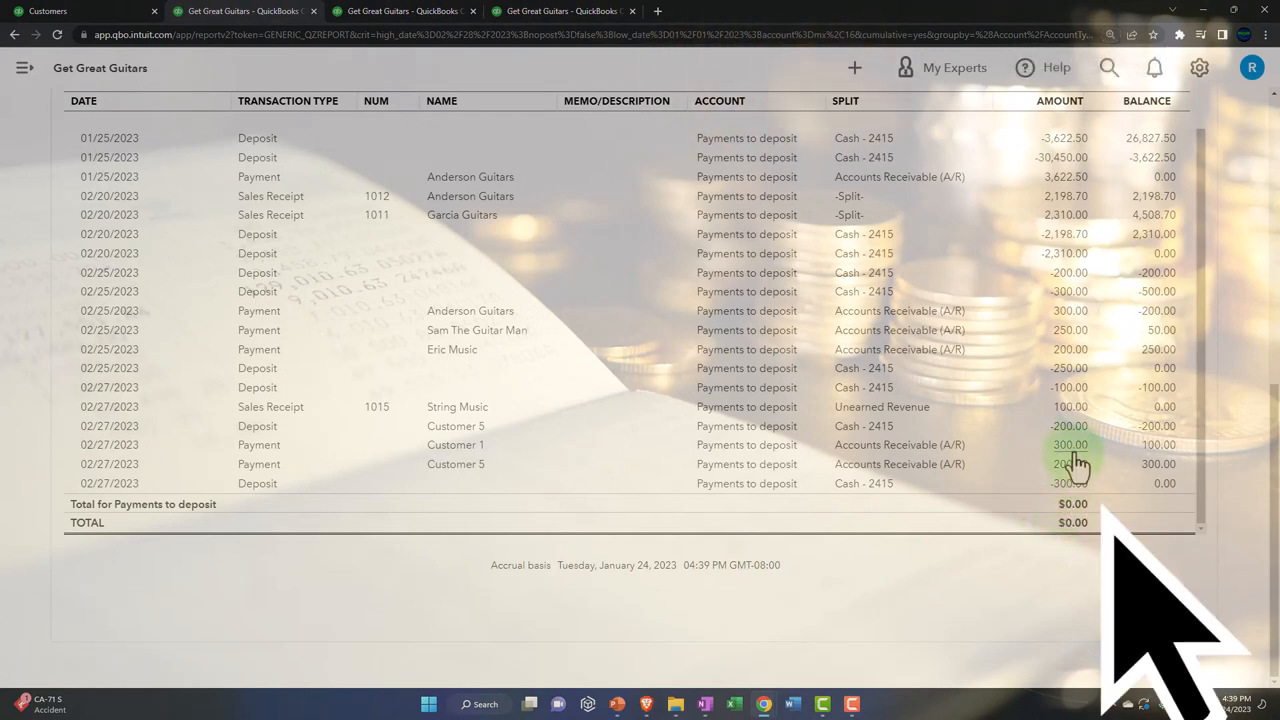
{"action": "mouse_move", "coordinate": [630, 515]}
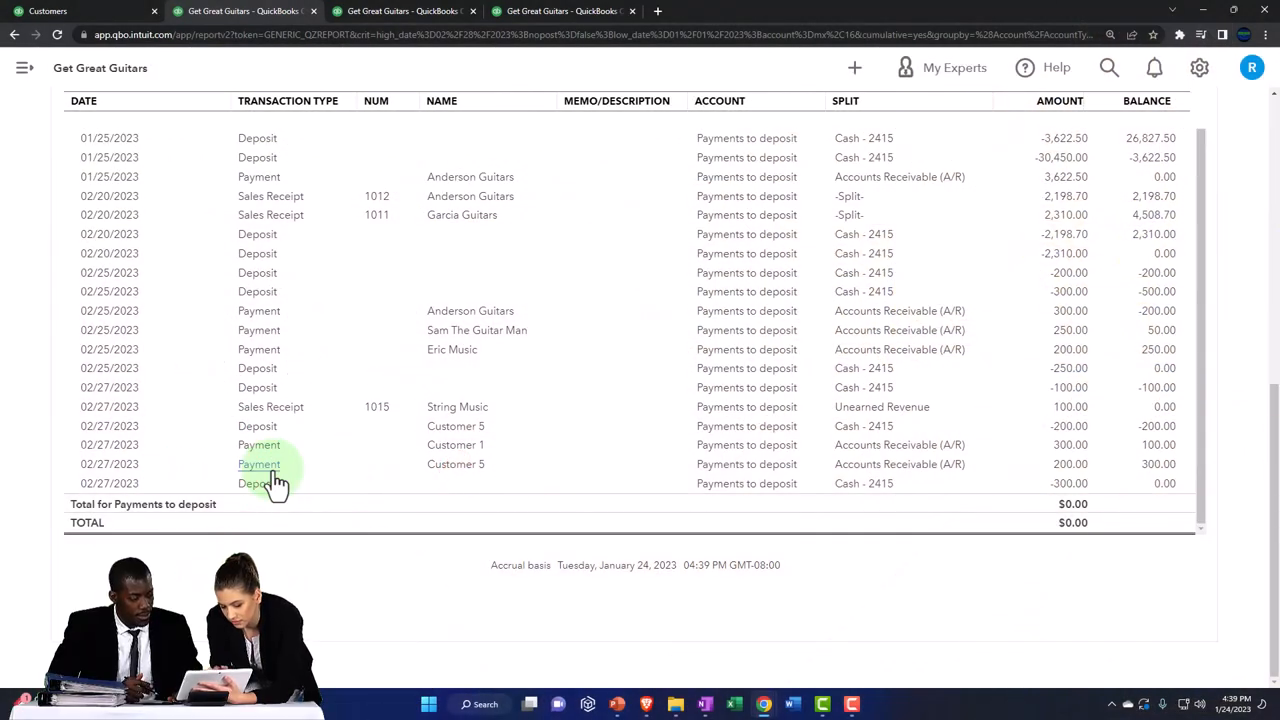
{"action": "mouse_move", "coordinate": [290, 497]}
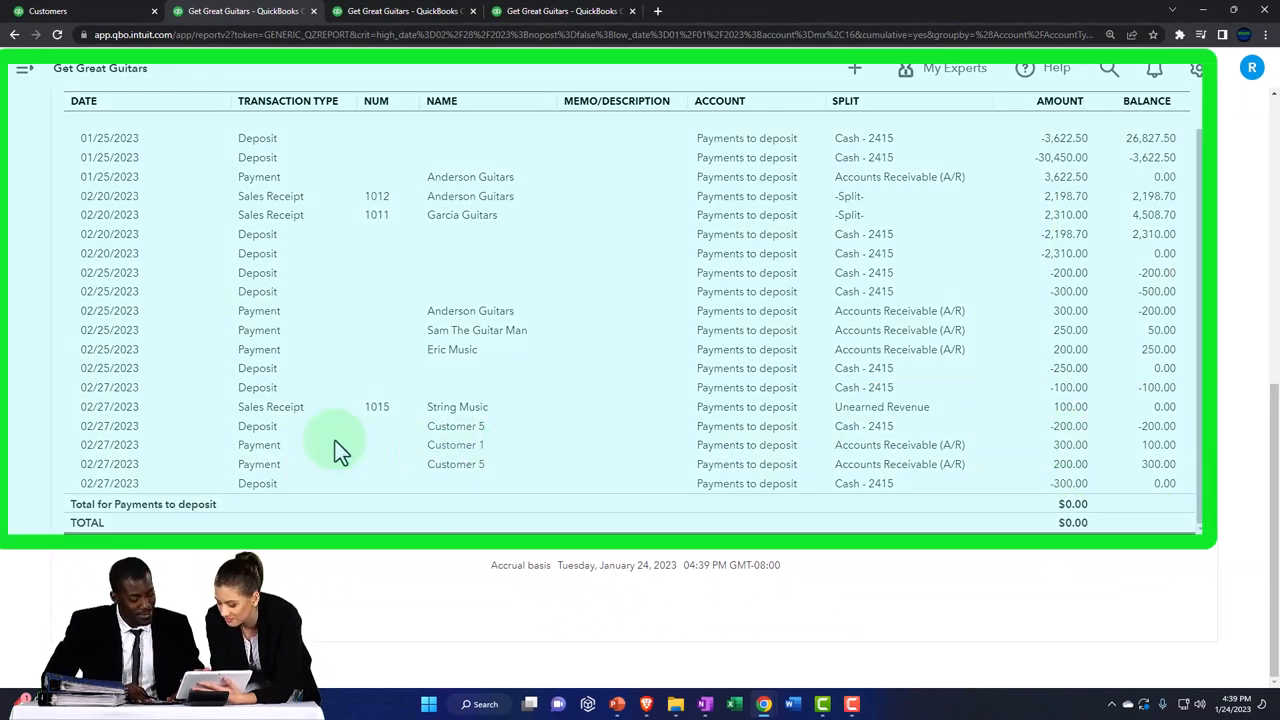
{"action": "mouse_move", "coordinate": [1075, 430]}
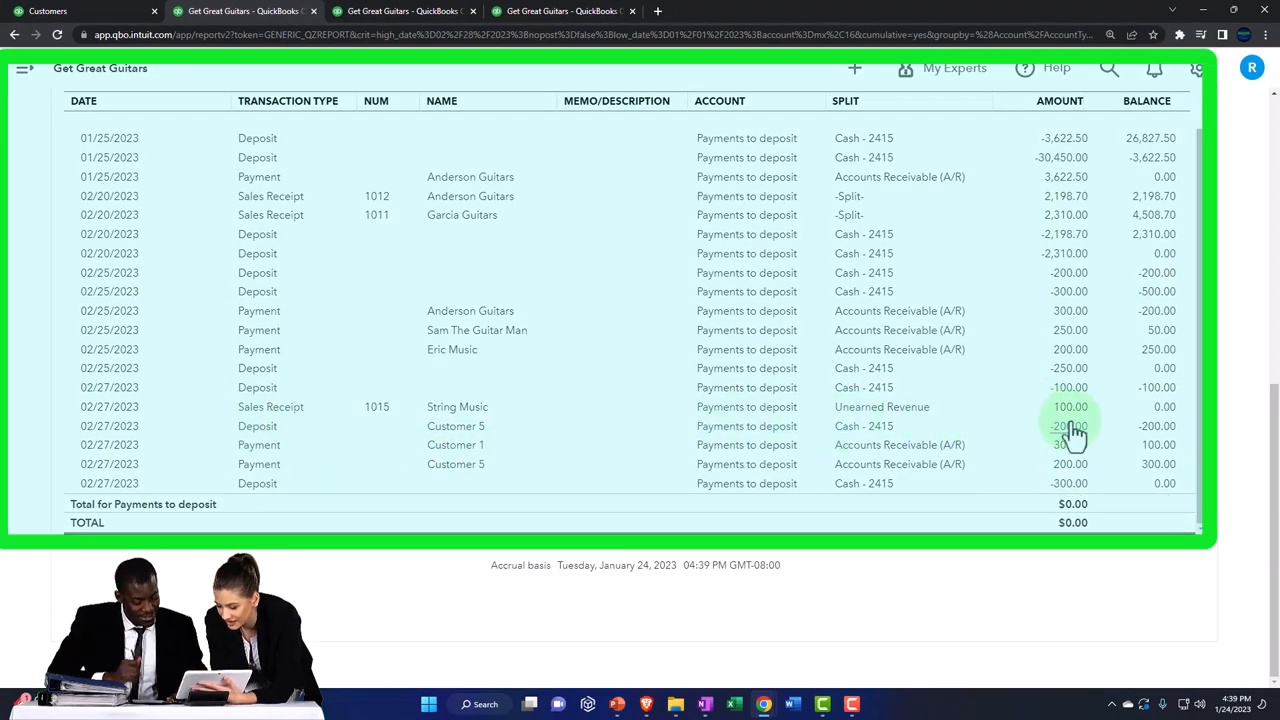
{"action": "mouse_move", "coordinate": [770, 485]}
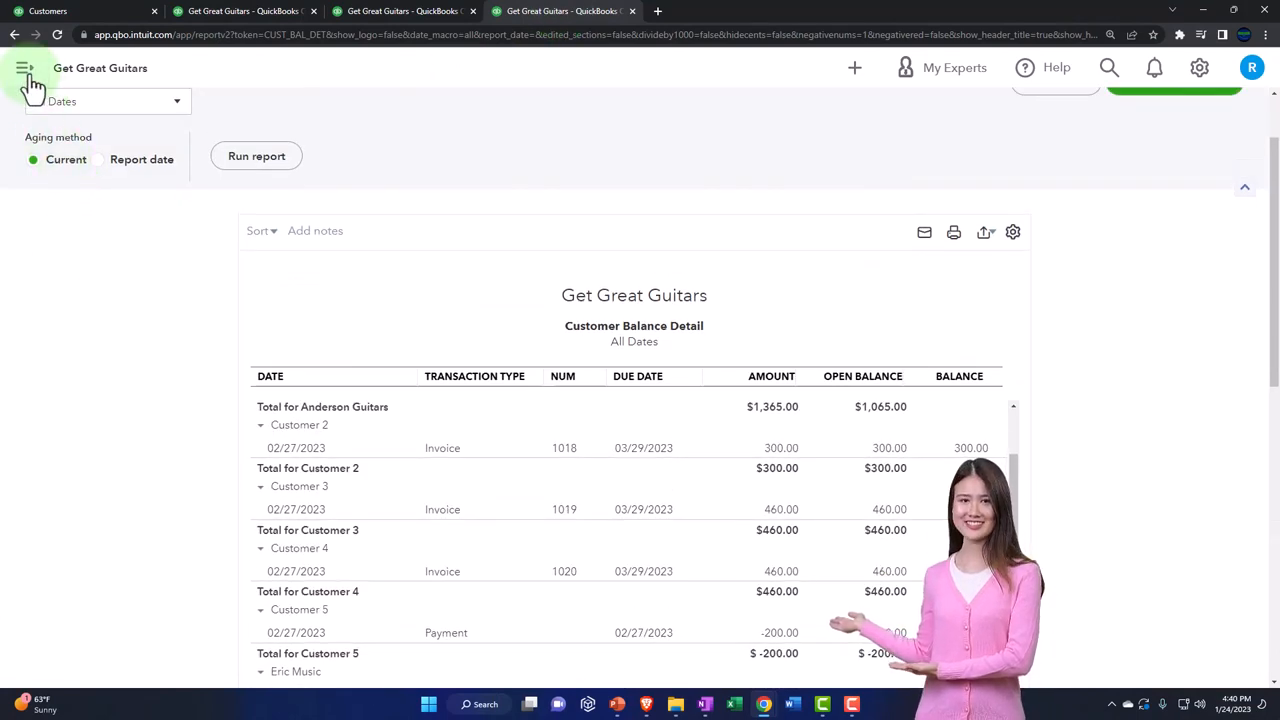
Find the Trial Balance report by searching 'trial' in Reports and open it.
{"action": "left_click", "coordinate": [25, 68]}
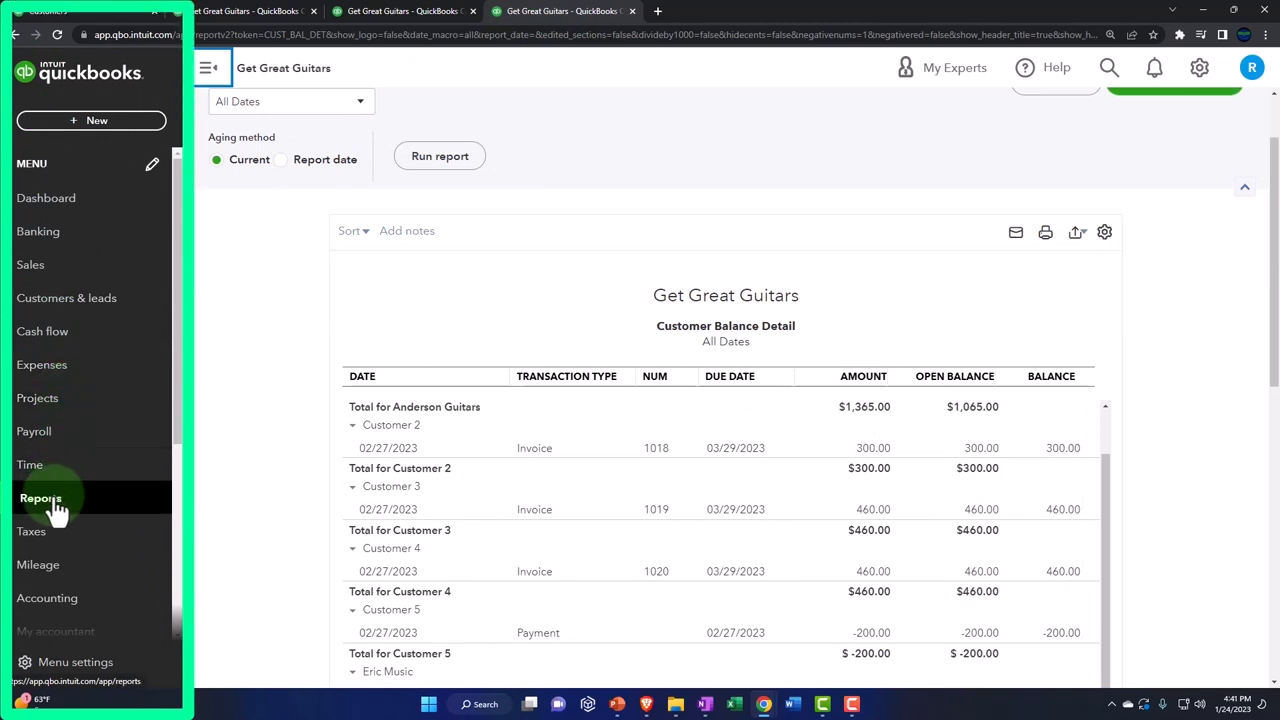
{"action": "left_click", "coordinate": [40, 498]}
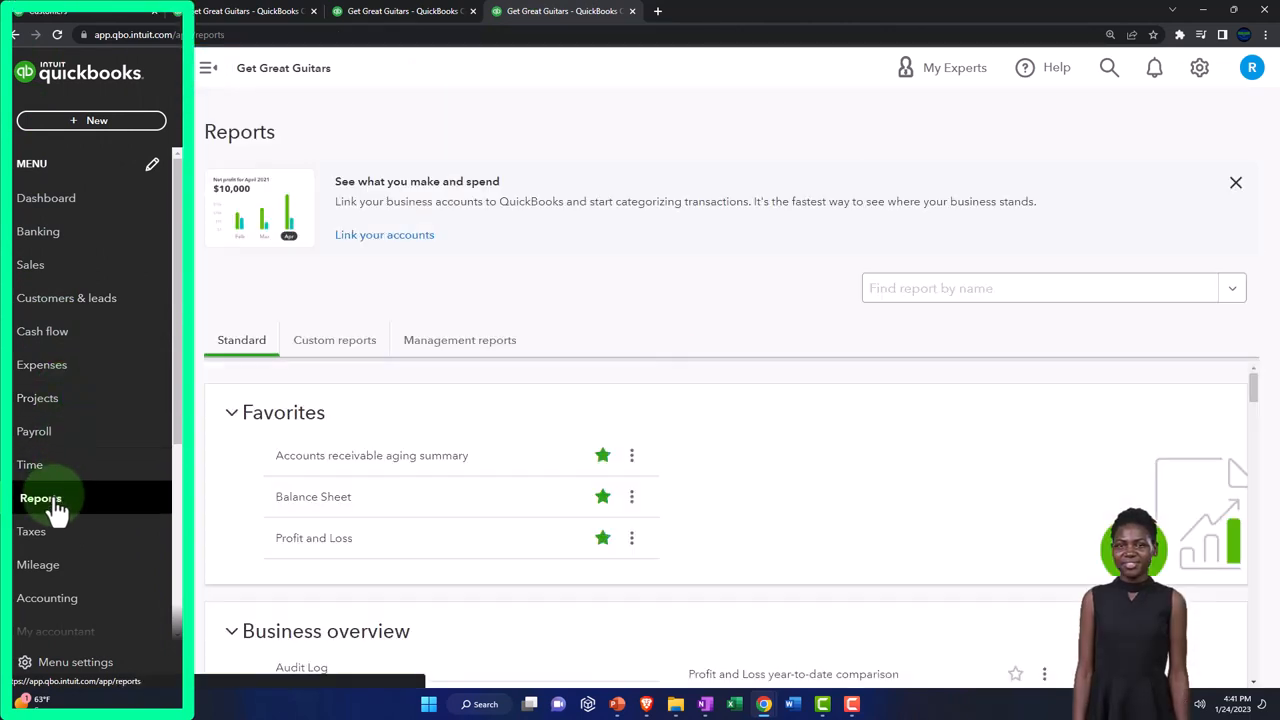
{"action": "left_click", "coordinate": [208, 67]}
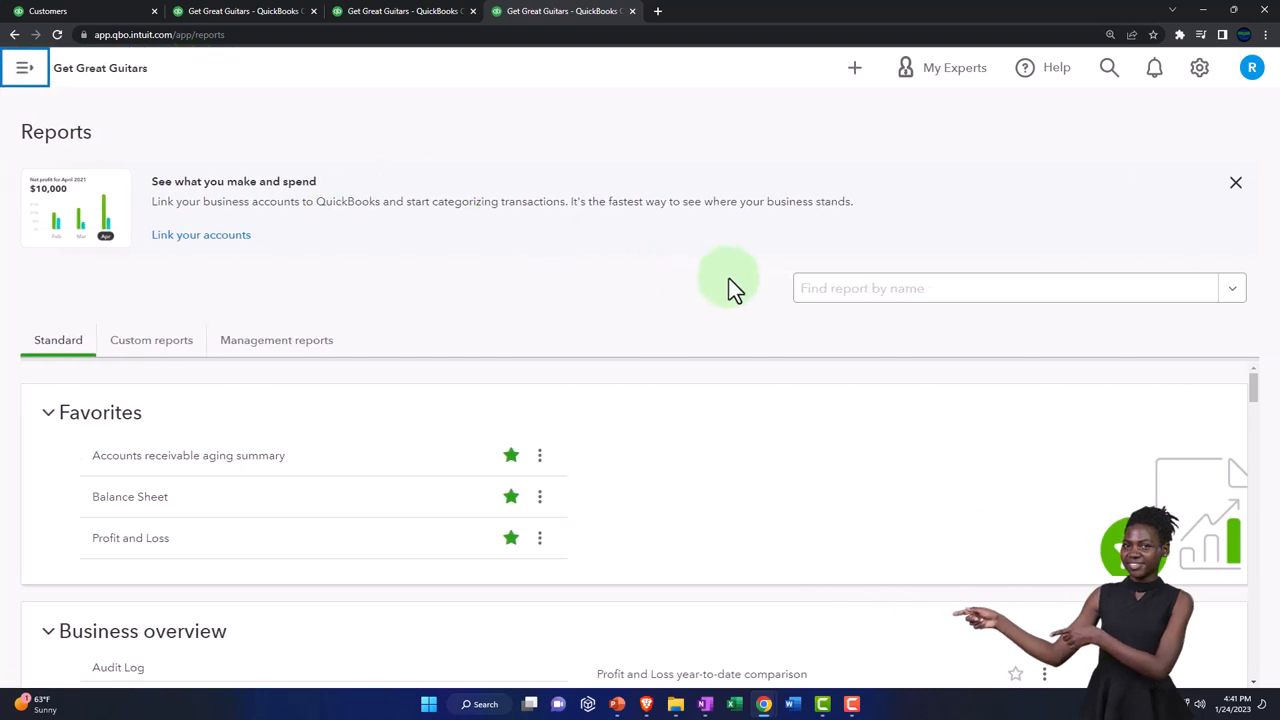
{"action": "type", "text": "trial"}
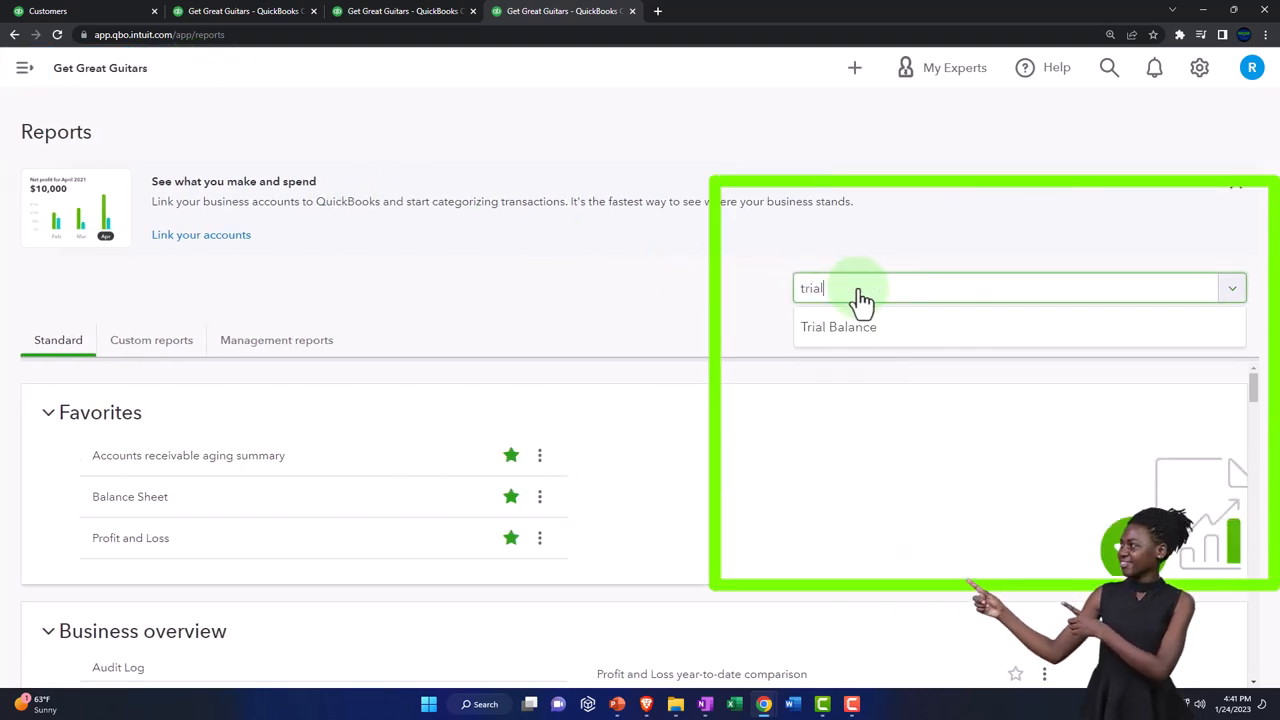
{"action": "left_click", "coordinate": [838, 327]}
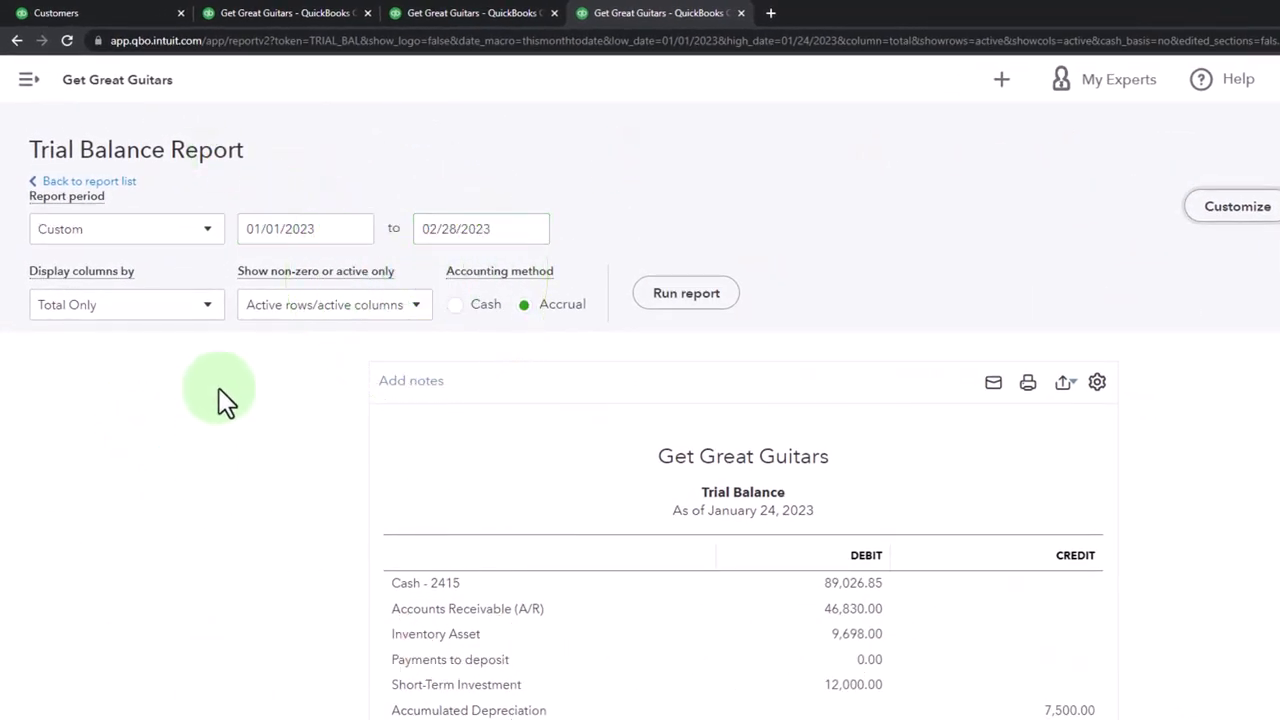
Display the trial balance columns by Months and review January and February totals.
{"action": "left_click", "coordinate": [126, 304]}
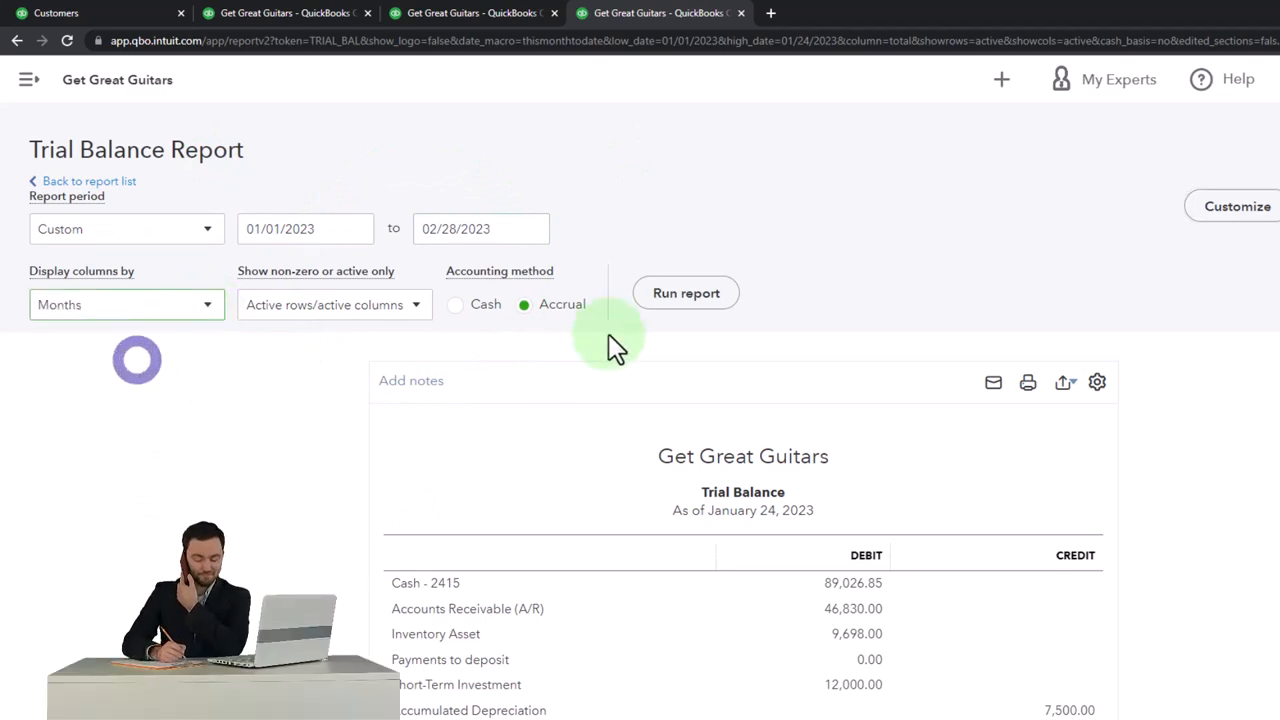
{"action": "left_click", "coordinate": [686, 293]}
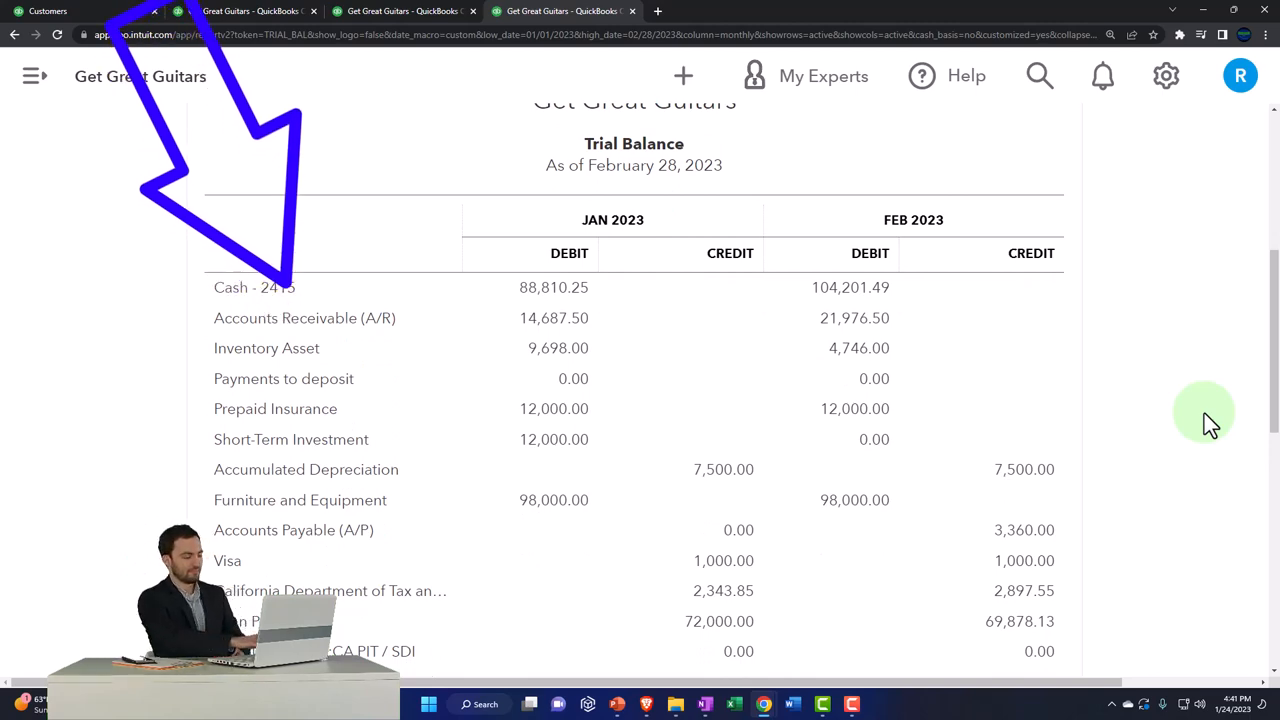
{"action": "scroll", "scroll_direction": "down", "scroll_amount": 3}
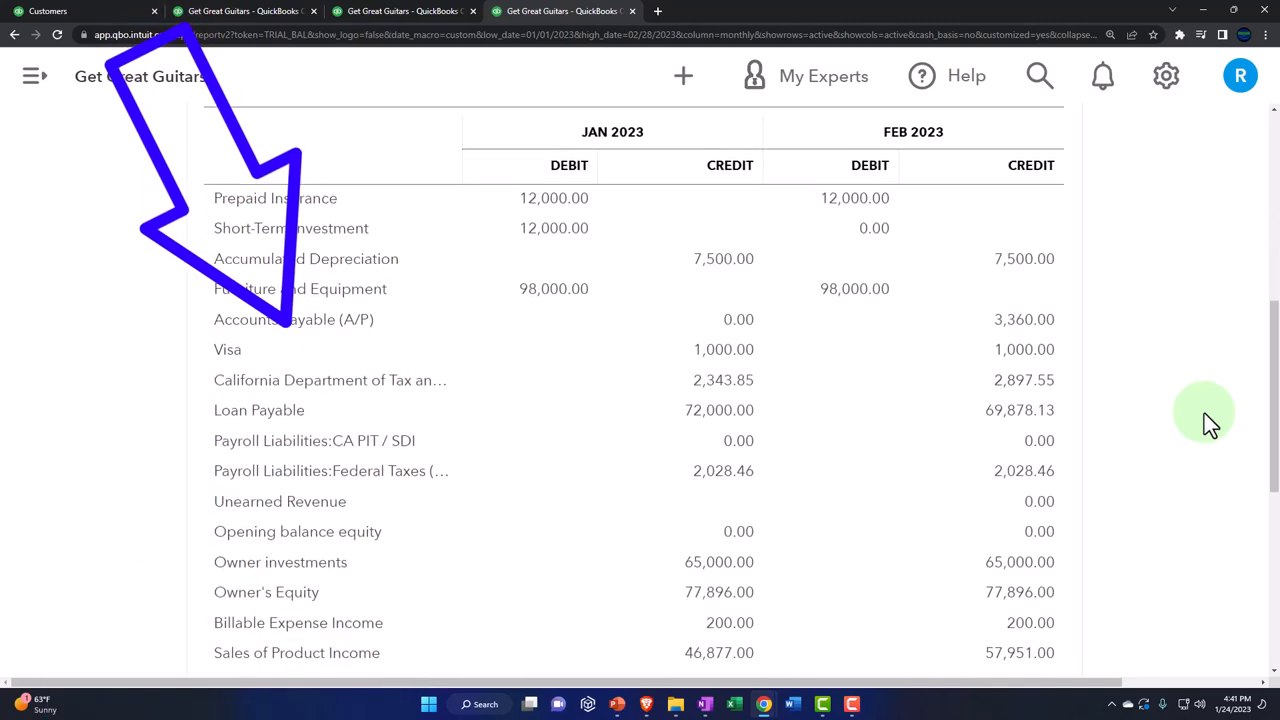
{"action": "scroll", "scroll_direction": "down", "scroll_amount": 3}
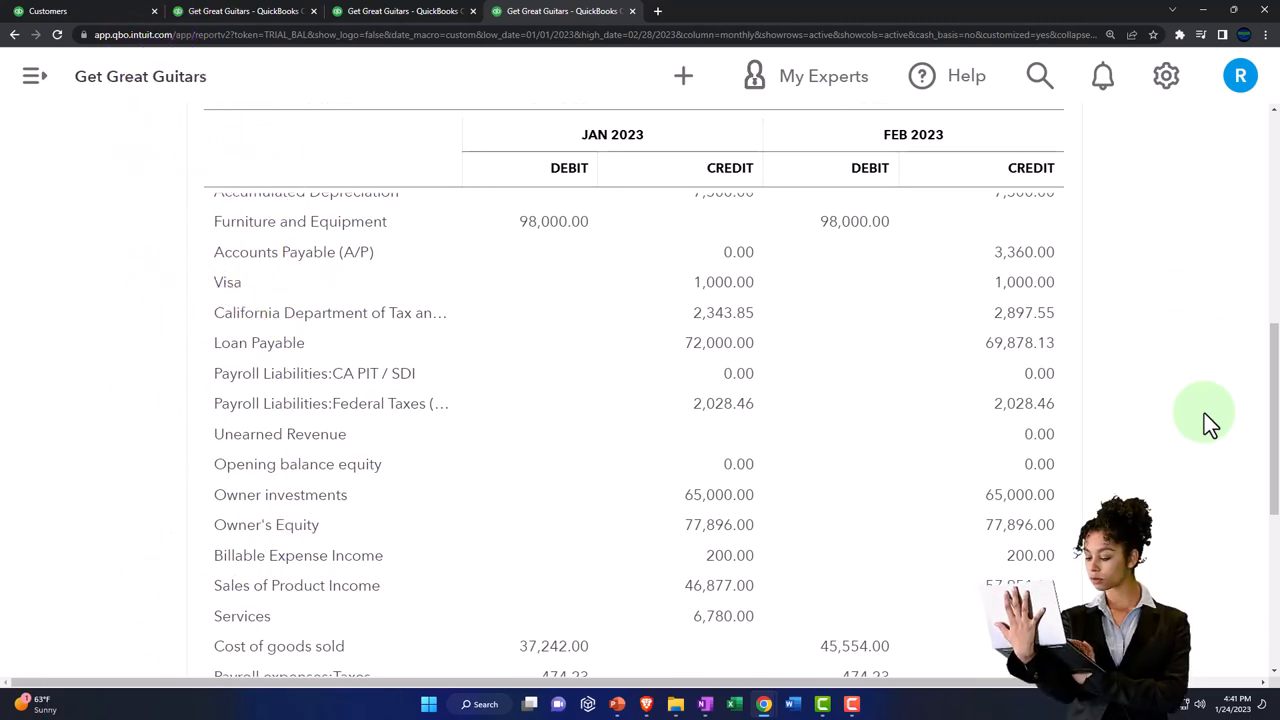
{"action": "scroll", "scroll_direction": "down", "scroll_amount": 3}
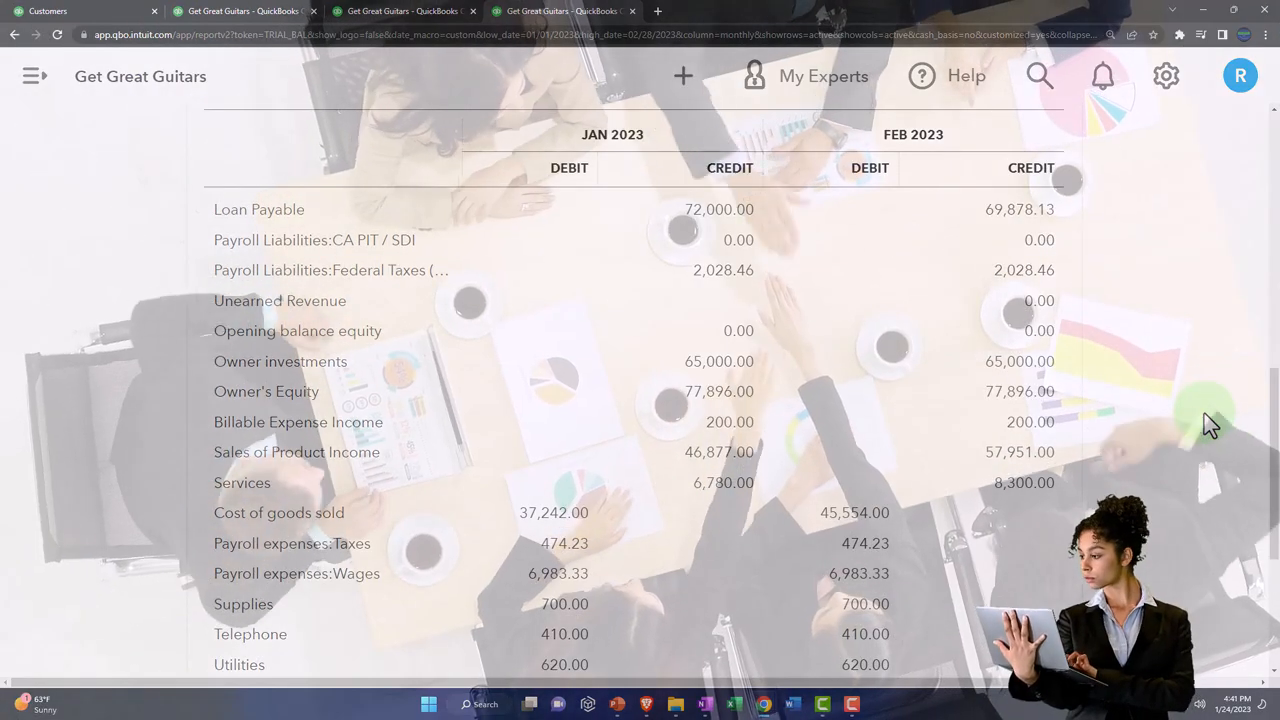
{"action": "scroll", "scroll_direction": "down", "scroll_amount": 3}
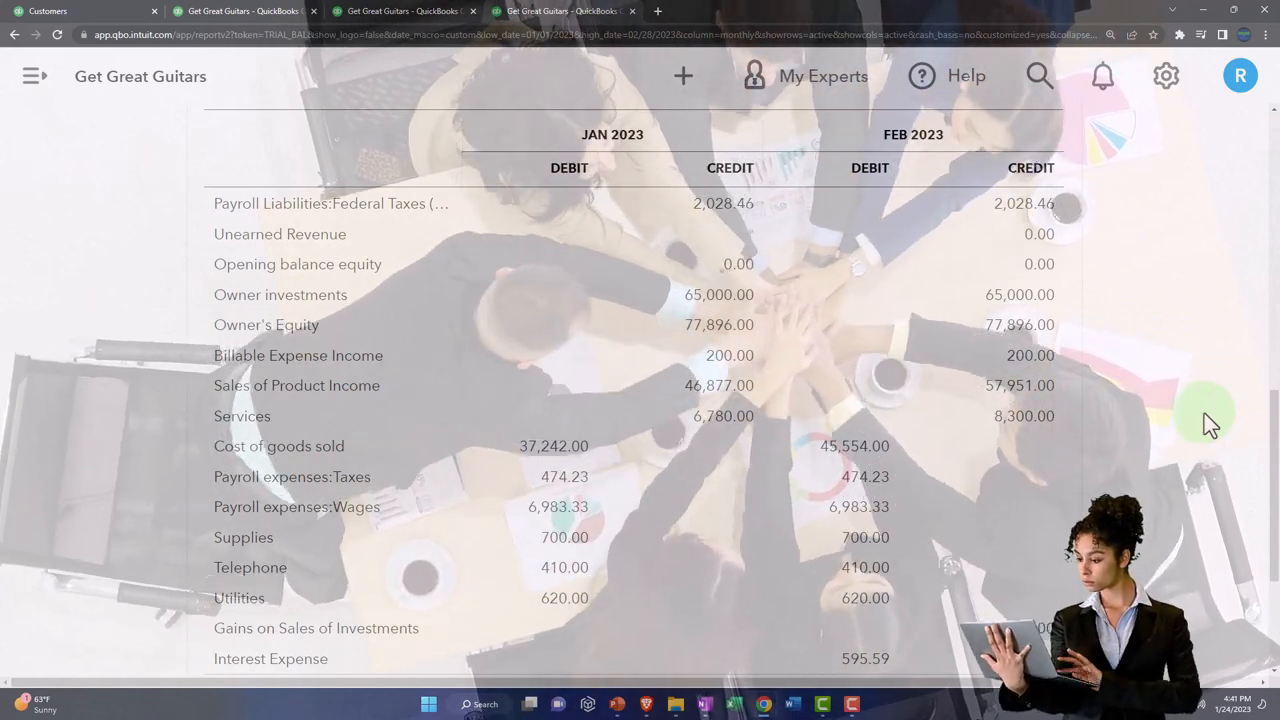
{"action": "scroll", "scroll_direction": "down", "scroll_amount": 3}
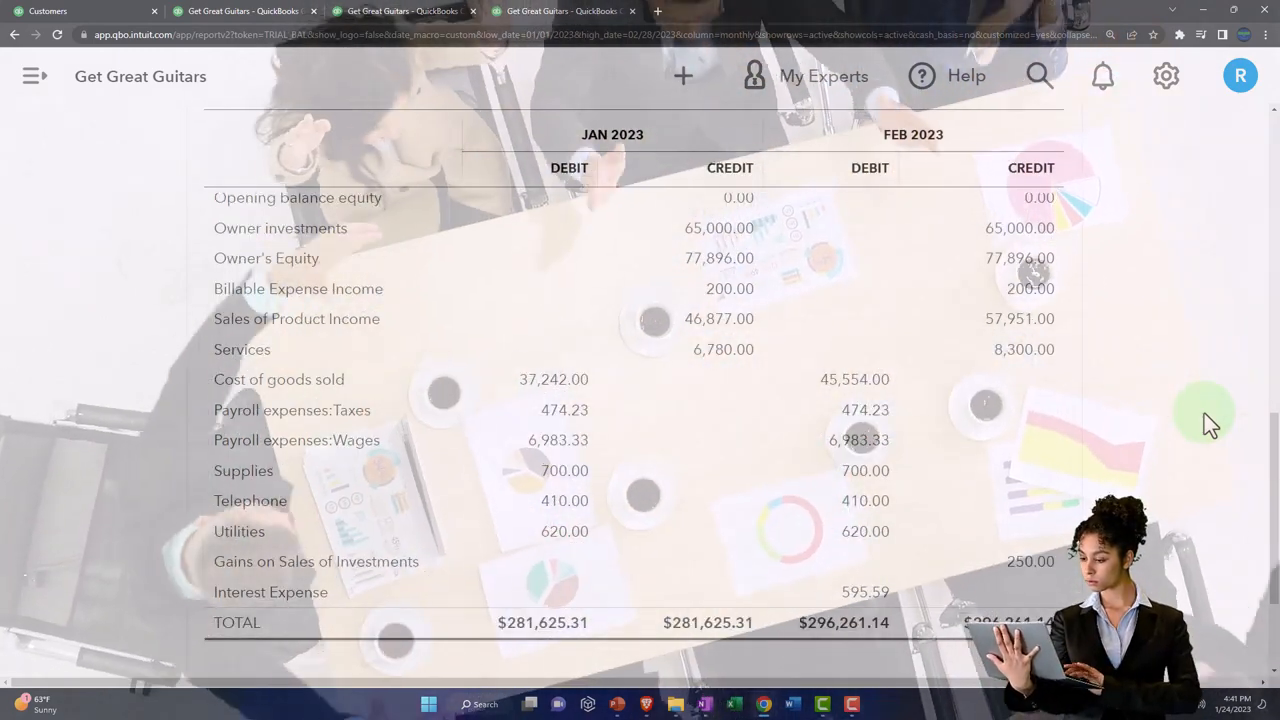